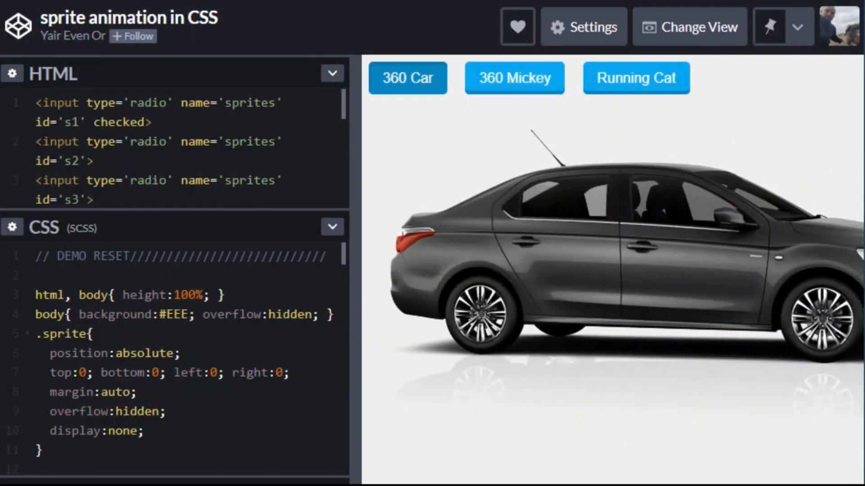
Step: Preview the 360 Mickey sprite, the Running Cat sprite, then Mickey again in the demo
click(513, 78)
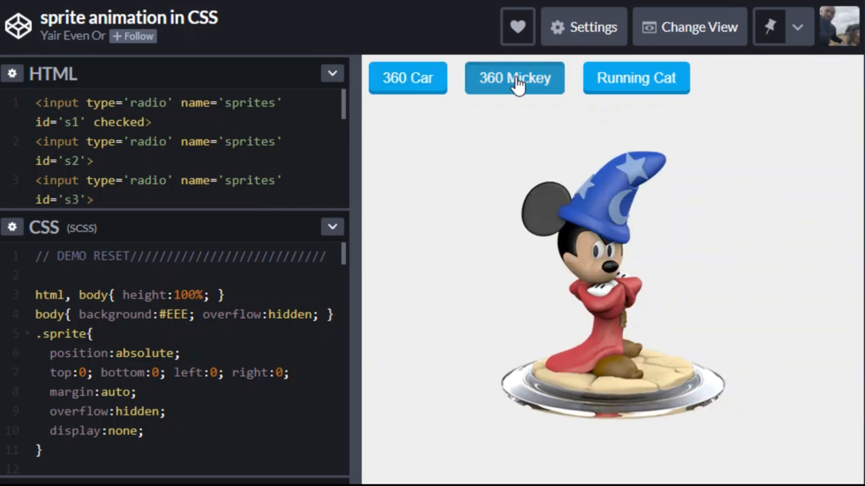
click(514, 77)
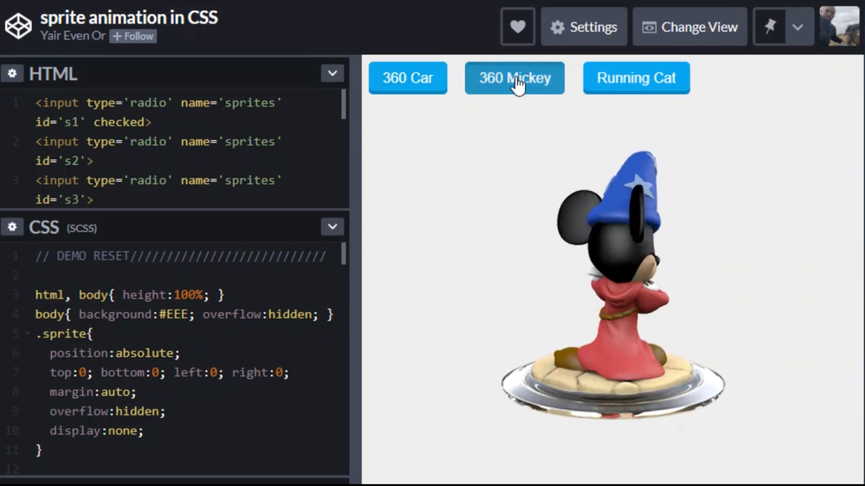
click(635, 78)
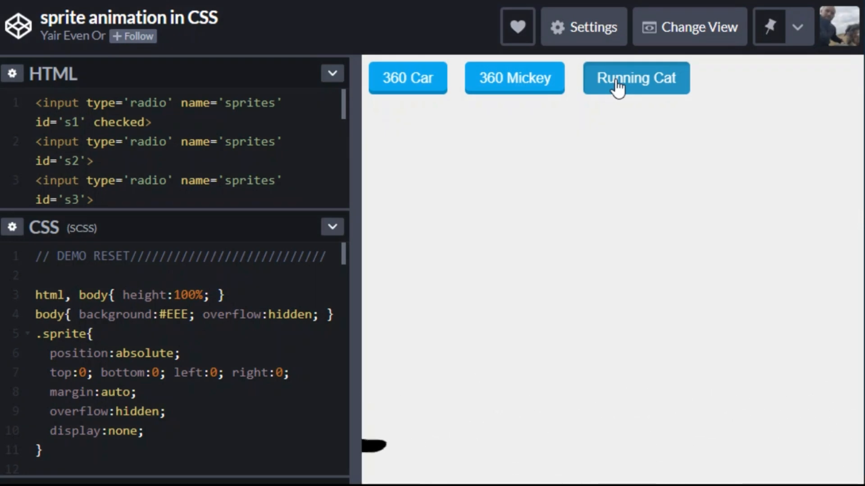
click(635, 77)
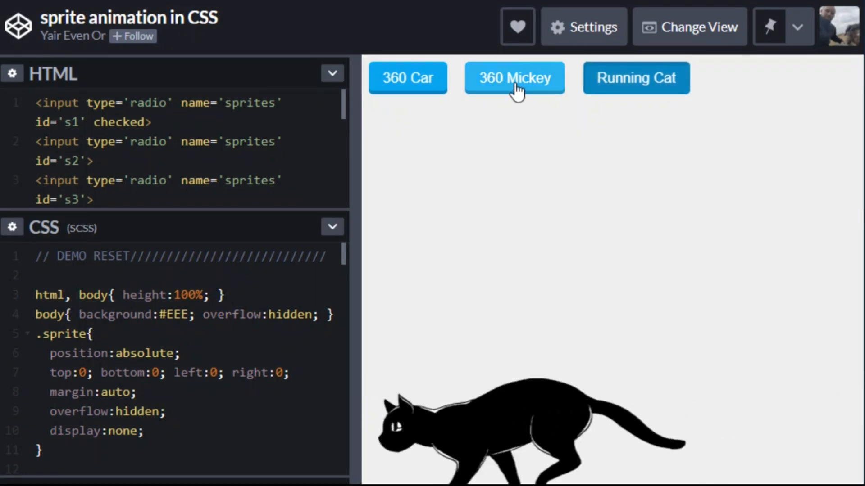
click(513, 78)
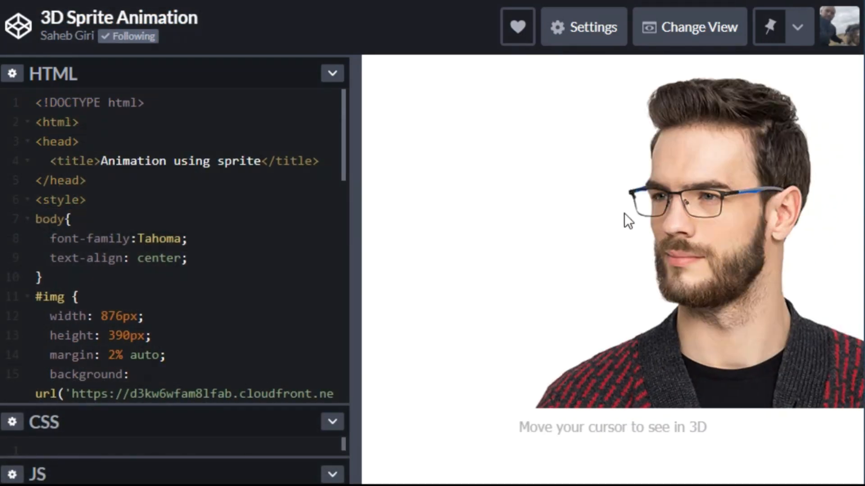
mouse_move(769, 216)
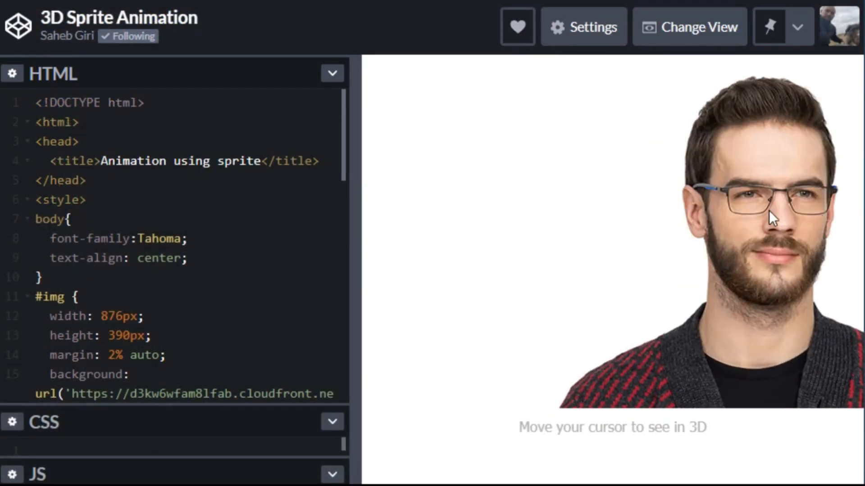
mouse_move(626, 251)
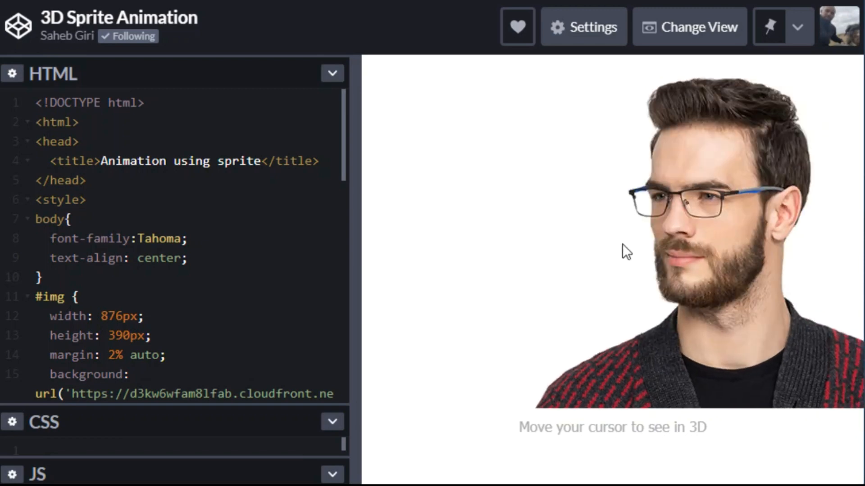
mouse_move(770, 230)
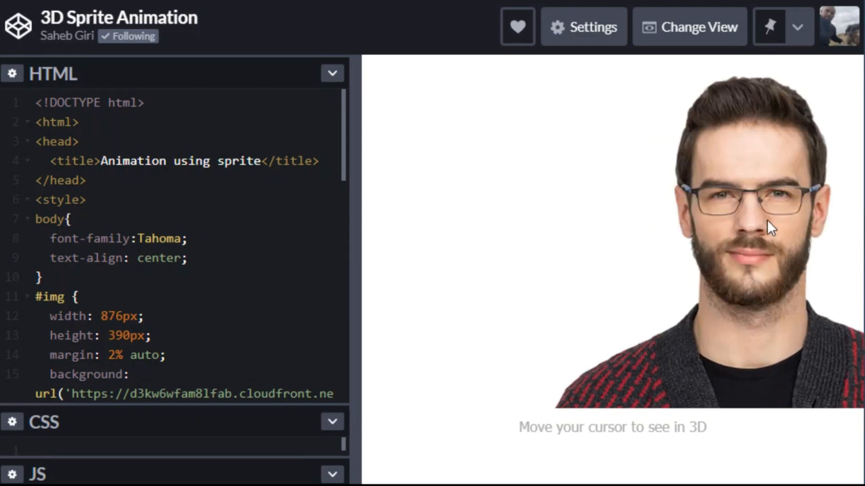
mouse_move(714, 230)
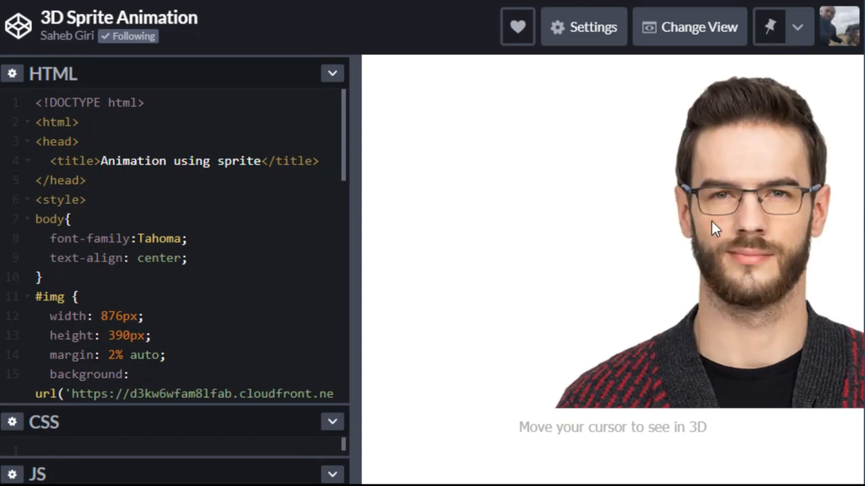
Step: Scroll down the 3D Sprite Animation pen to view the turning head preview
scroll(down, 3)
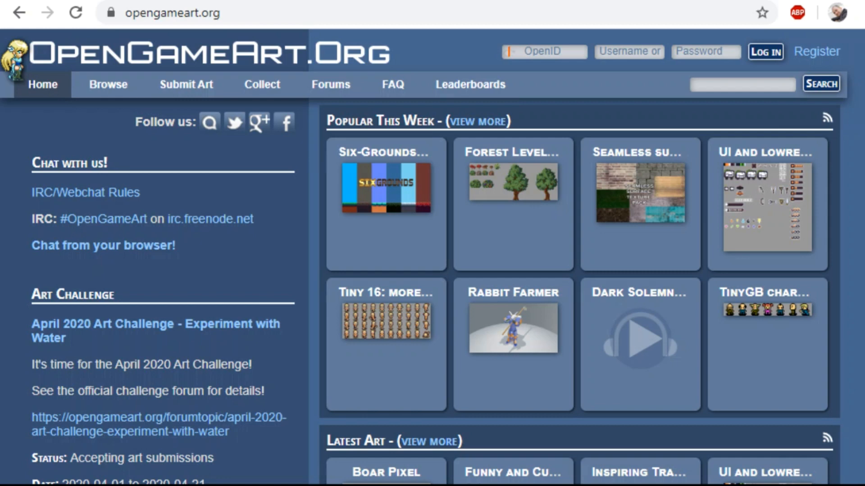
mouse_move(8, 66)
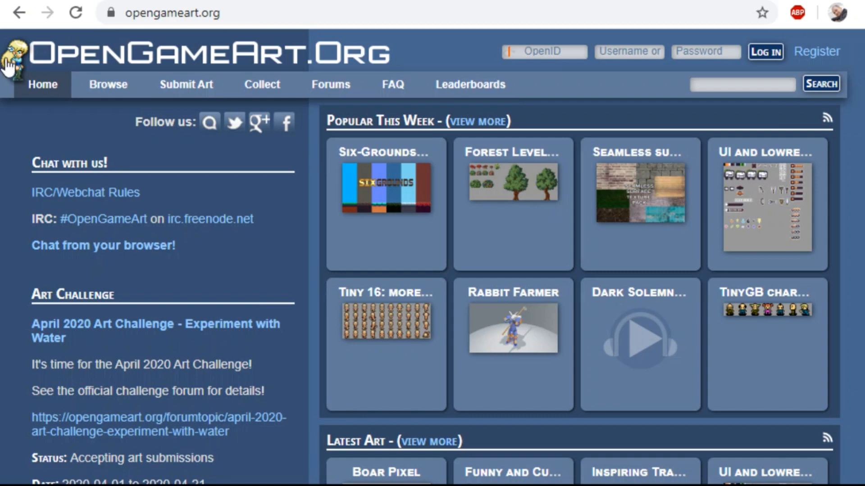
Step: Browse 2D Art and search the keyword 'spritesheet', listing 621 results
click(107, 85)
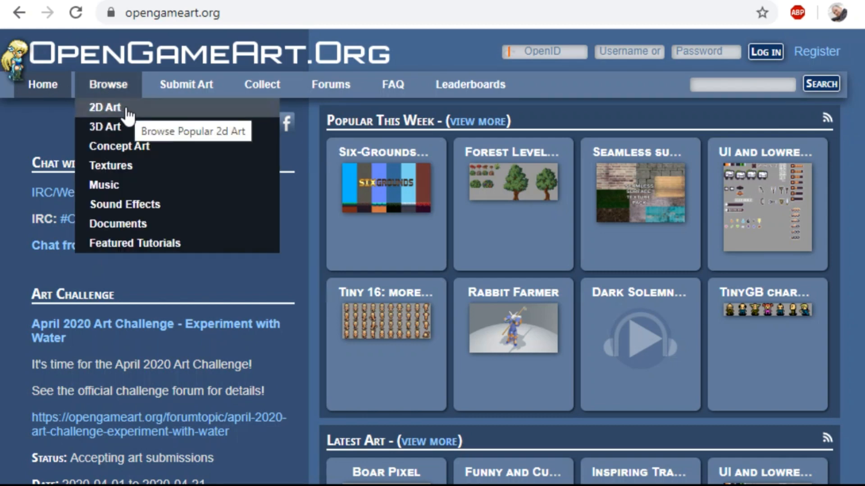
click(105, 107)
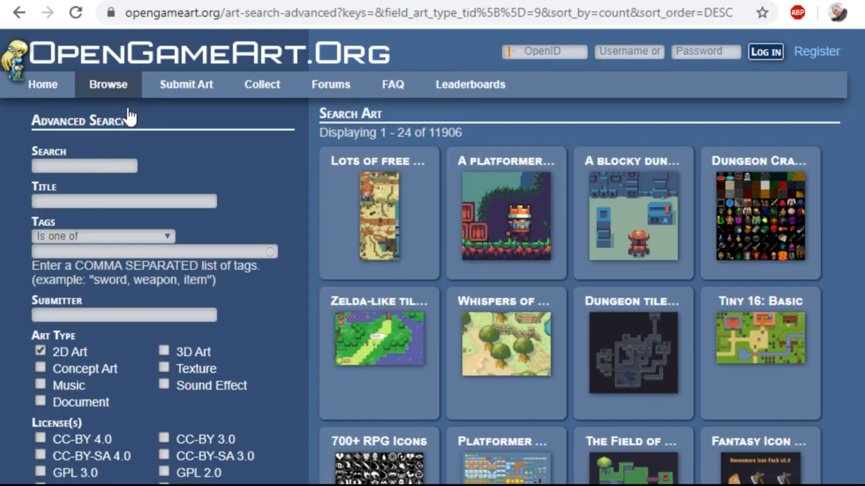
click(84, 166)
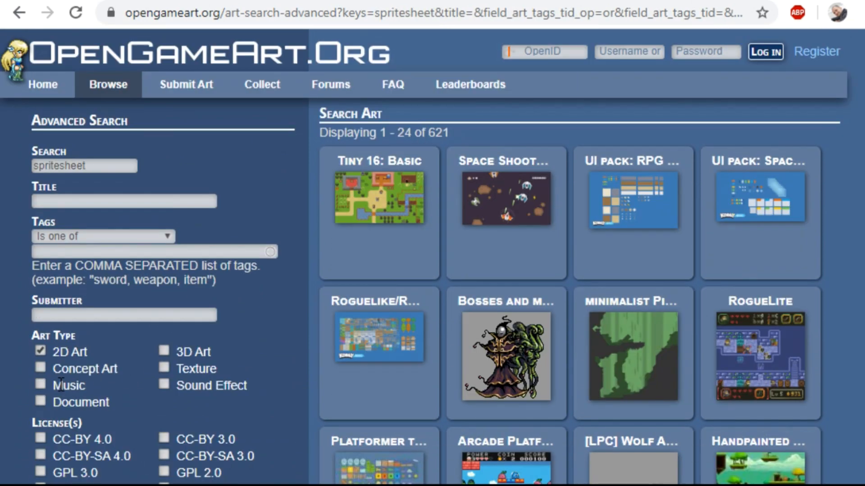
mouse_move(261, 323)
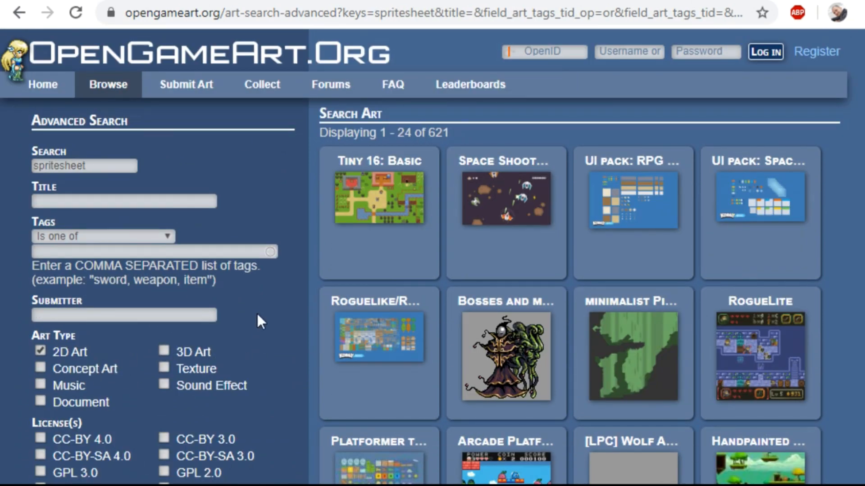
mouse_move(341, 261)
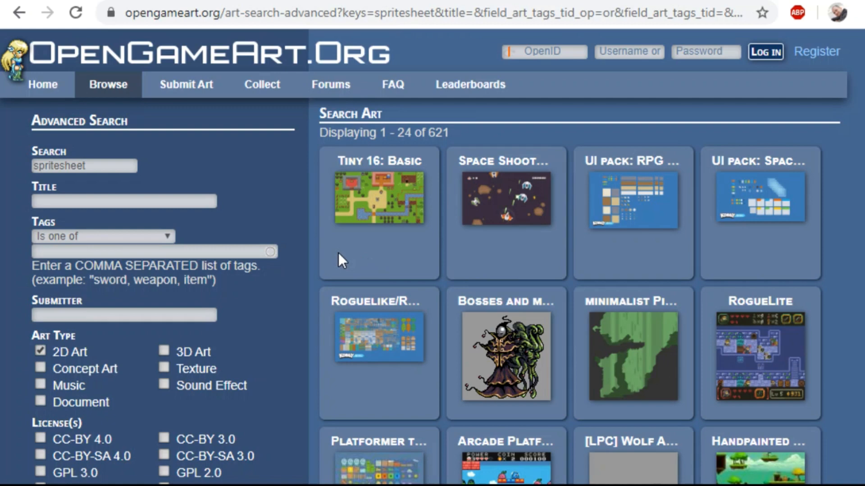
scroll(down, 3)
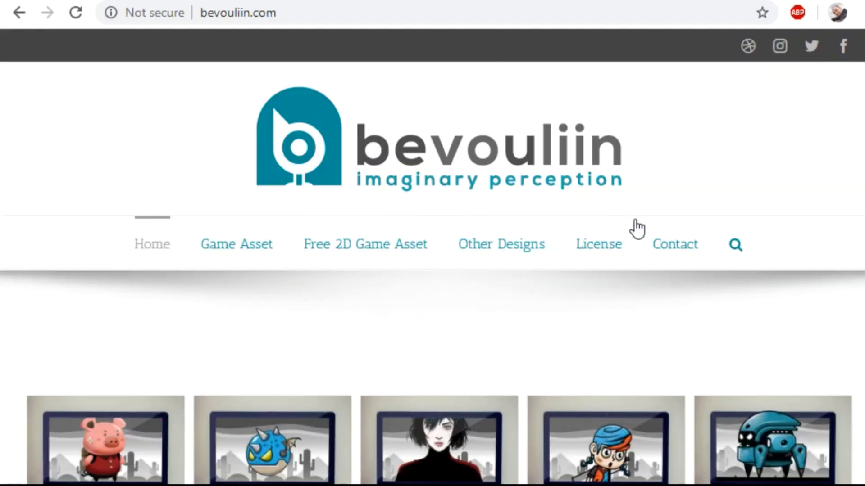
click(238, 13)
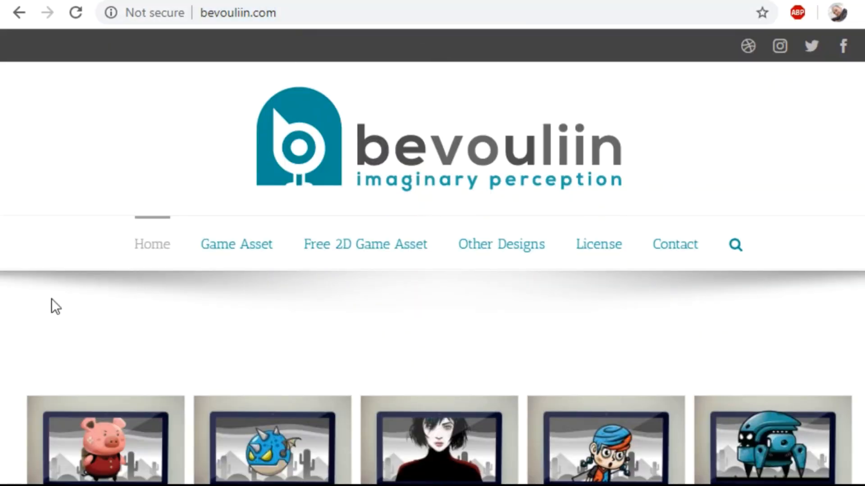
scroll(down, 3)
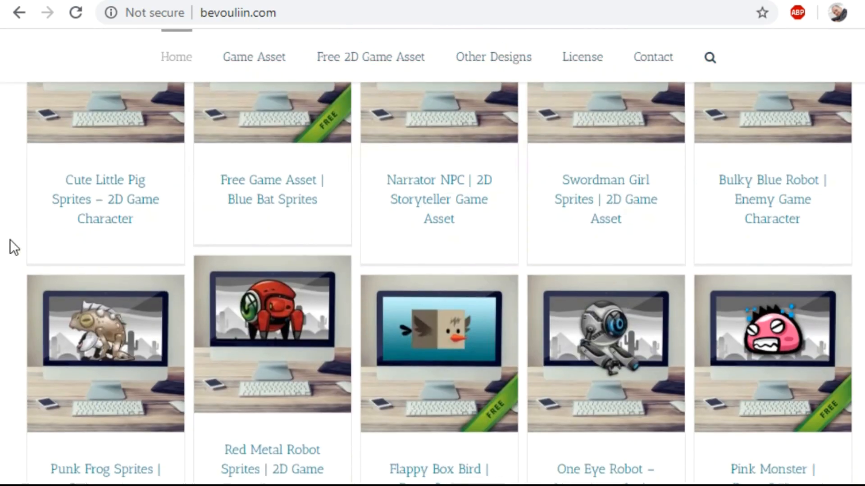
scroll(down, 3)
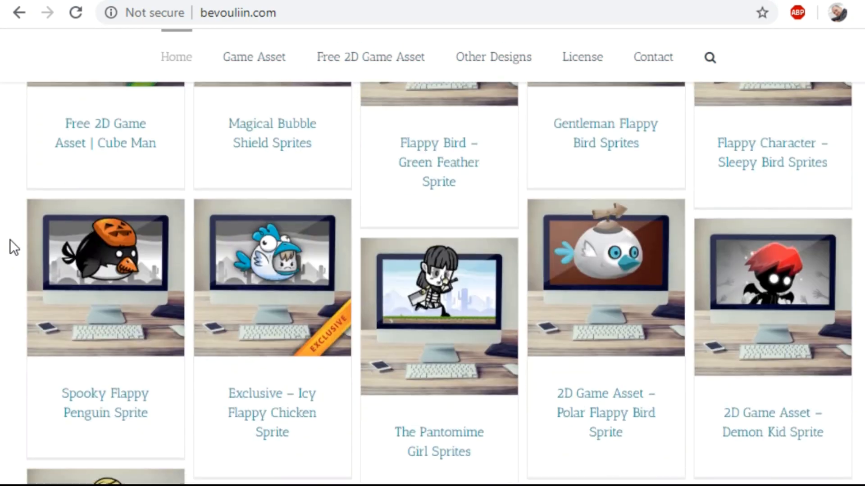
scroll(down, 3)
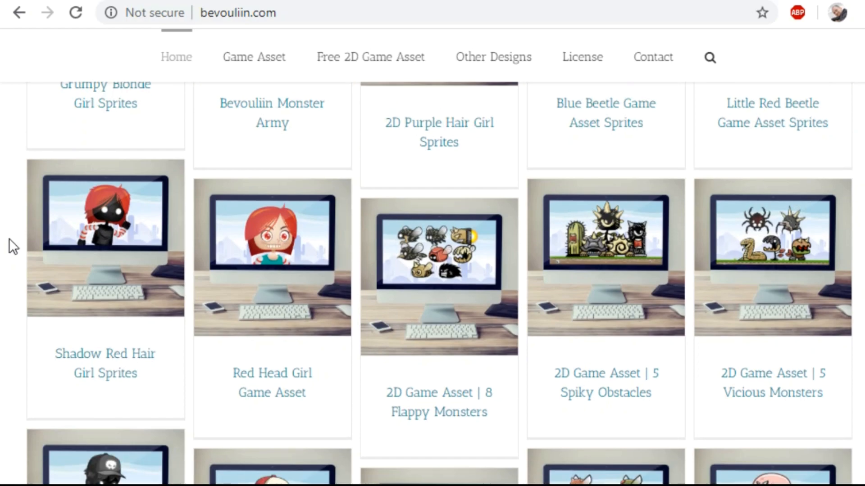
scroll(down, 3)
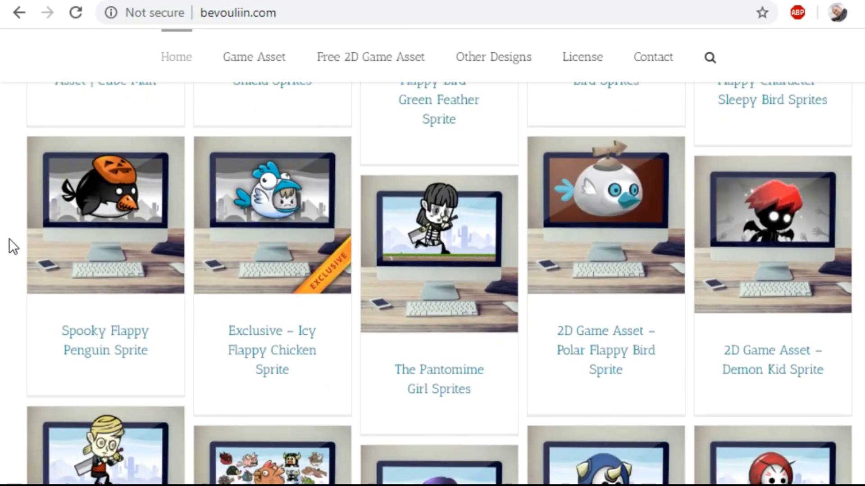
scroll(up, 3)
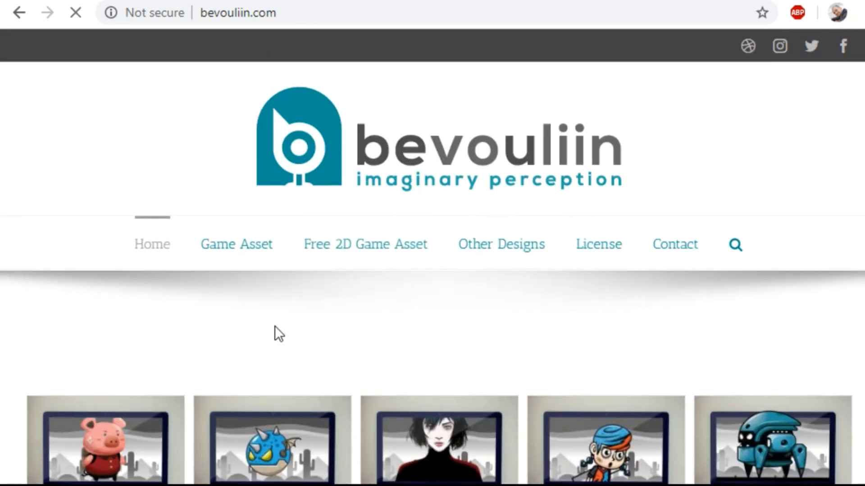
Step: Browse the Free 2D Game Asset listing and open the Dog Game Character Sprites page
click(365, 244)
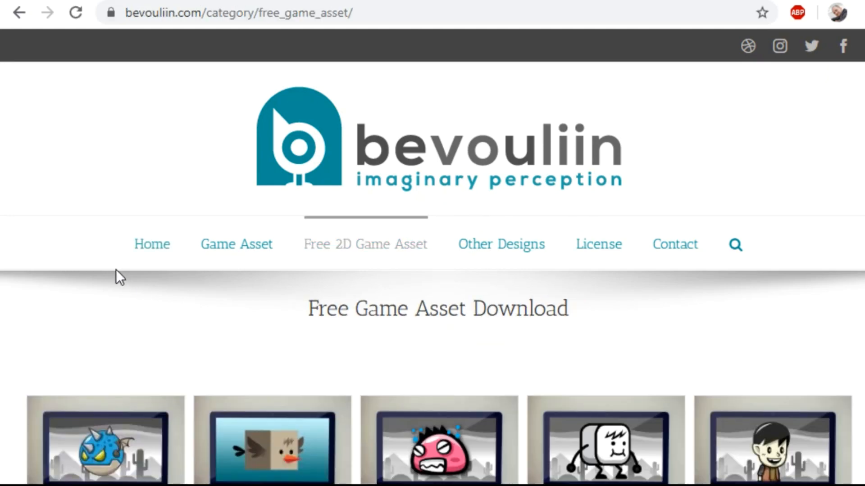
scroll(down, 3)
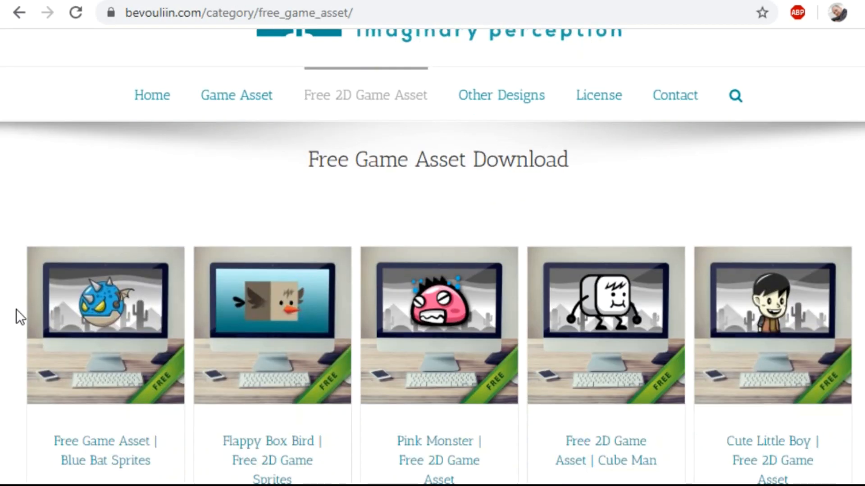
scroll(down, 3)
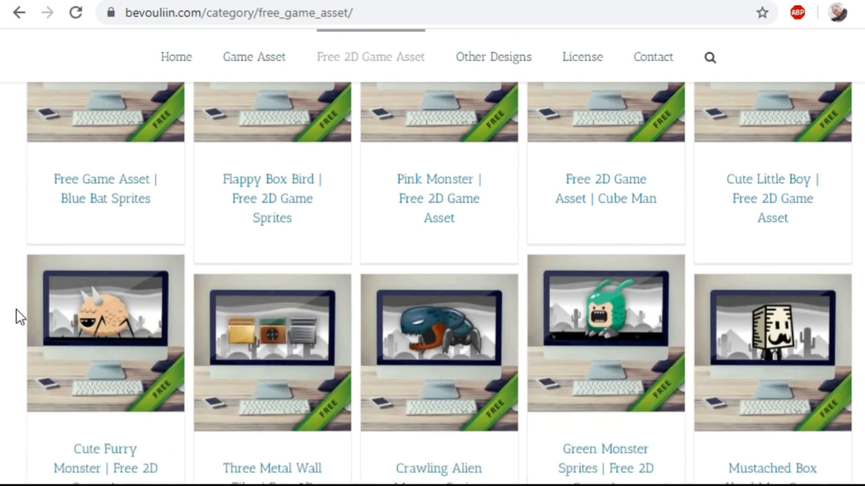
scroll(down, 3)
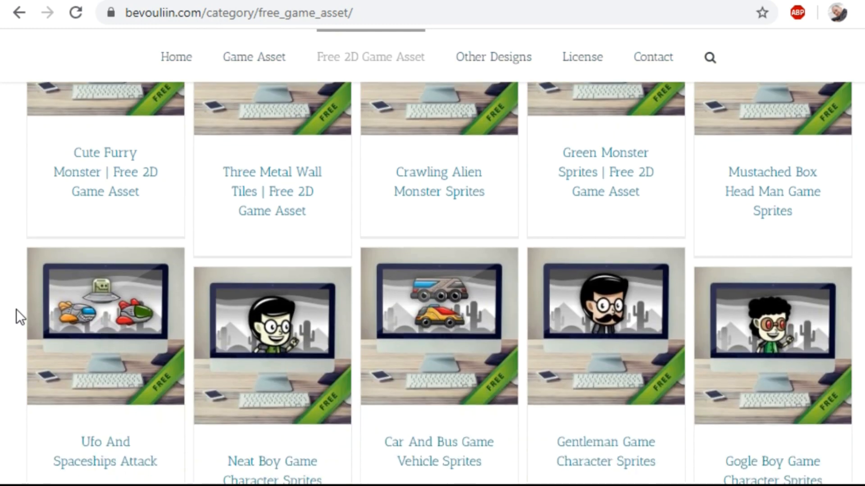
scroll(down, 3)
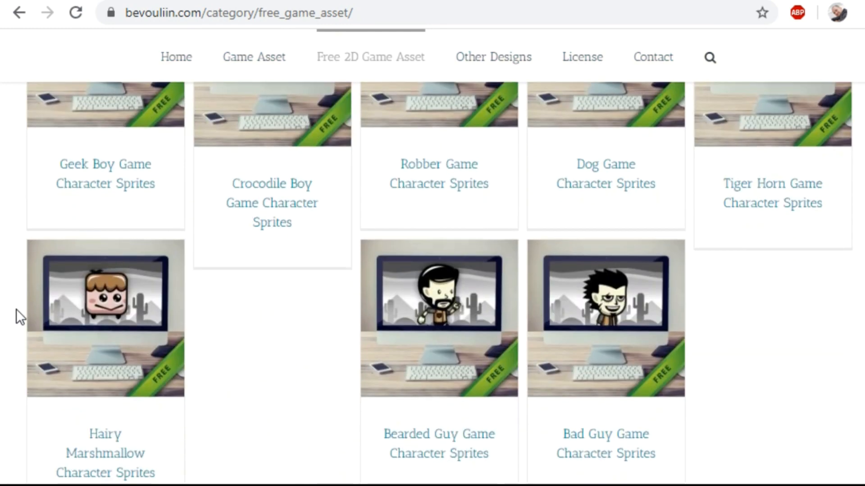
scroll(up, 3)
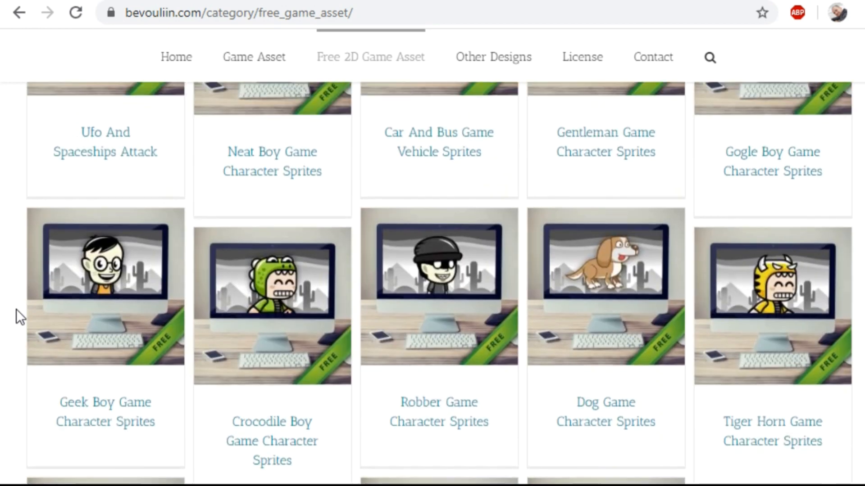
mouse_move(605, 286)
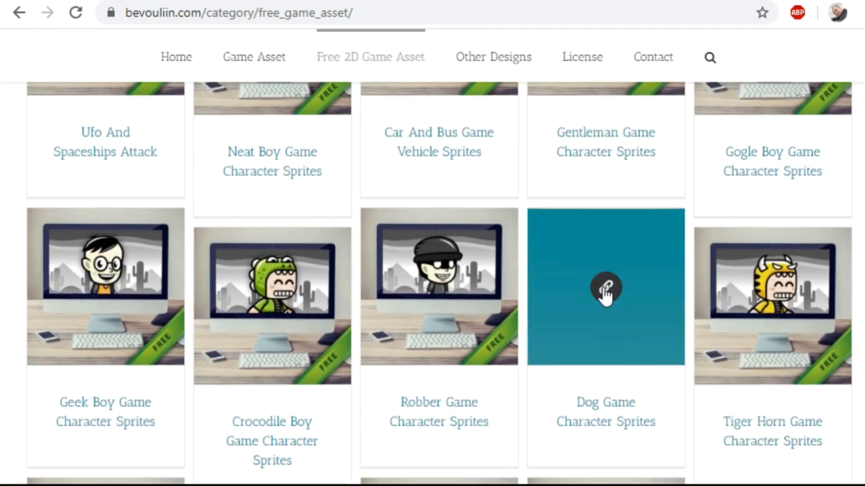
click(606, 287)
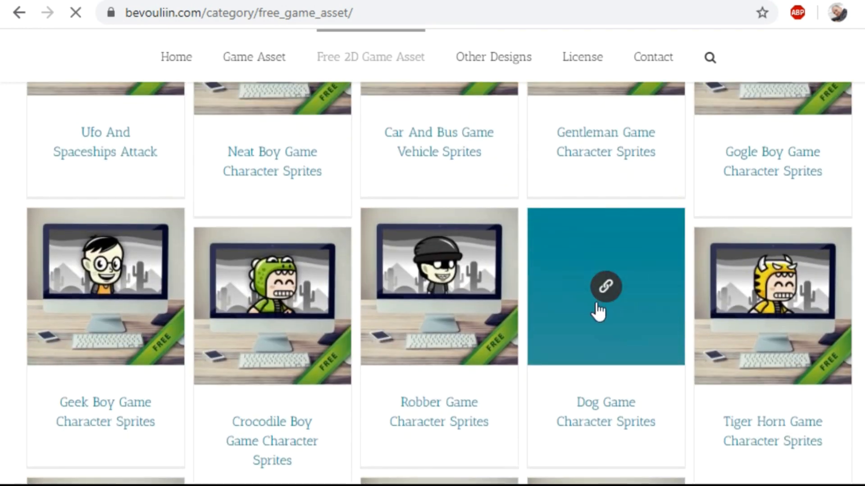
click(606, 287)
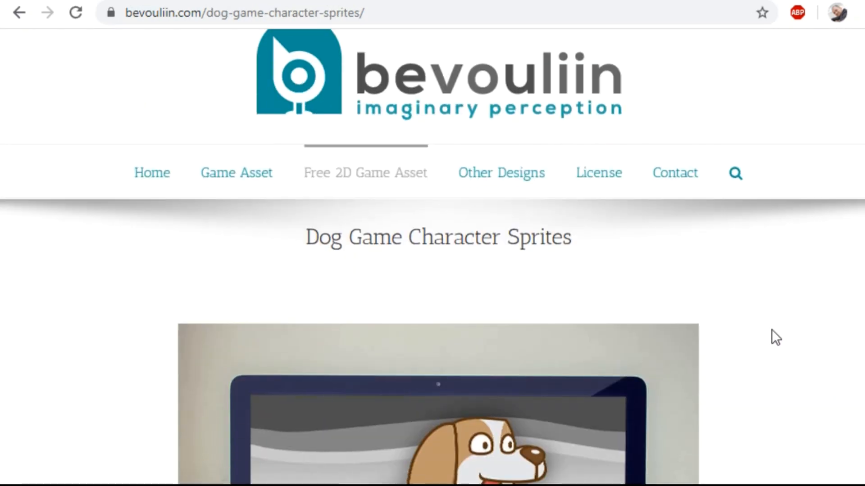
Step: Follow the MORE INFO & DOWNLOAD LINK for the Dog Game Character Sprites
scroll(down, 3)
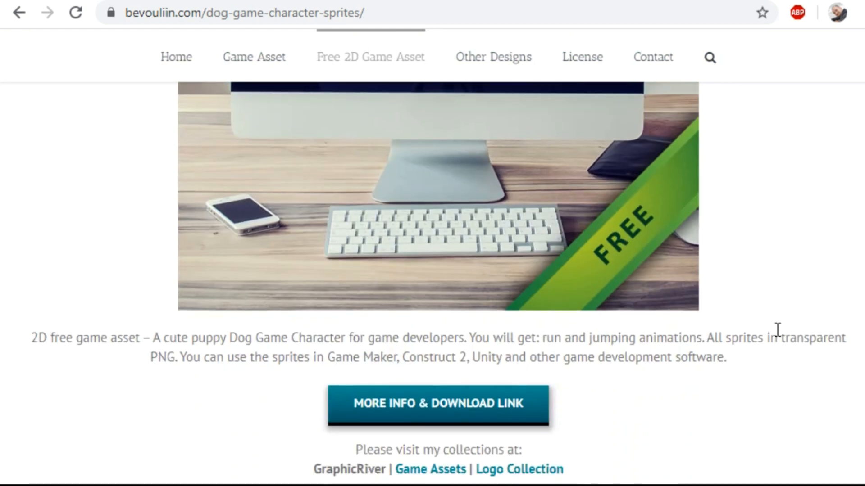
click(438, 403)
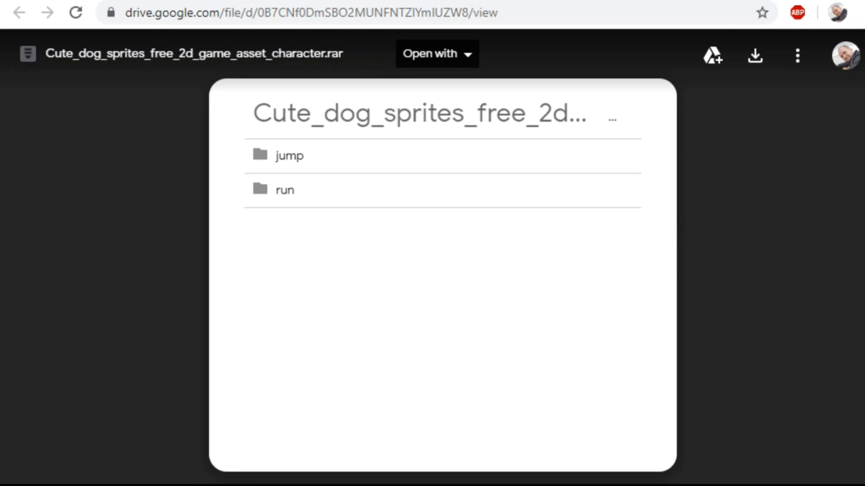
Step: Download Cute_dog_sprites_free_2d_game_asset_character.rar from the Drive preview
click(754, 55)
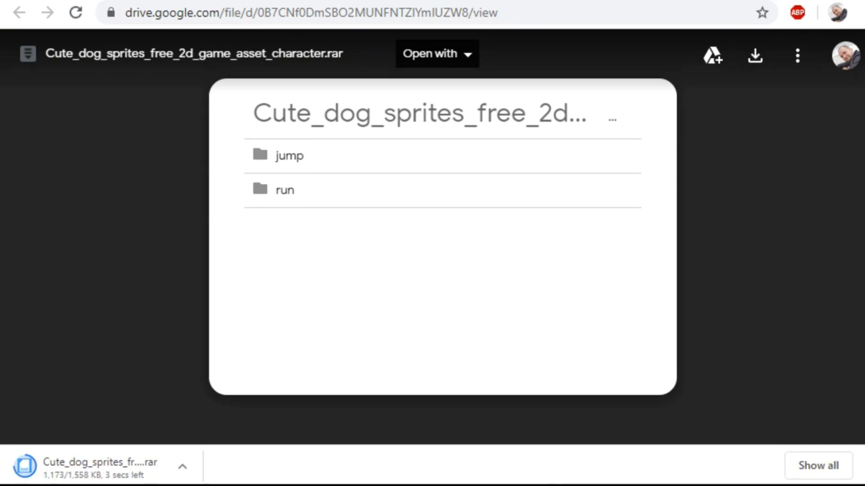
mouse_move(168, 428)
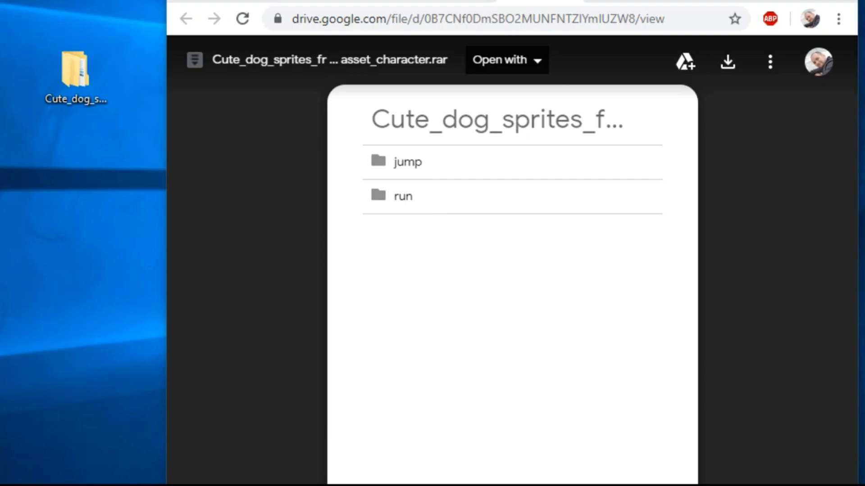
Step: Open the extracted Cute_dog_sprites folder and its run folder of rr_ frames
click(74, 75)
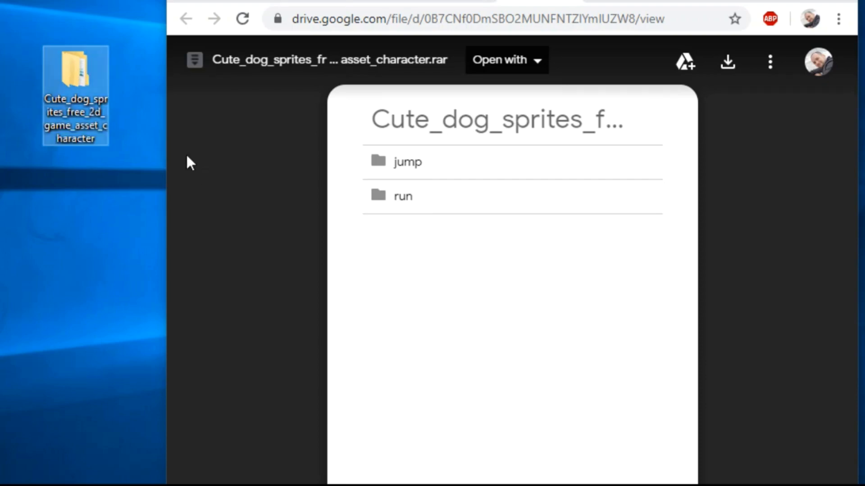
double_click(75, 76)
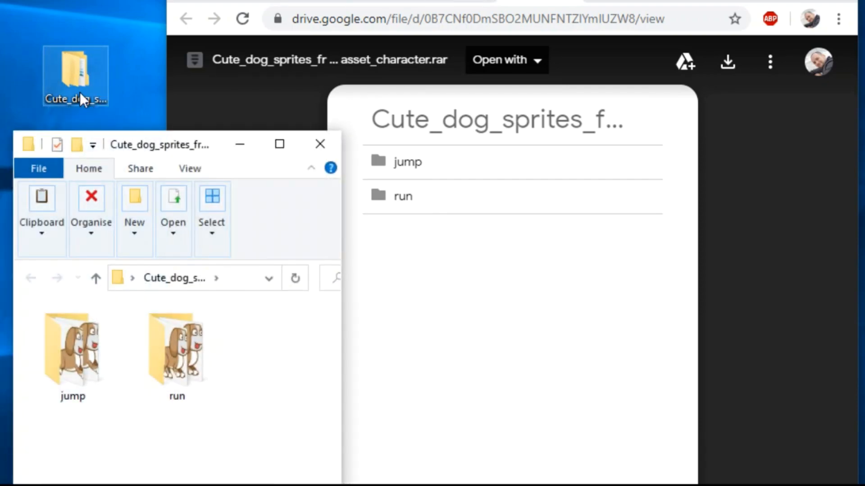
double_click(72, 350)
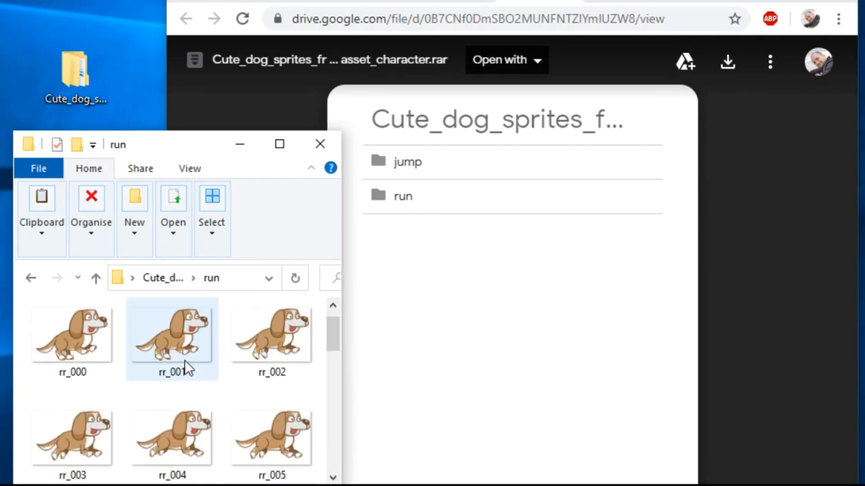
scroll(down, 3)
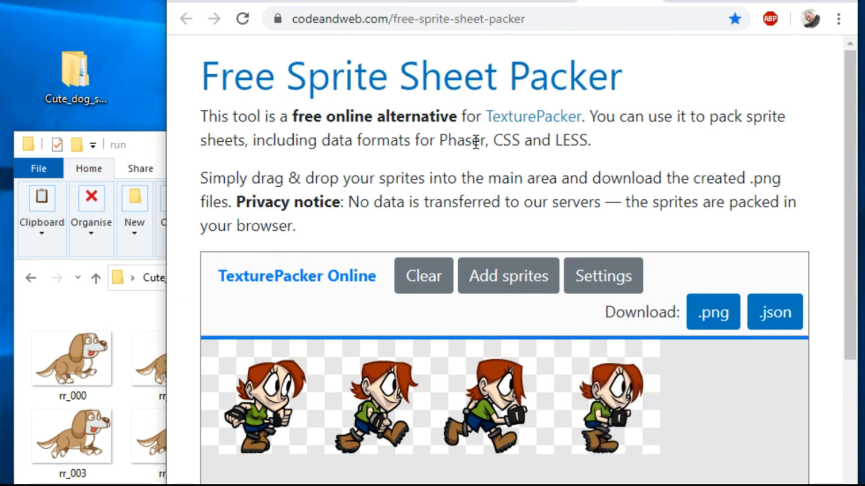
Step: Bring up the run folder and select the rr_ PNG frames for packing
click(408, 19)
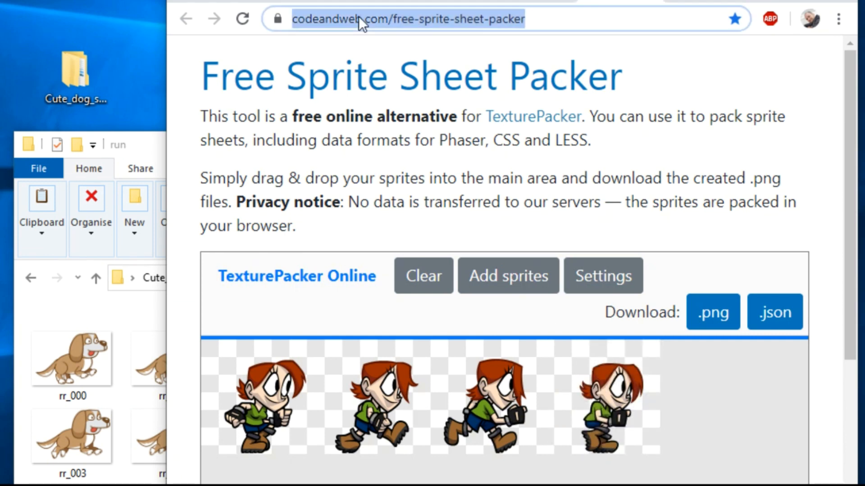
click(72, 358)
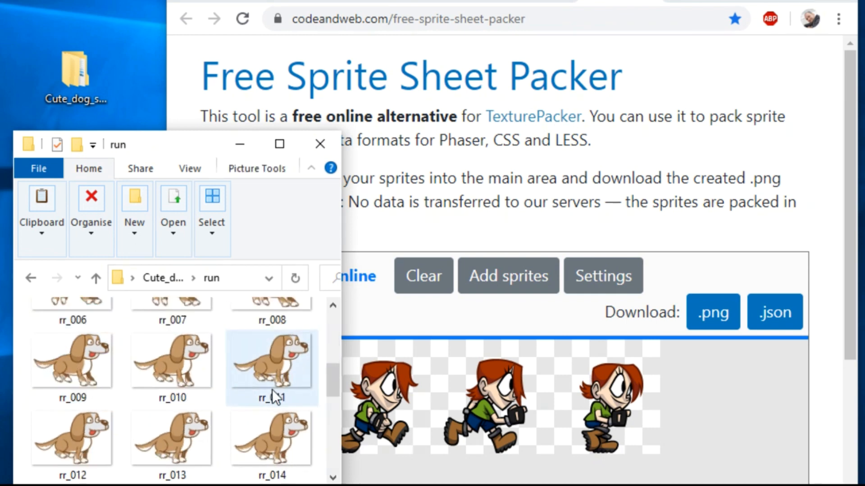
scroll(down, 3)
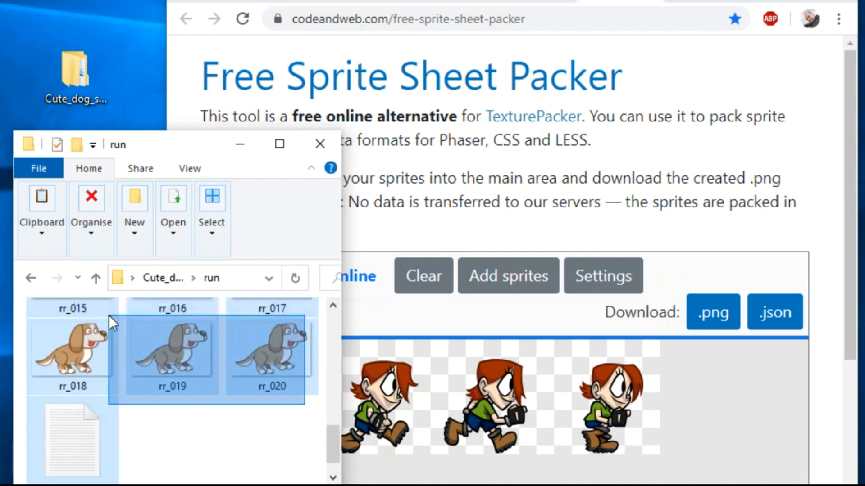
right_click(72, 413)
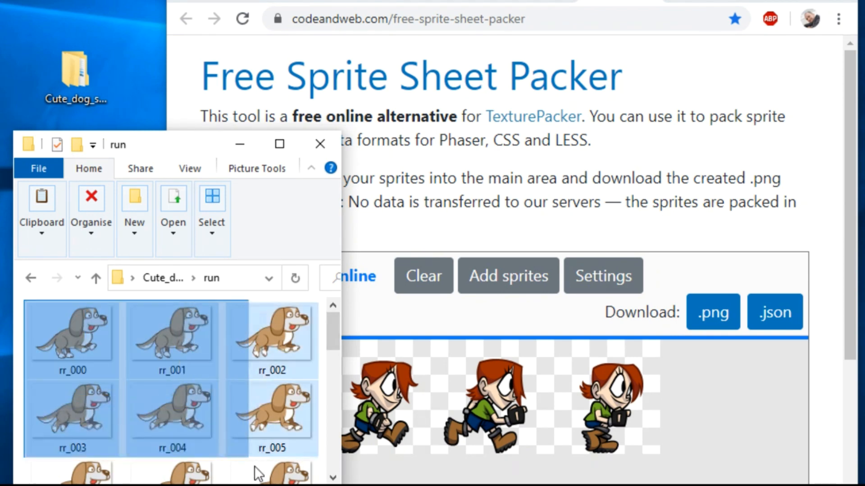
scroll(down, 3)
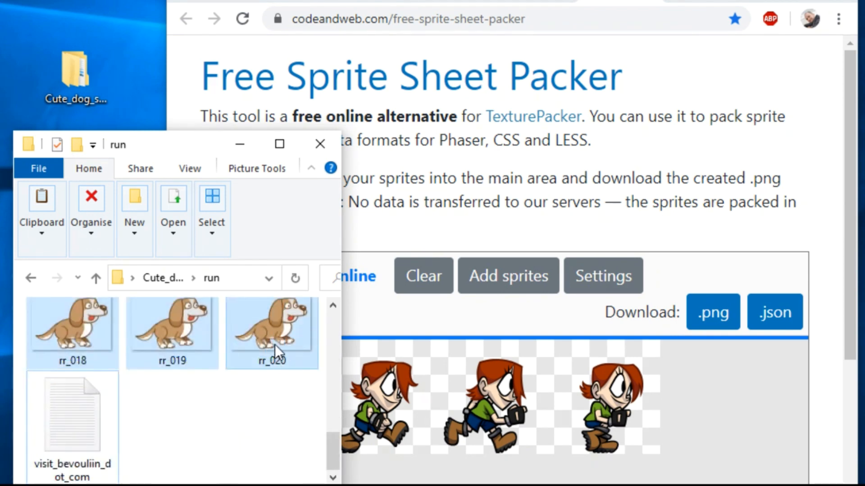
Step: Clear the example sprites, pack the dog run frames into one sheet and review sprite details
click(602, 275)
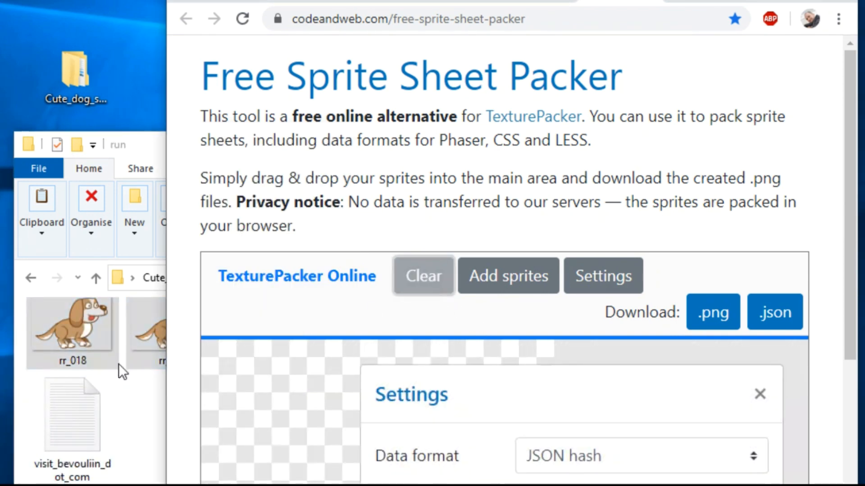
click(758, 394)
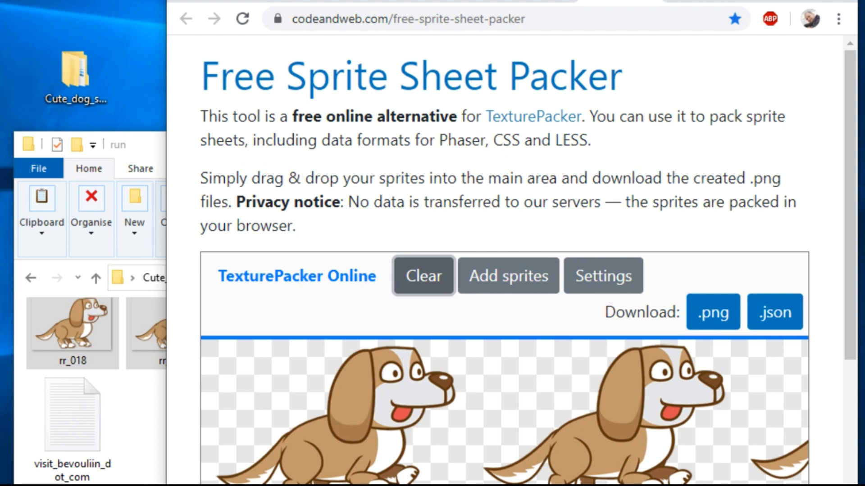
scroll(down, 3)
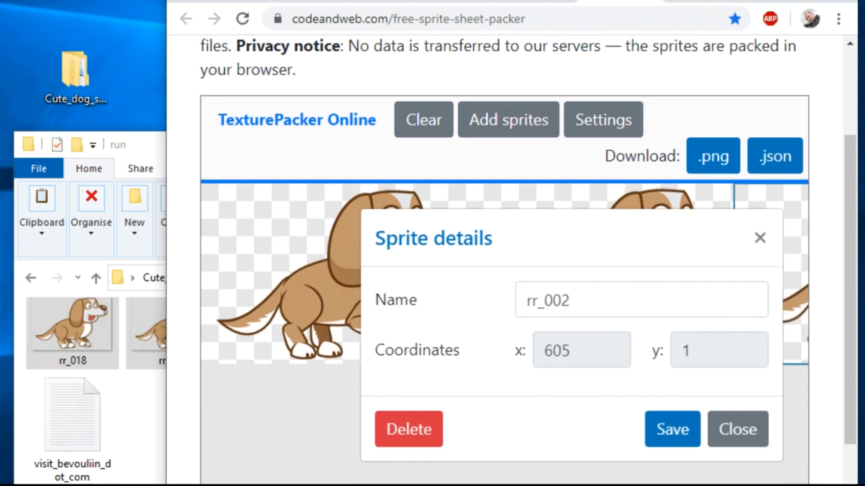
scroll(down, 3)
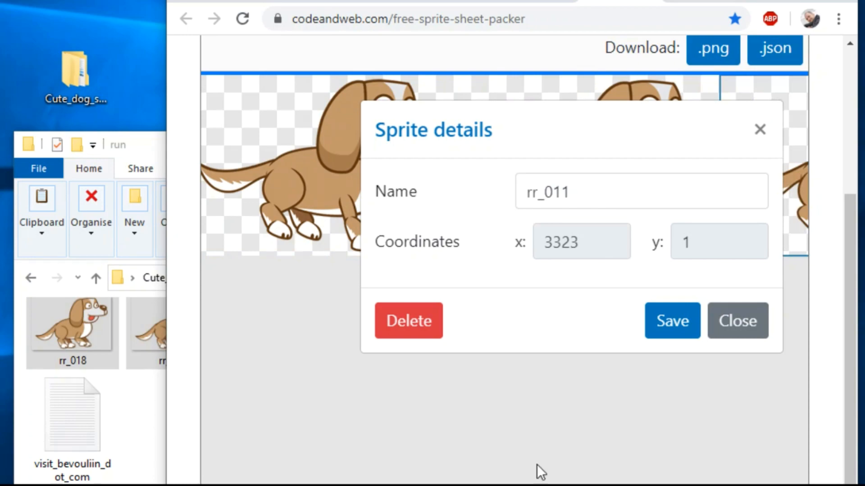
click(670, 321)
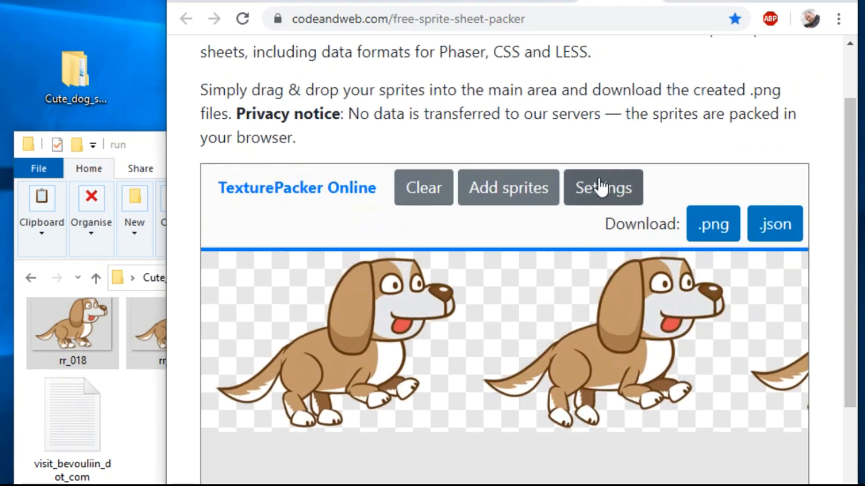
click(603, 187)
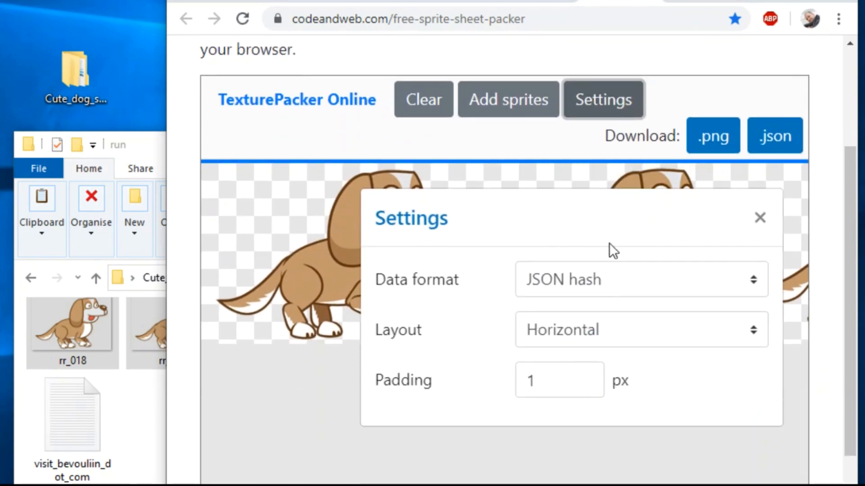
click(640, 329)
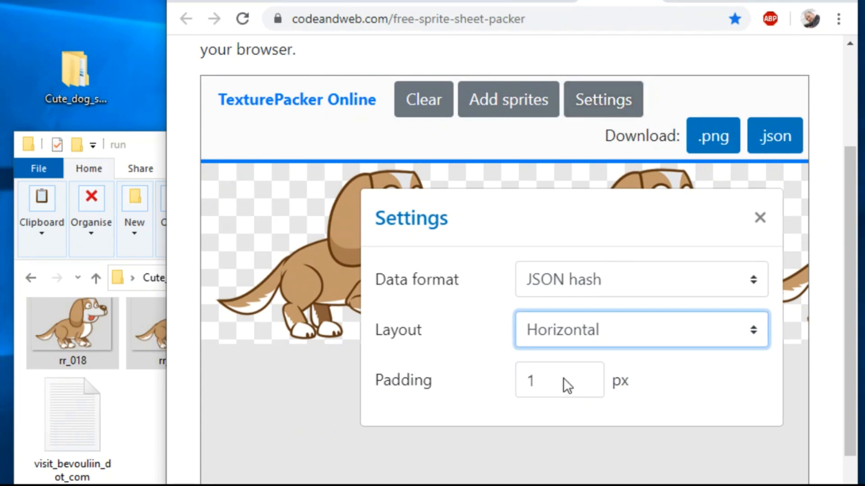
click(640, 329)
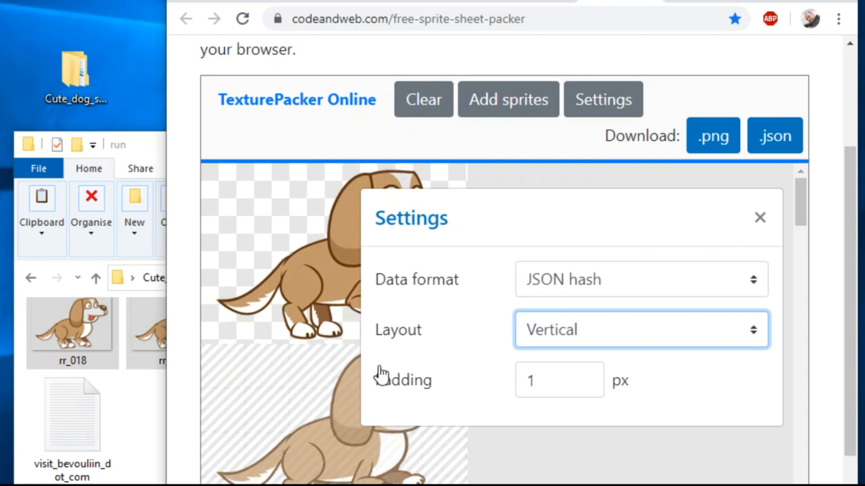
click(640, 329)
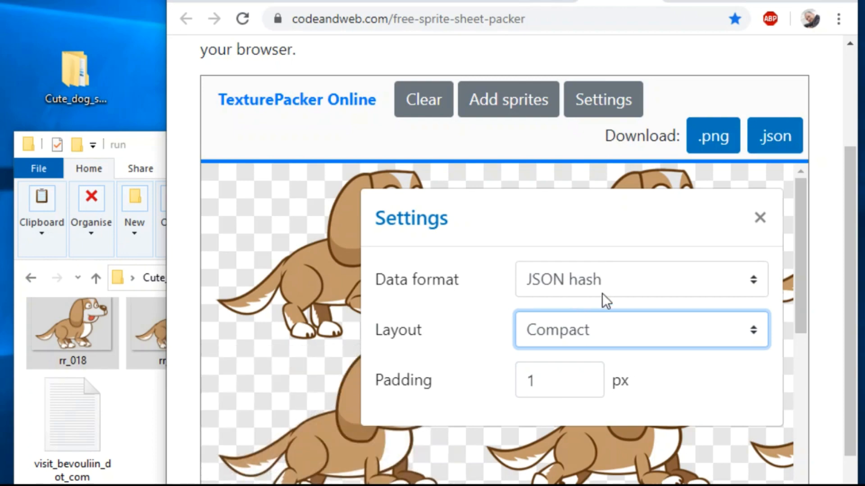
click(639, 329)
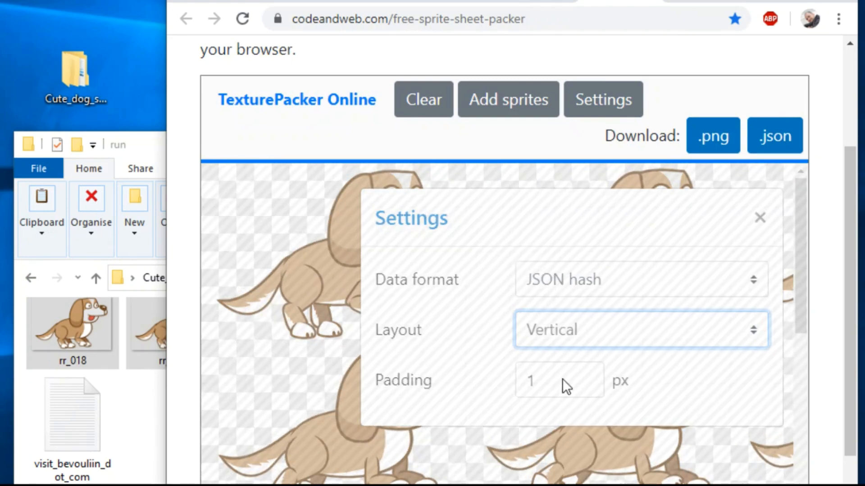
click(639, 329)
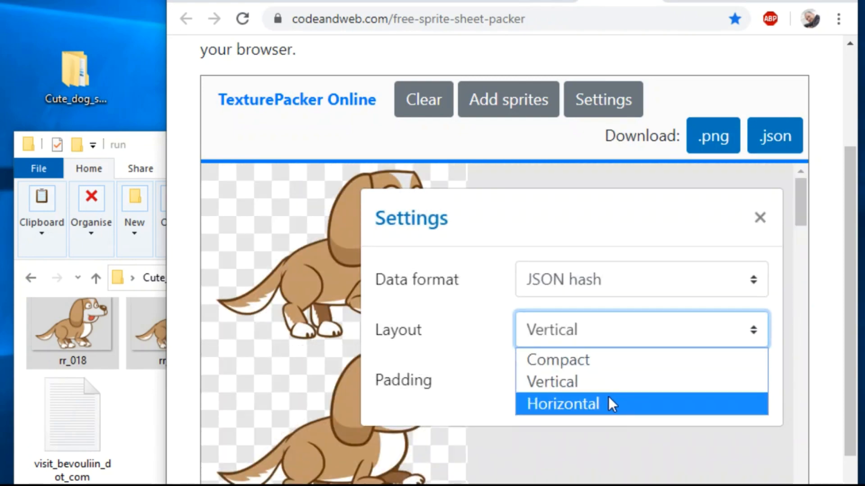
click(562, 404)
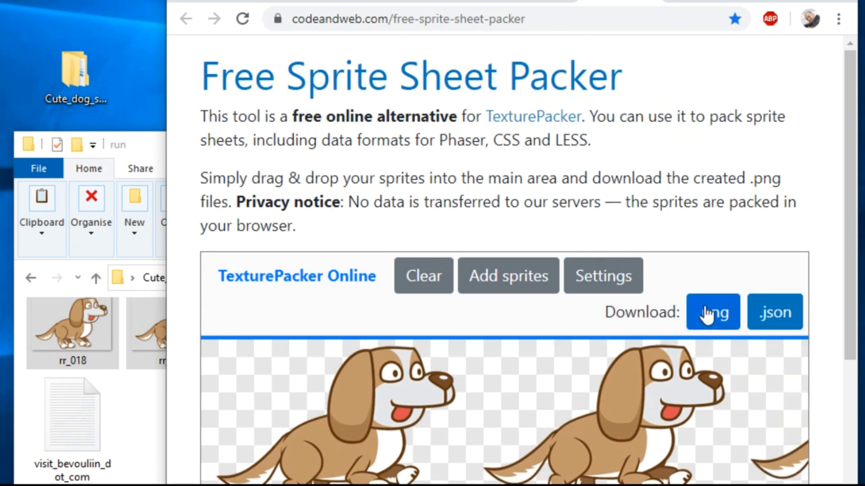
Step: Download the packed sheet as PNG, move it to the desktop and rename it 'dog'
click(712, 312)
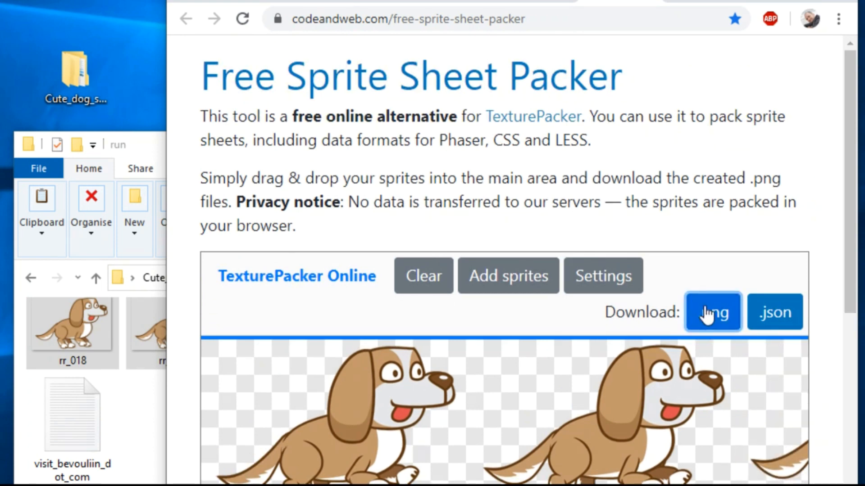
mouse_move(656, 28)
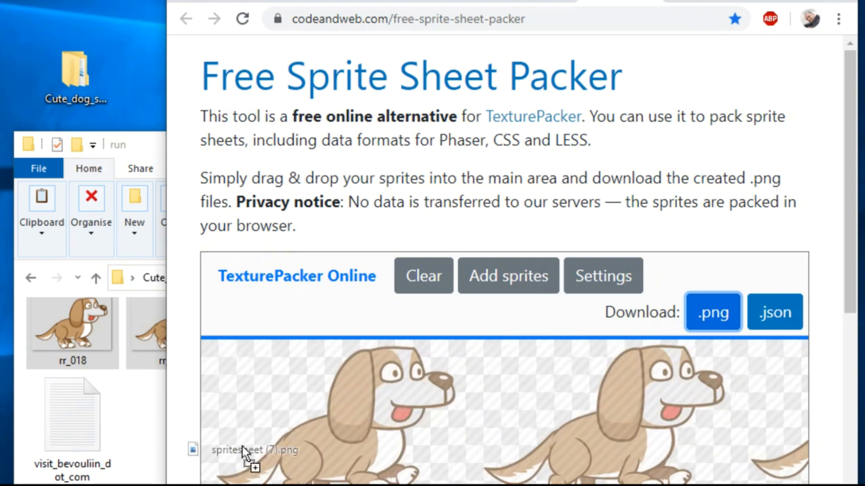
drag(242, 449, 133, 96)
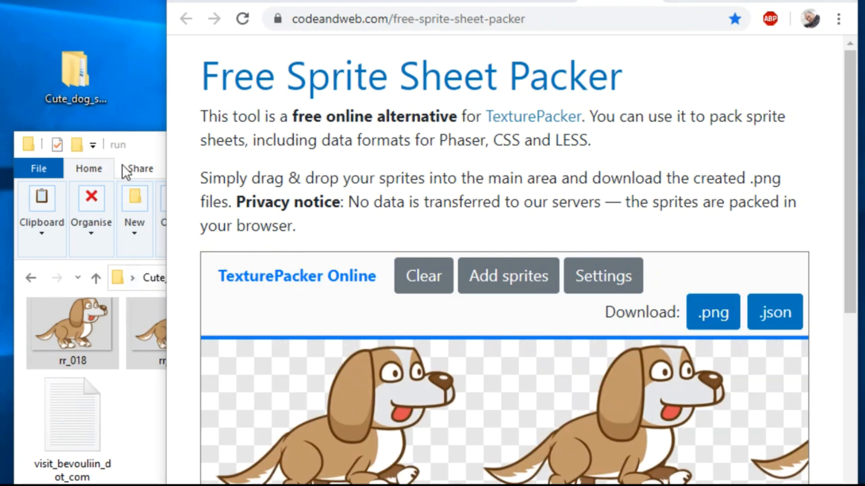
click(711, 312)
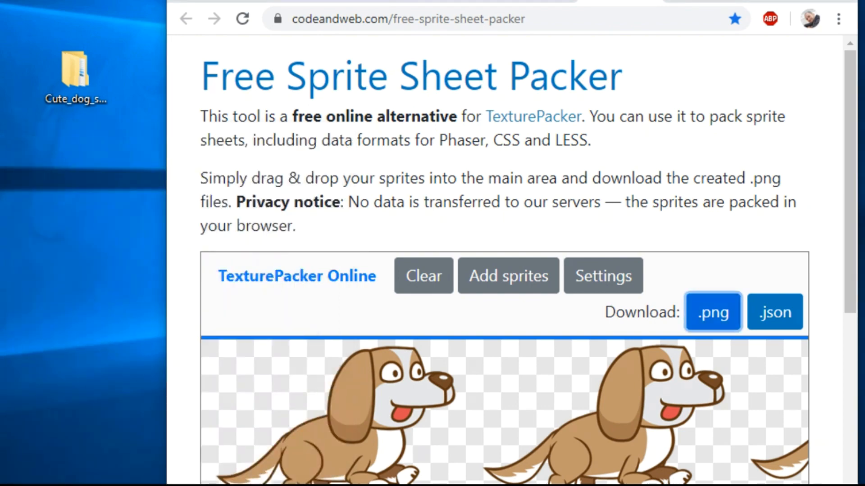
click(712, 311)
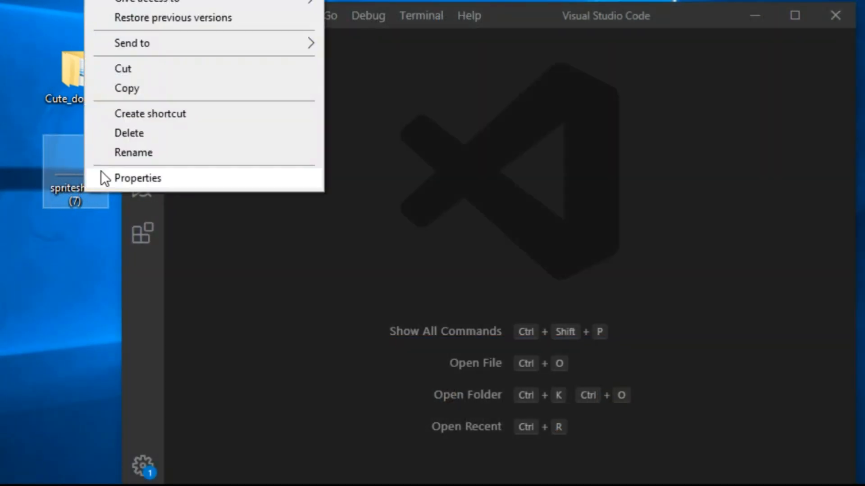
click(134, 152)
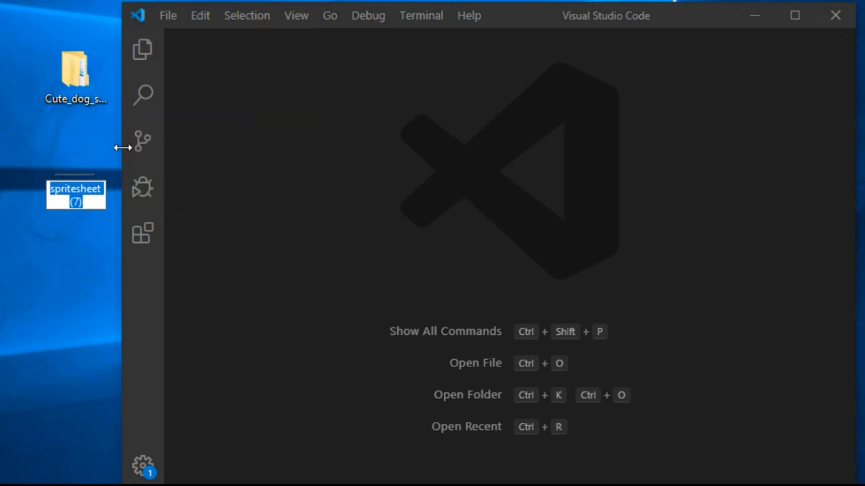
text(dog)
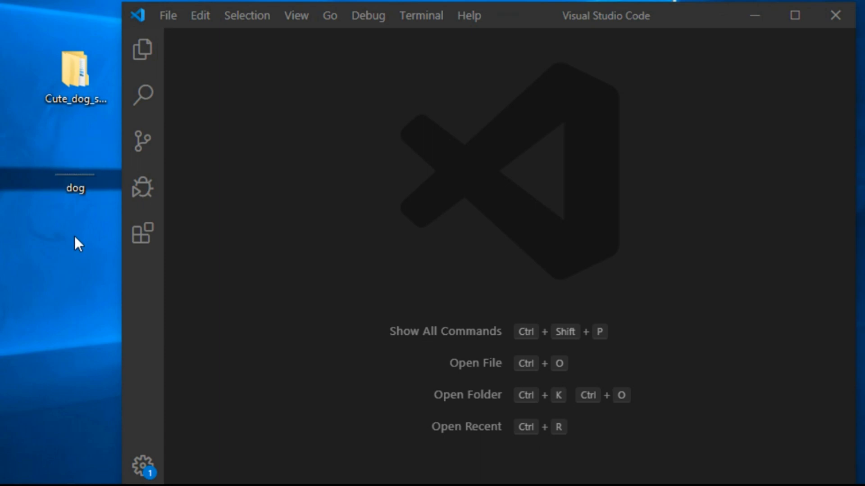
Step: Create a 'sprite animation' desktop folder and save a new file as index.html in it
right_click(78, 244)
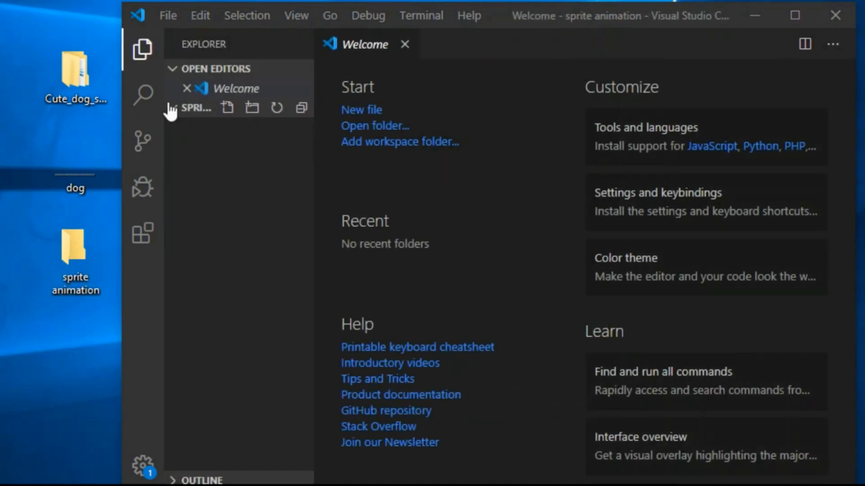
click(74, 257)
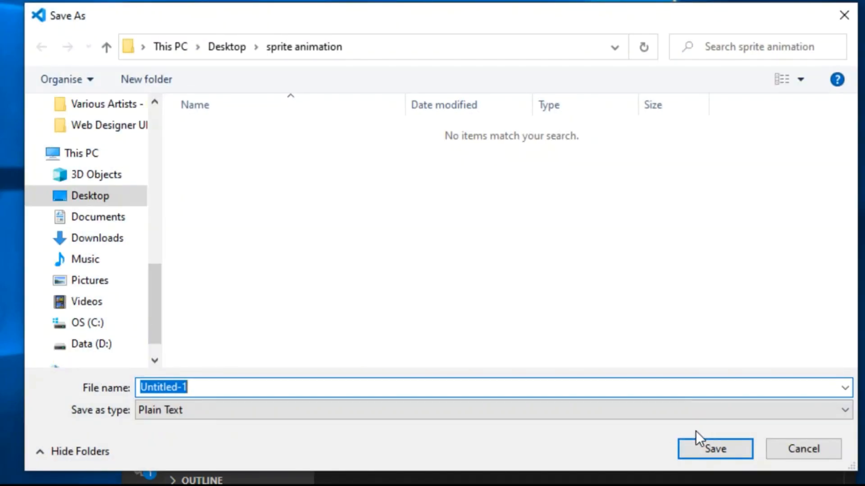
text(index.html)
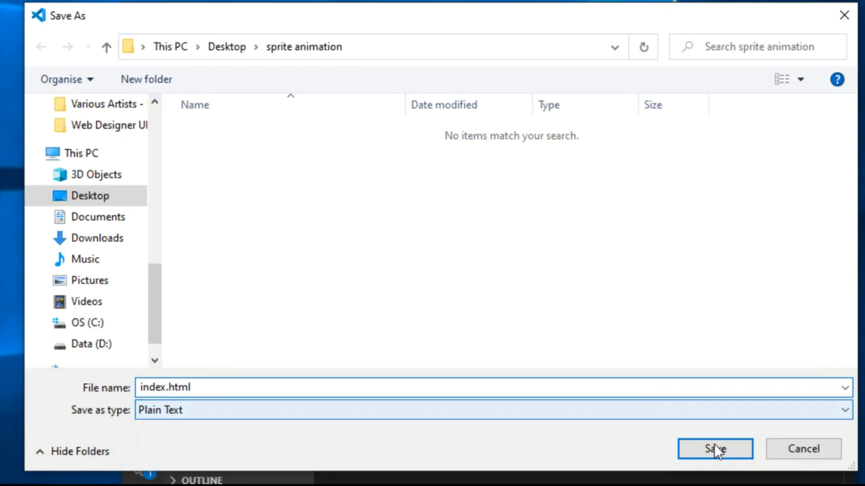
click(714, 448)
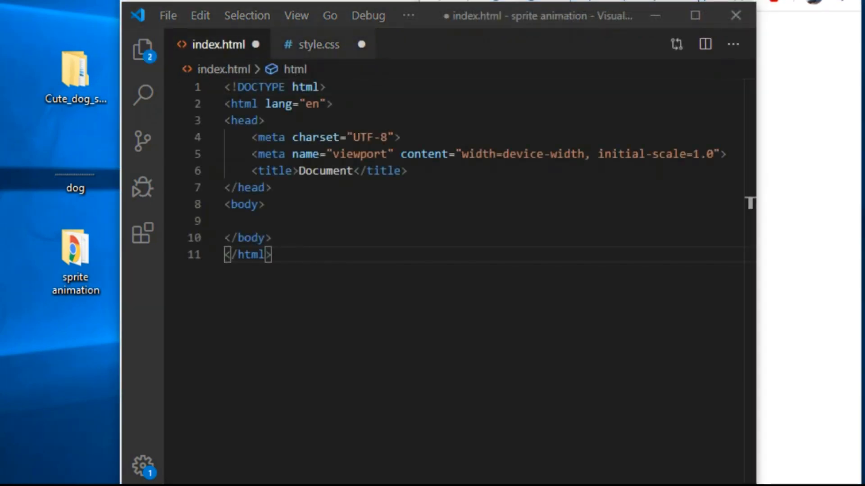
Step: Add the moon div containing a LOADING paragraph and a left span reading <<
text(.moon">)
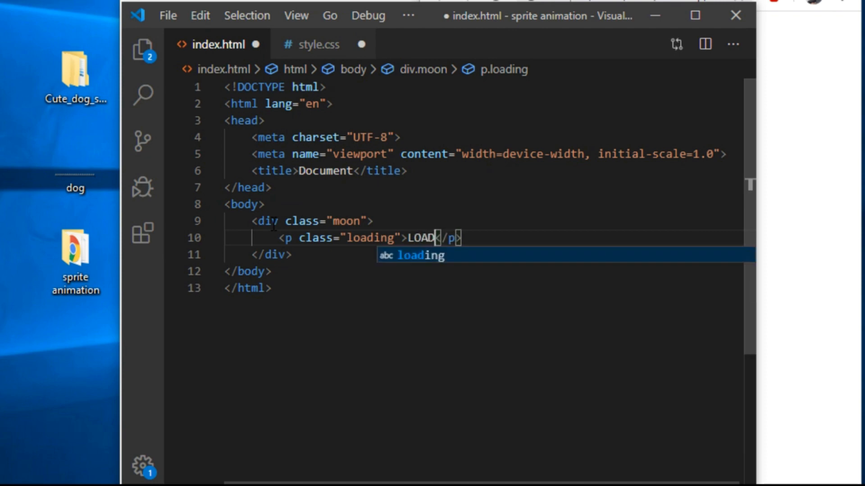
text(ING)
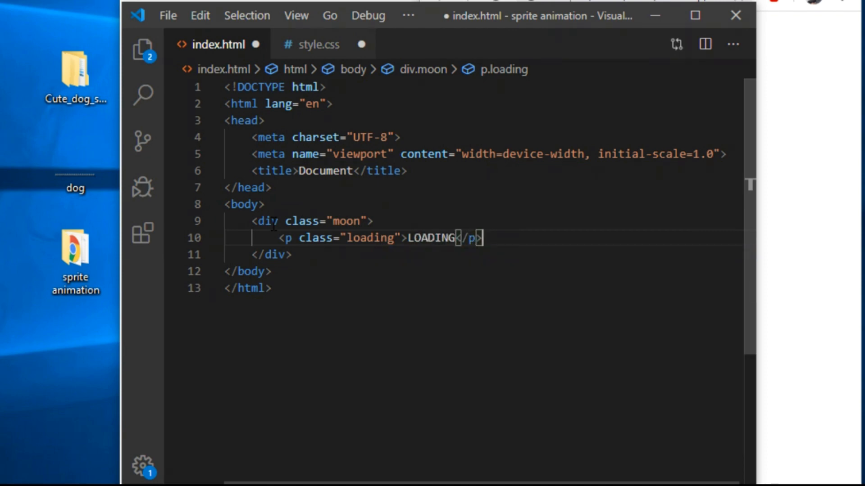
text(s)
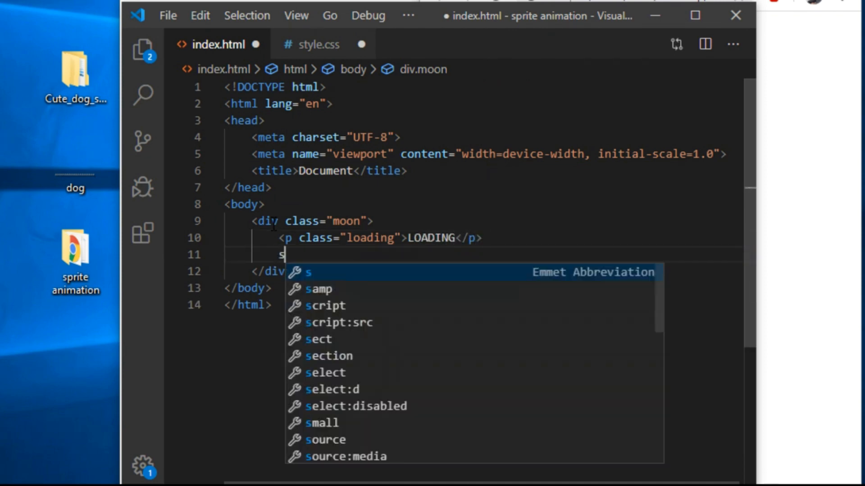
text(span.left)
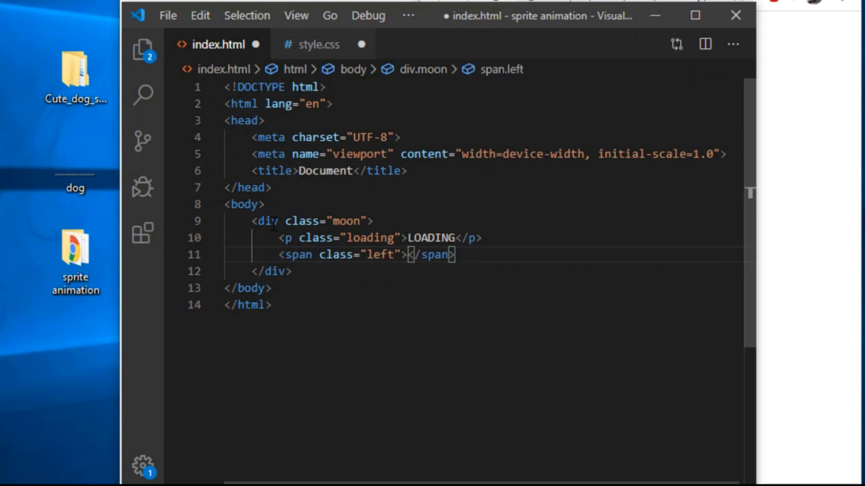
text(<<)
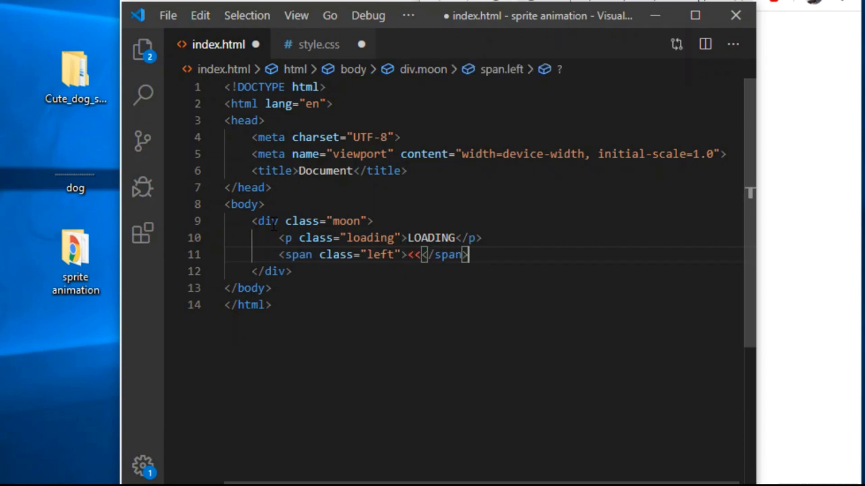
Step: Add two radio inputs, a right span reading >> and a dog div, then save index.html
text(input.left)
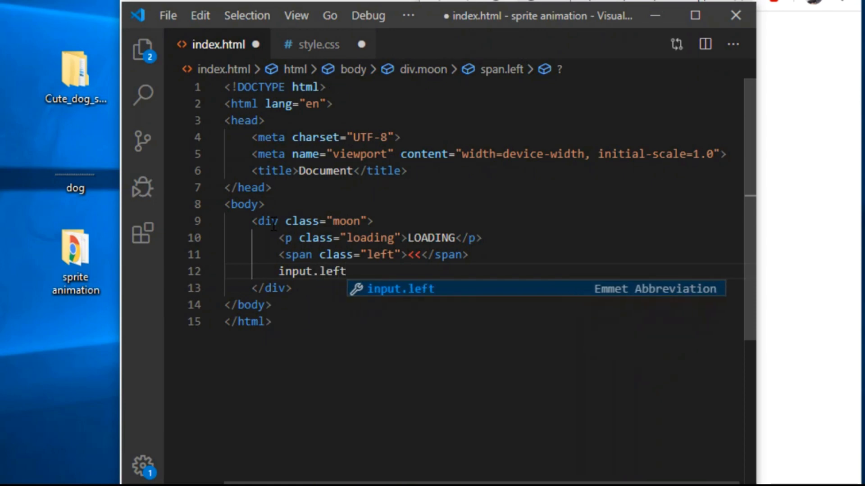
key(Tab)
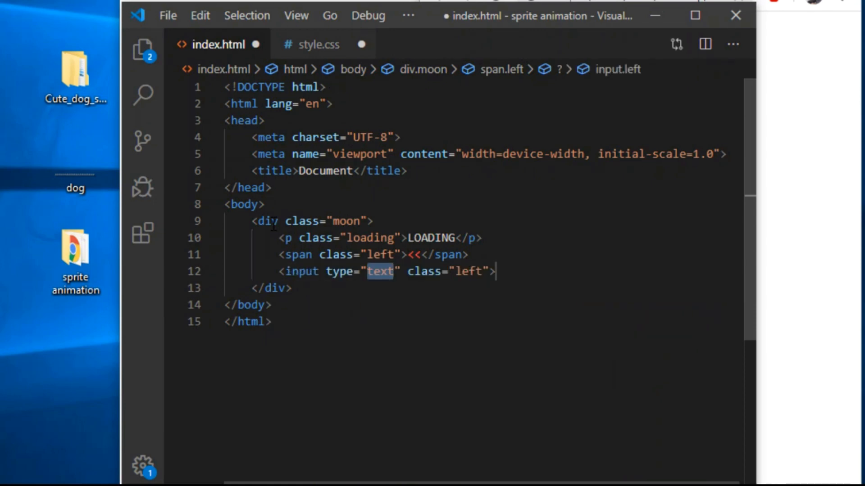
text(radio)
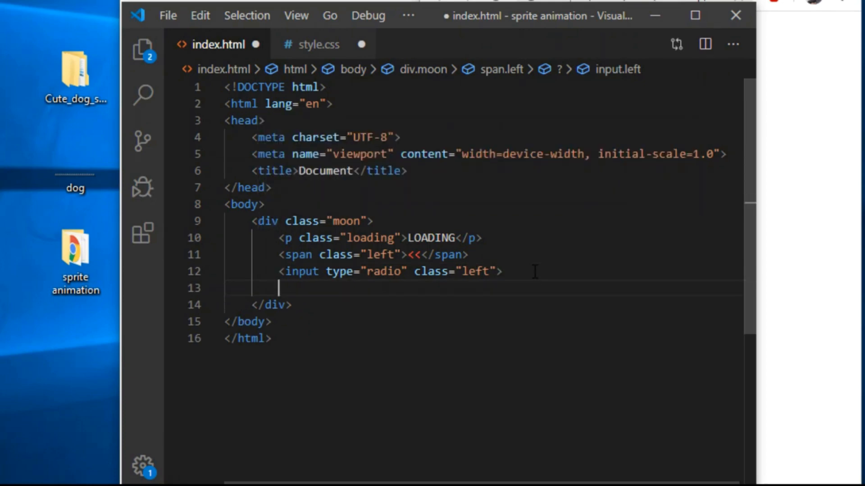
text(span.right)
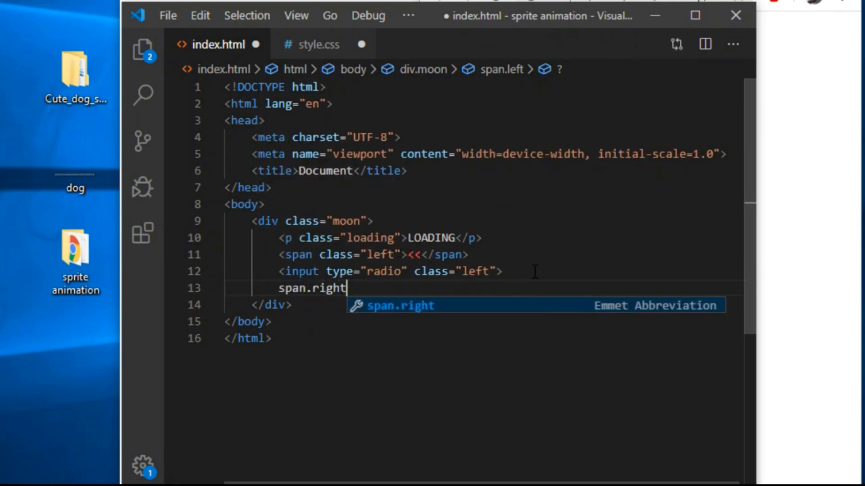
key(Tab)
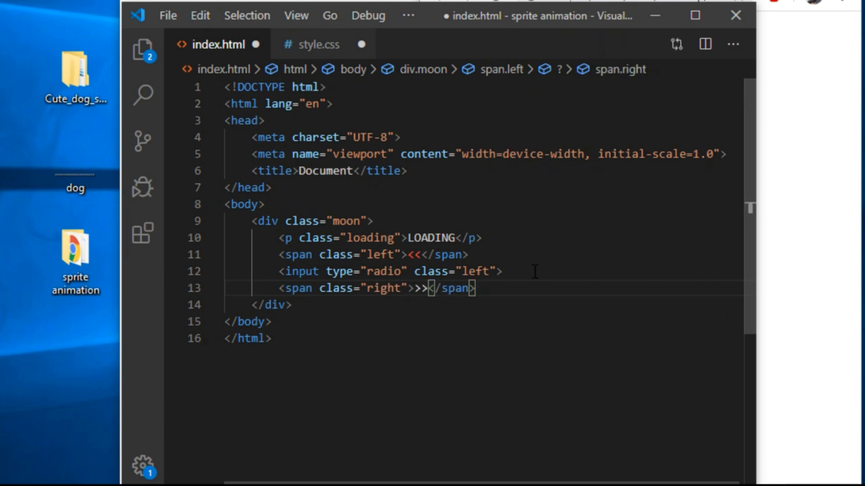
text(input.)
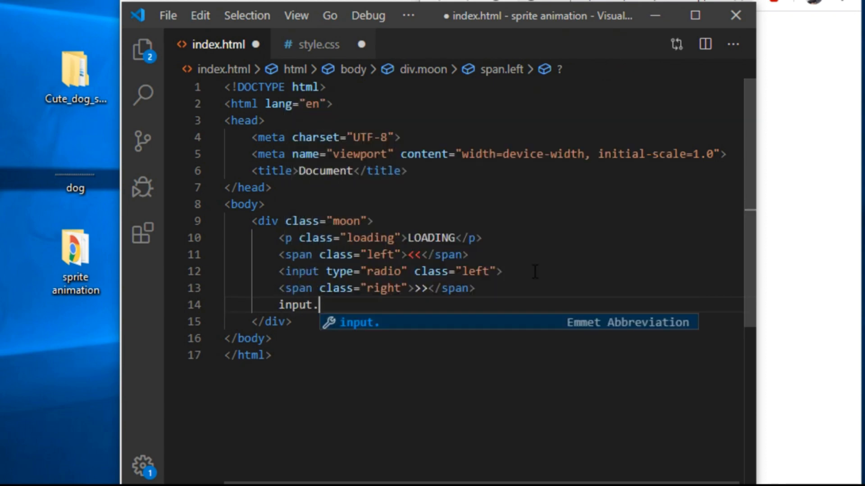
key(Tab)
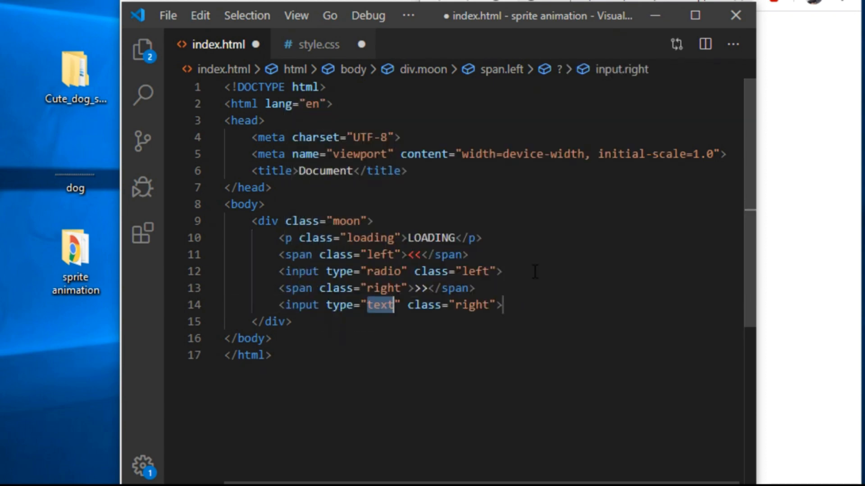
text(radio)
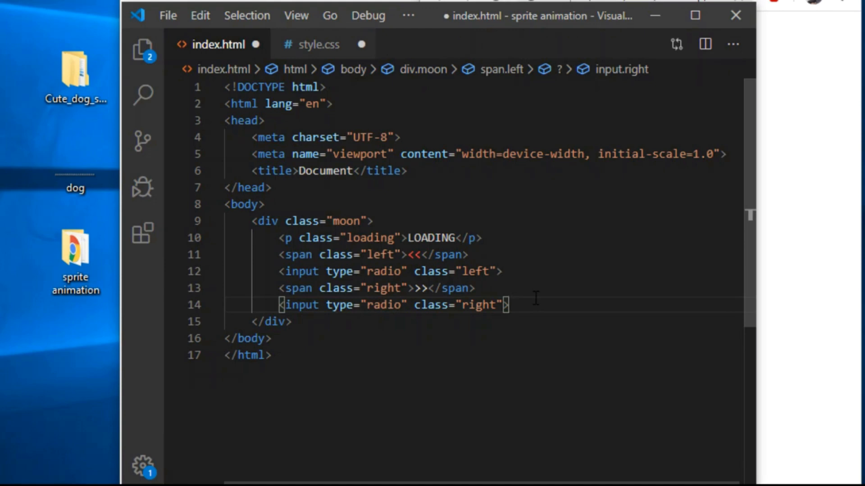
text(.do)
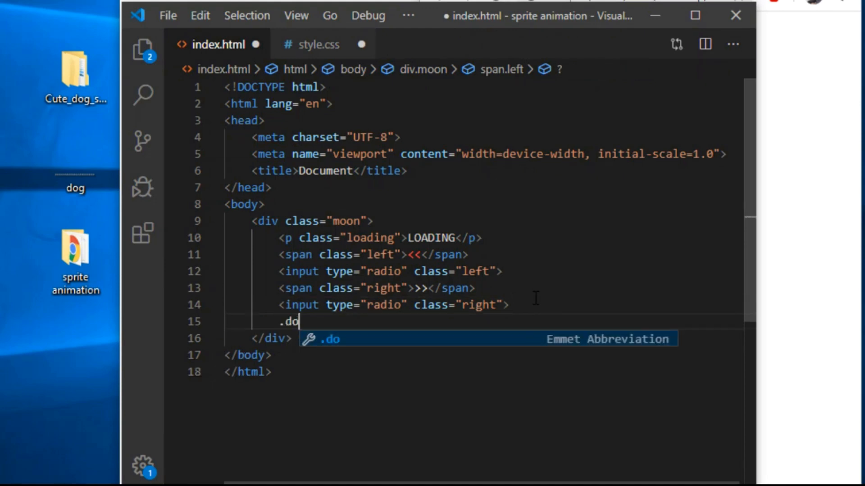
key(Tab)
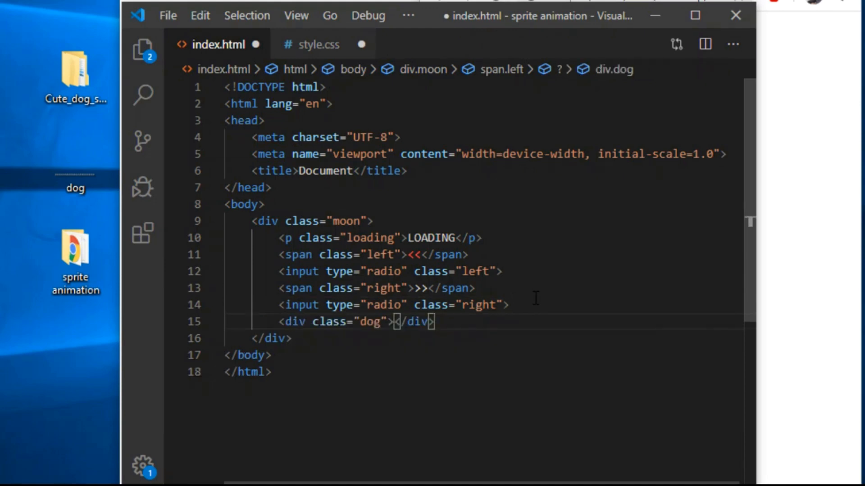
key(ctrl+s)
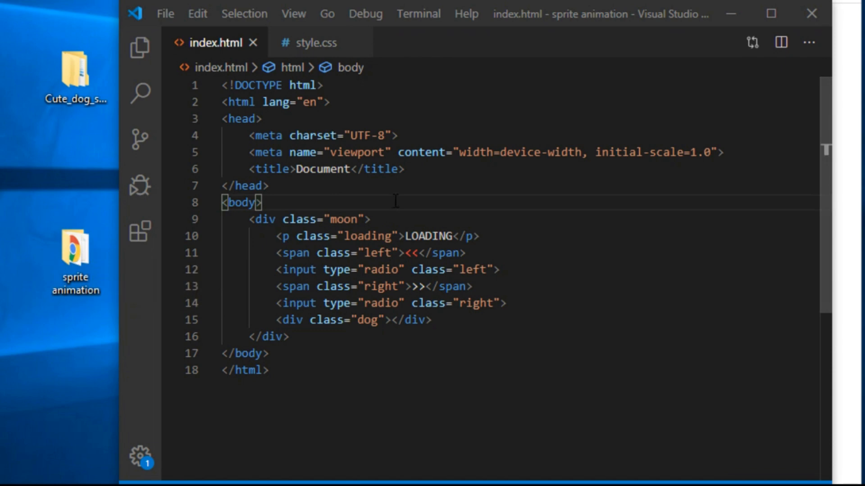
mouse_move(134, 306)
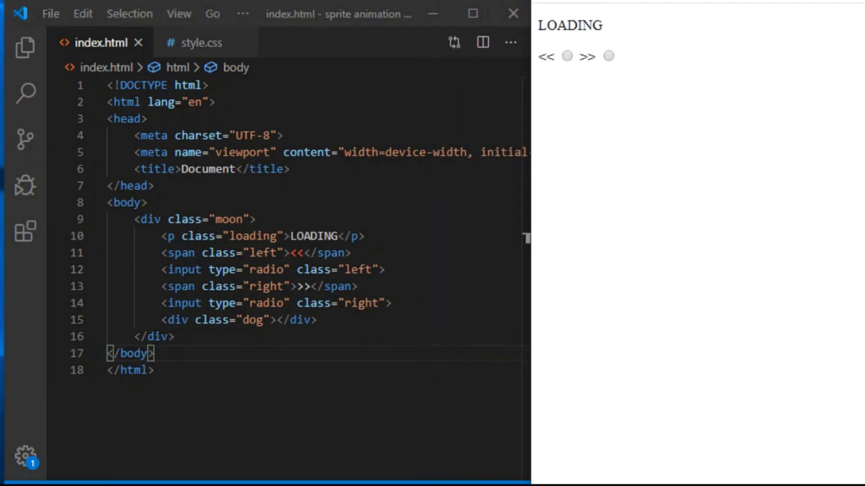
Step: Link style.css in index.html's head and switch to the empty stylesheet
click(289, 169)
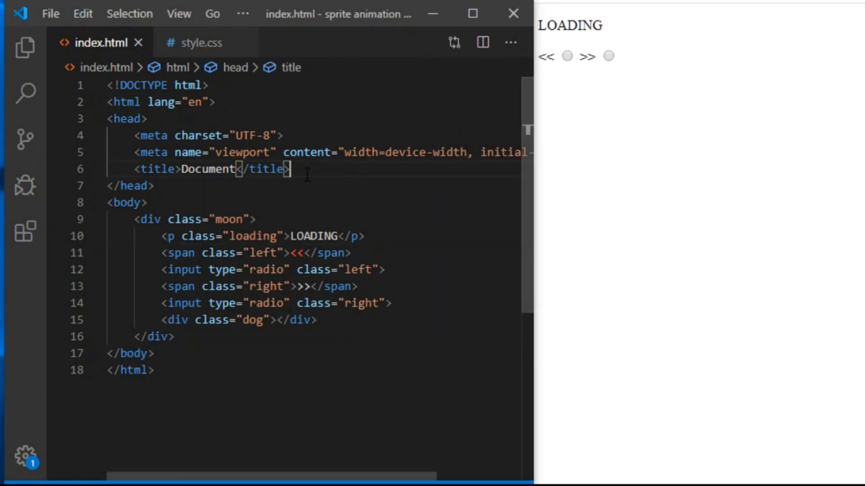
text(<link rel="stylesheet" href="style">)
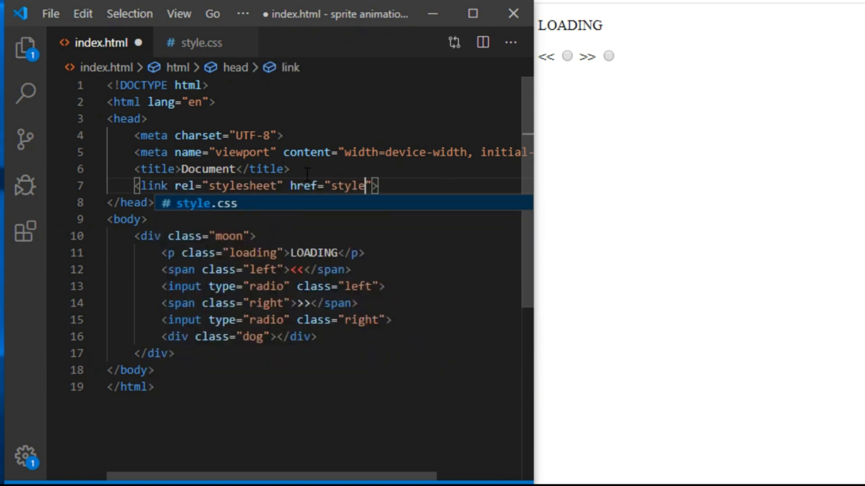
click(196, 42)
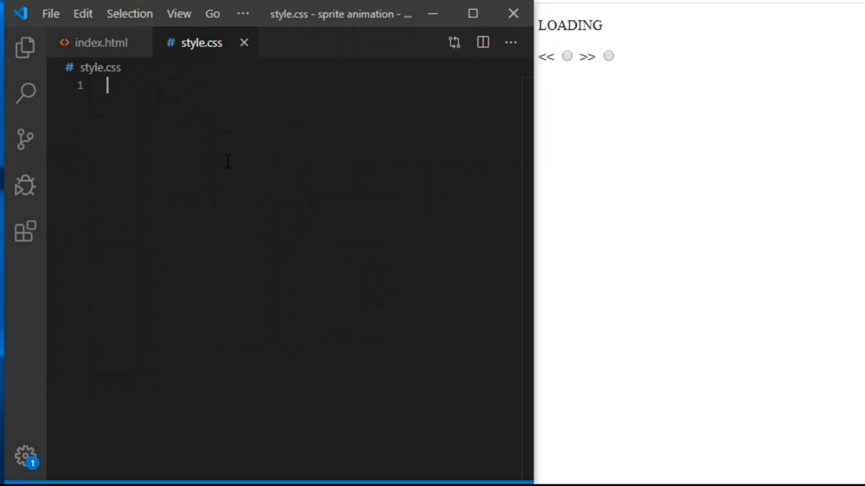
Step: Style .moon as position absolute, 250px by 250px, with a 1px rgba(0,0,0,0.3) border
text(.moon {)
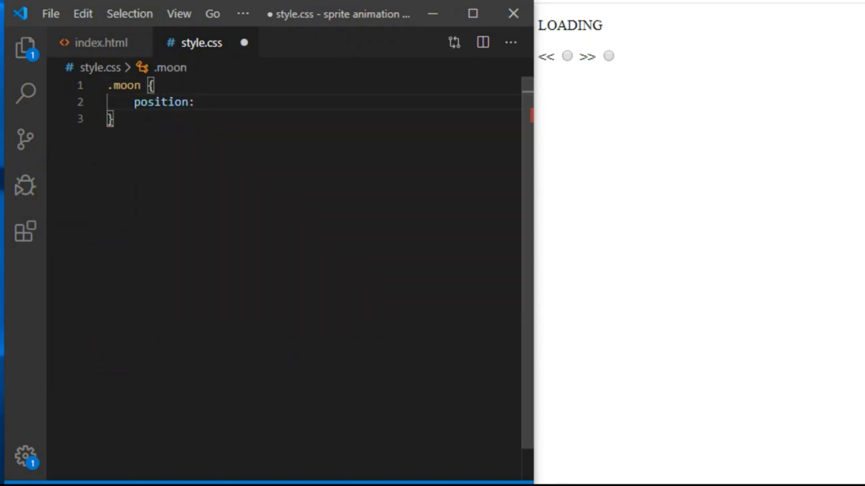
text(absolute;)
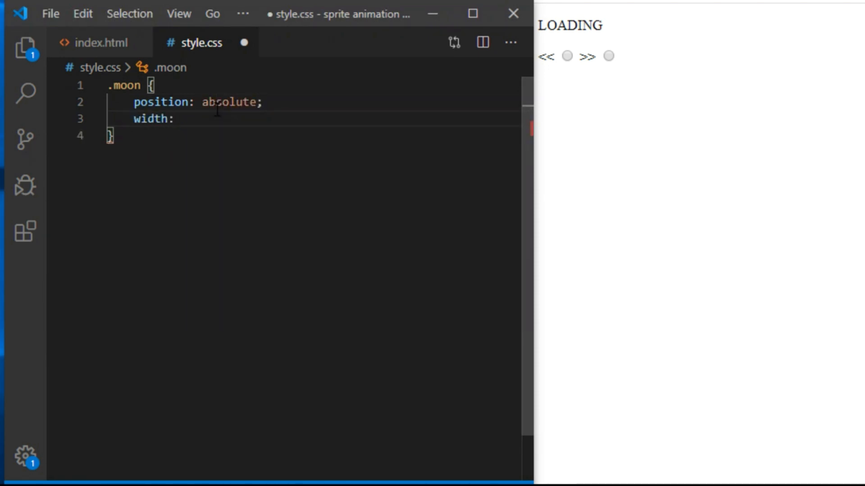
text(250px;)
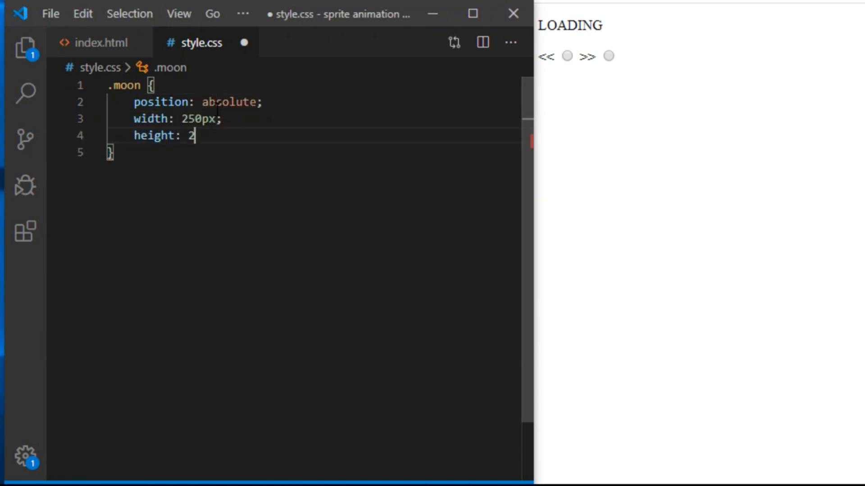
text(50px;)
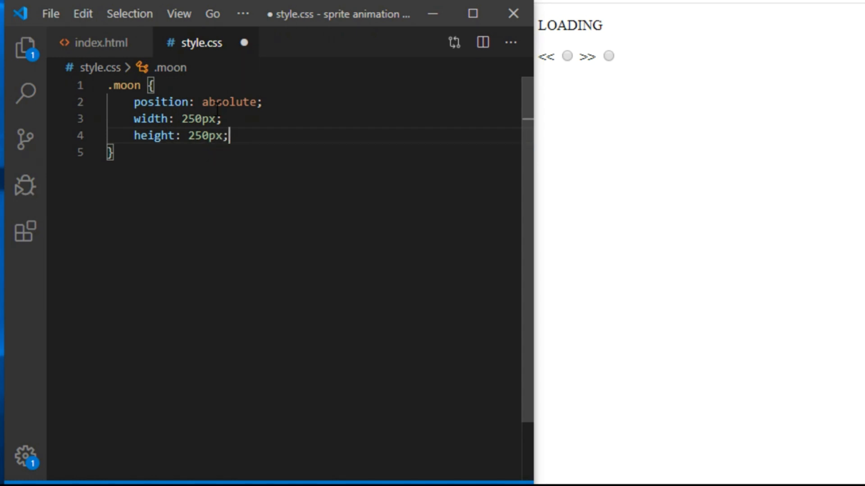
text(border: 1px solid rgba)
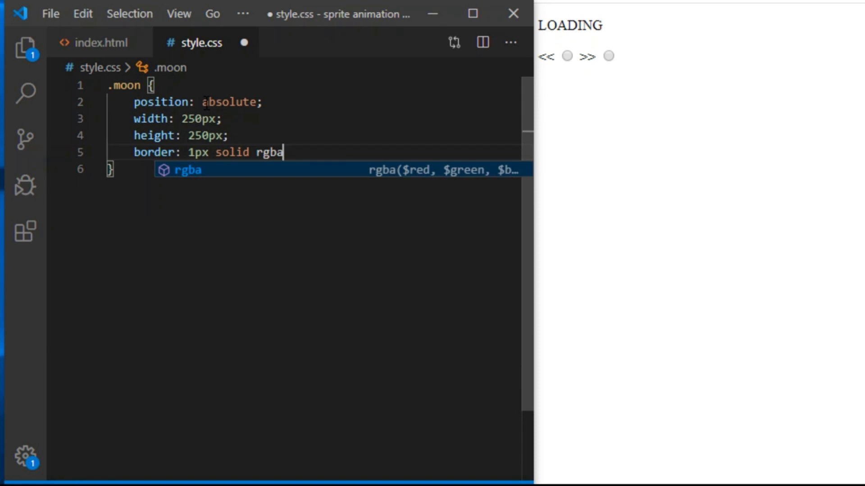
text((0,0,0,)
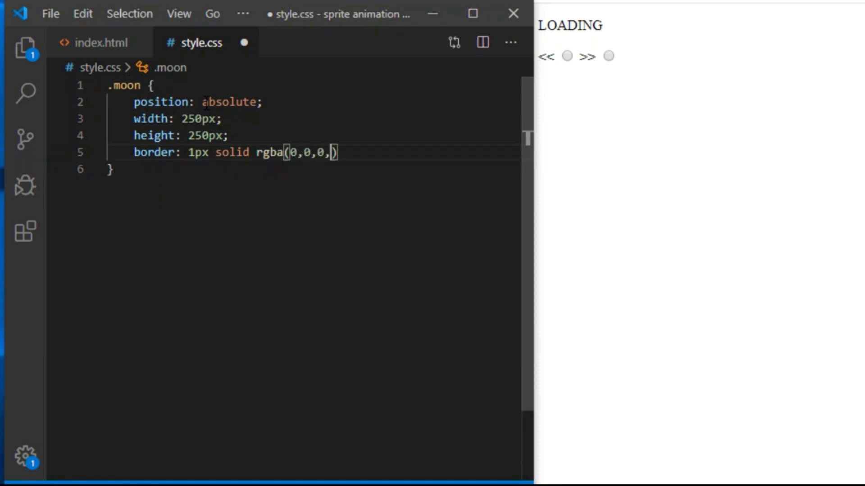
text(0.3);)
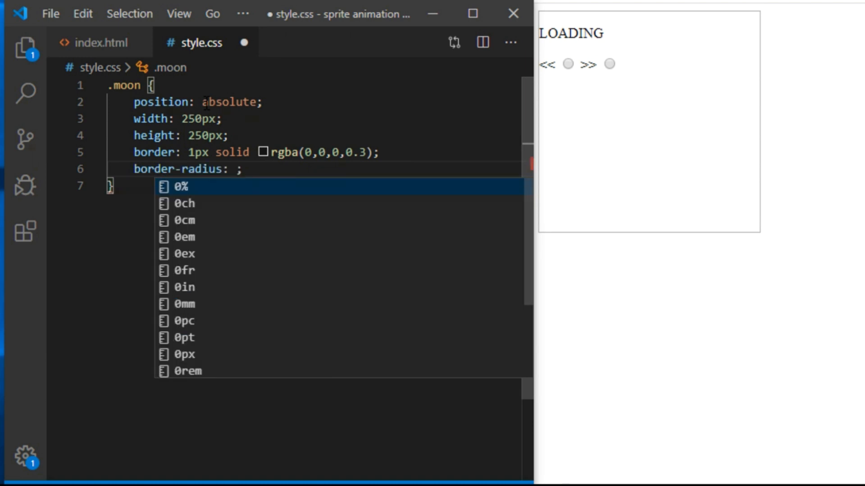
Step: Round .moon to 50% and centre it at top 40%, left 50% with translate(-50%,-50%)
text(50%)
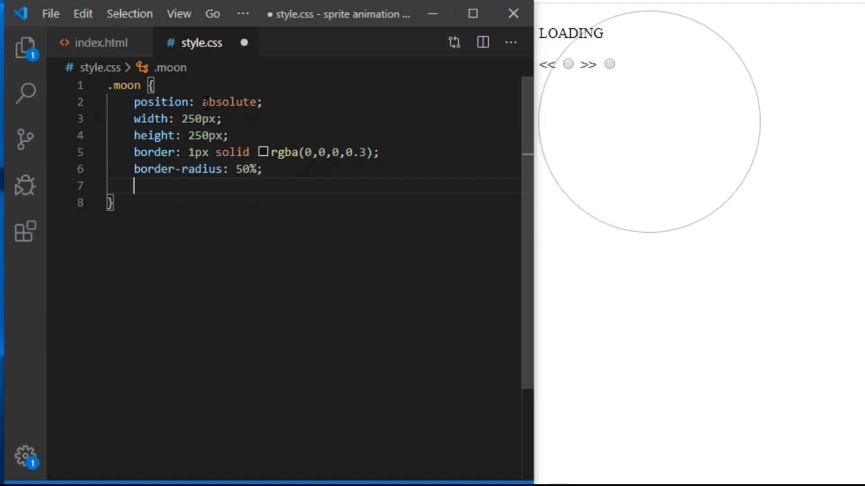
text(top:)
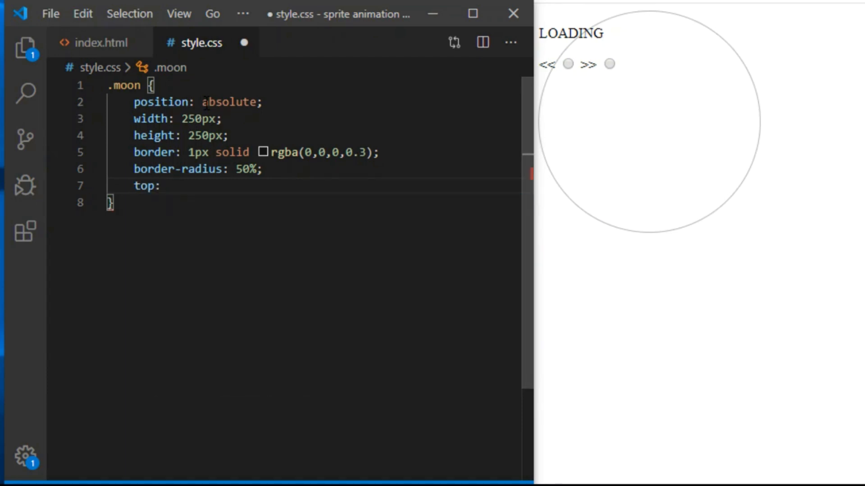
text(40%;)
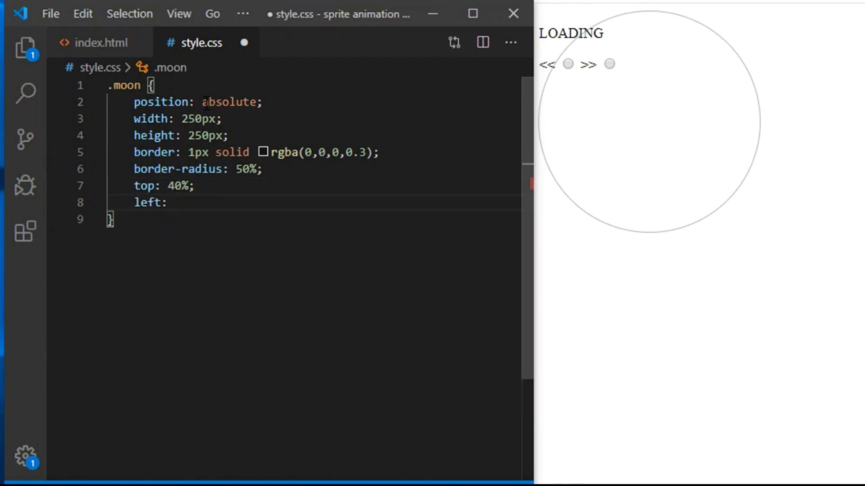
text(50%;)
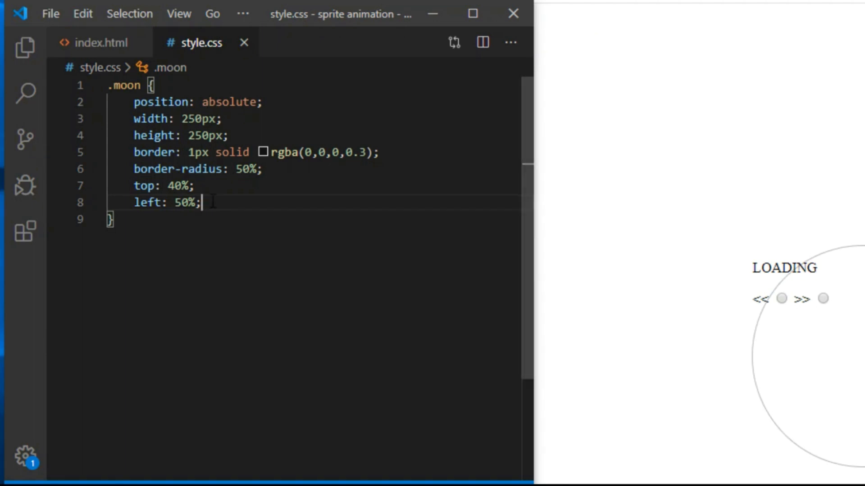
text(transform: translate(-50%, -50%);)
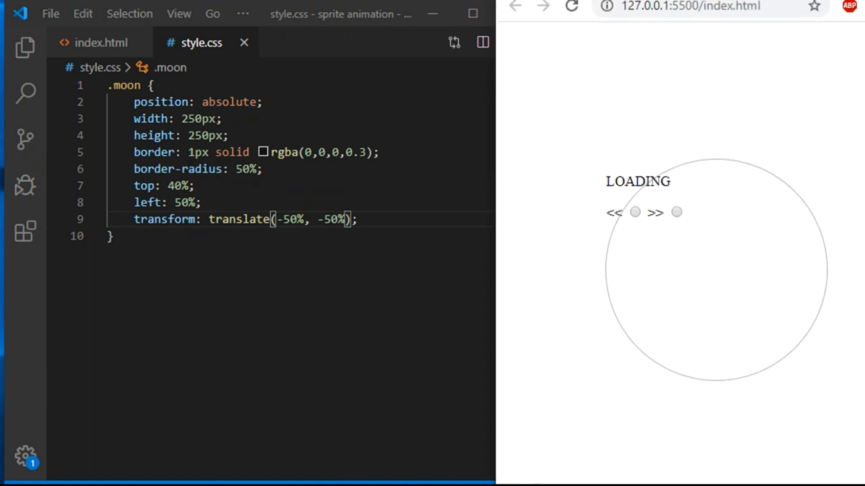
drag(495, 254, 535, 254)
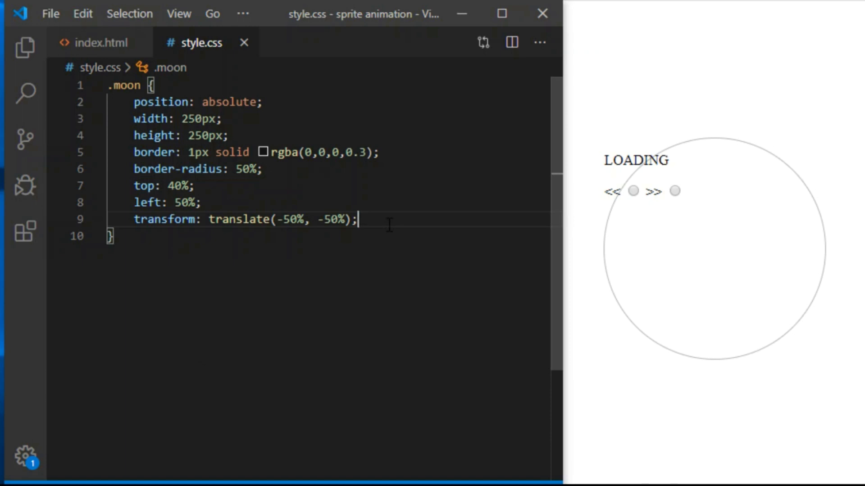
Step: Give .moon a #d8d8d8 background and an inset 15px 15px 10px #999 box-shadow
text(background)
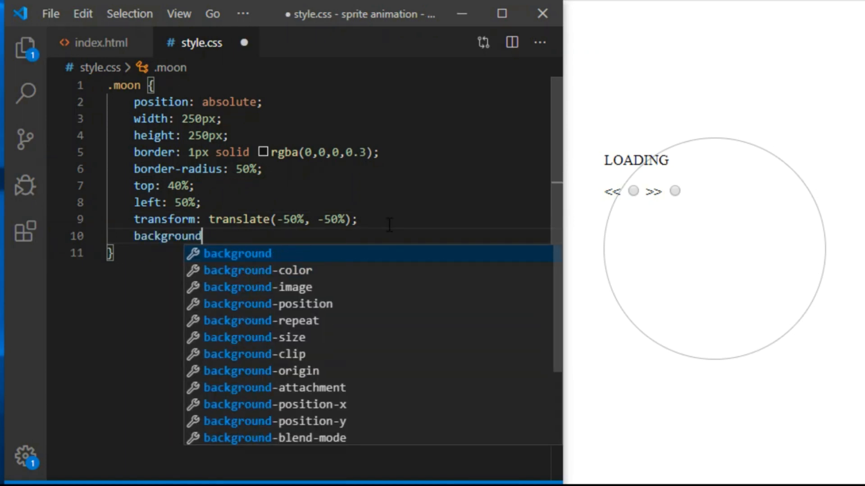
text(: #d)
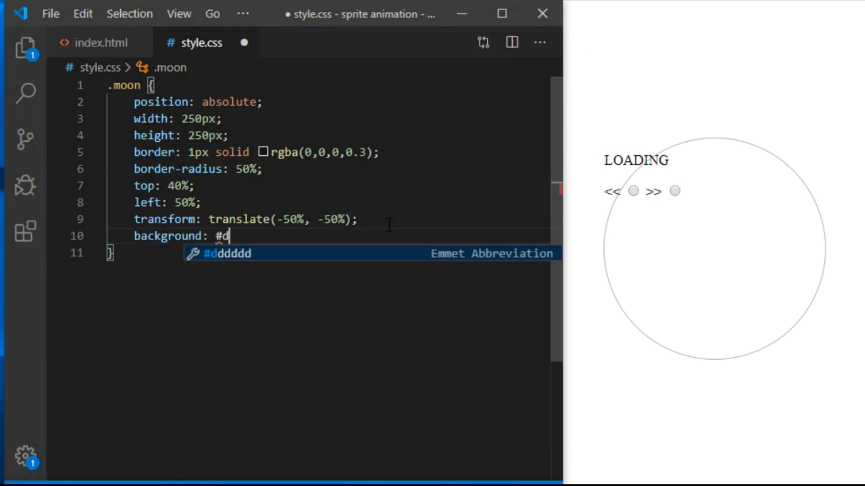
text(8d8d8;)
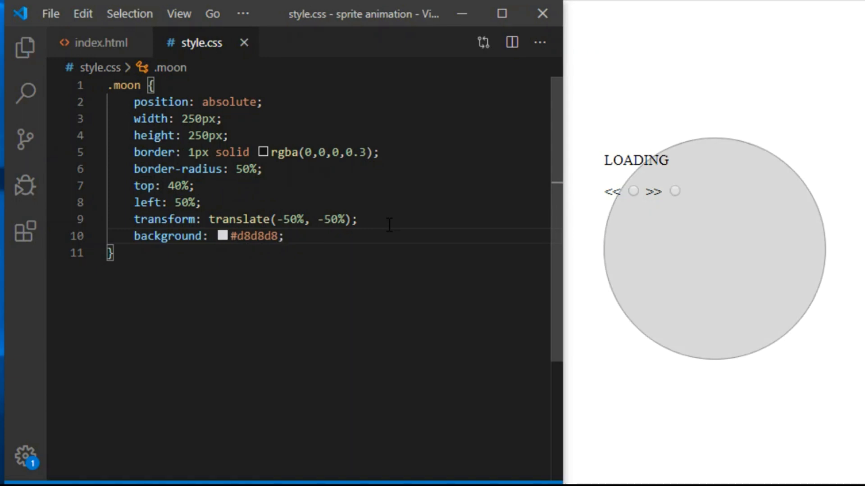
text(box-shadow: 15px 15px)
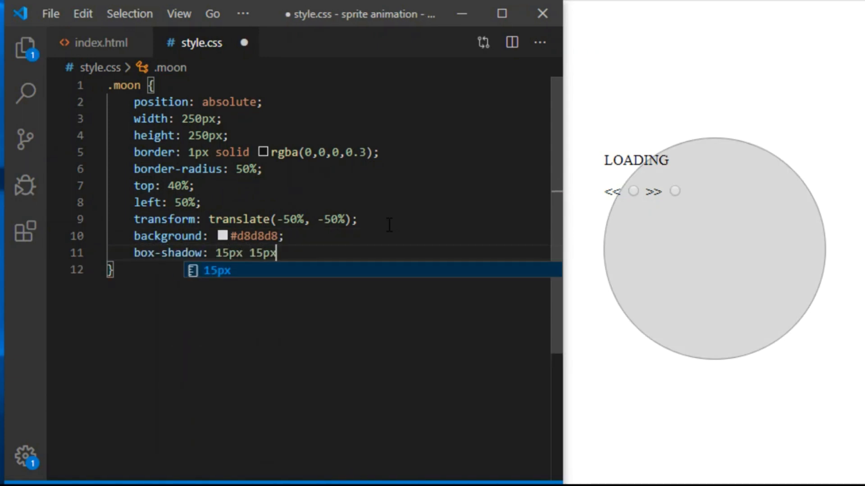
text(10px #999;)
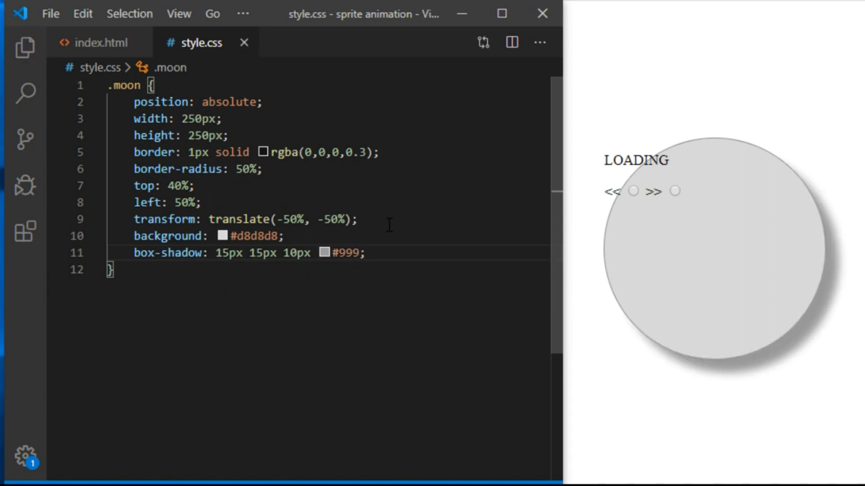
click(220, 253)
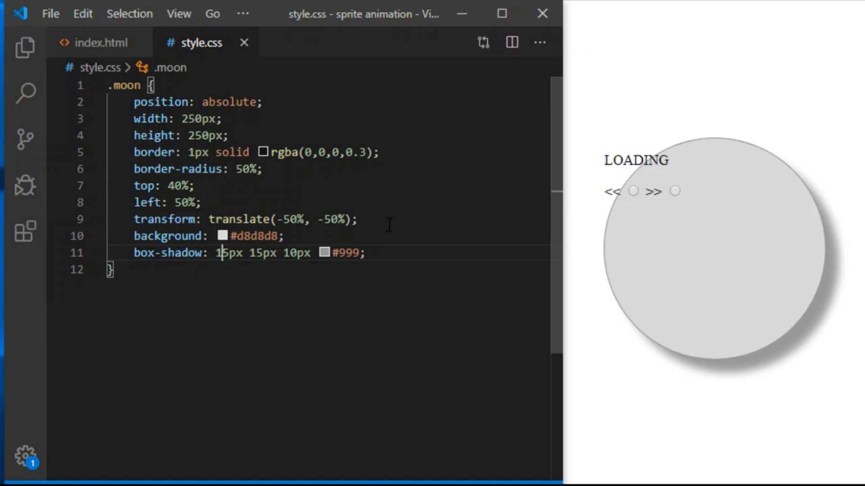
text(inset)
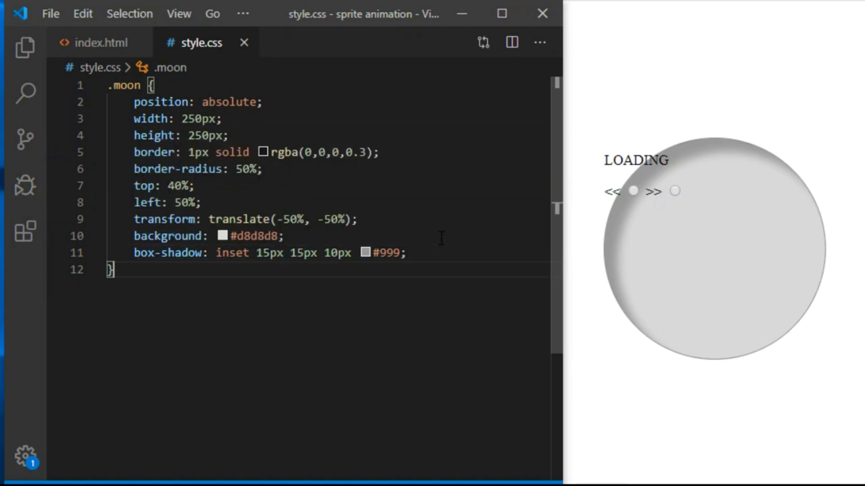
key(enter)
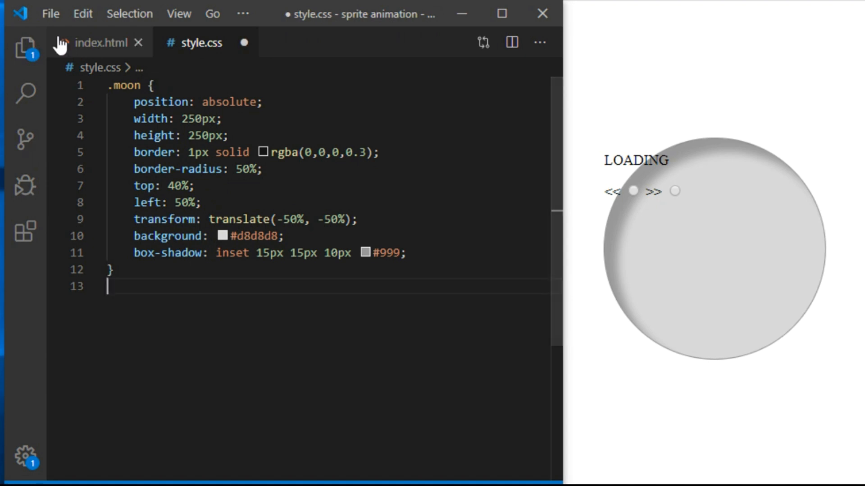
Step: Start a .dog rule positioned absolutely at top 40%, left 50%
click(100, 42)
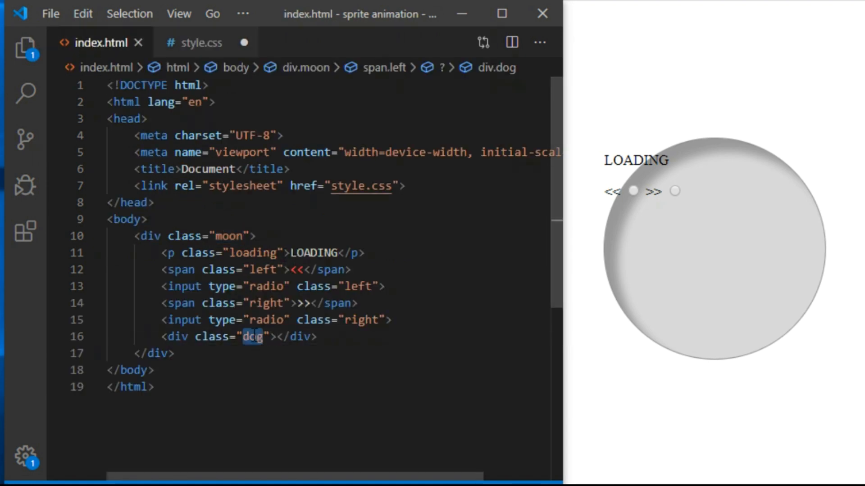
click(202, 42)
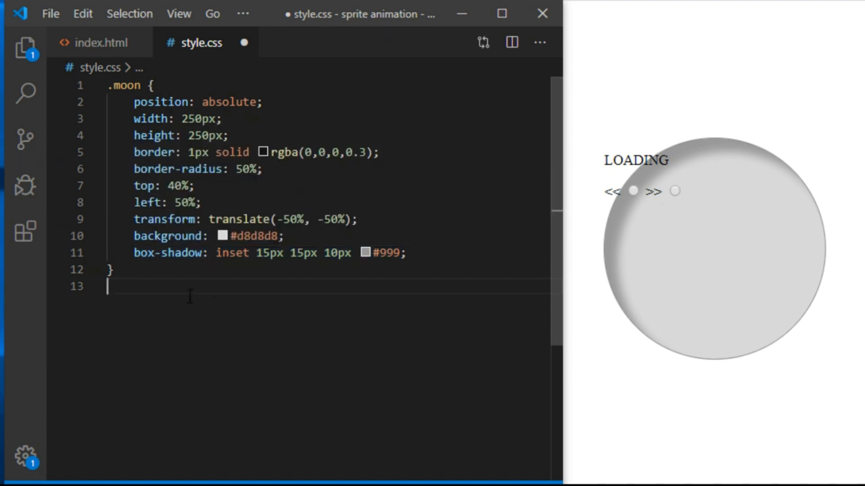
text(.dog {)
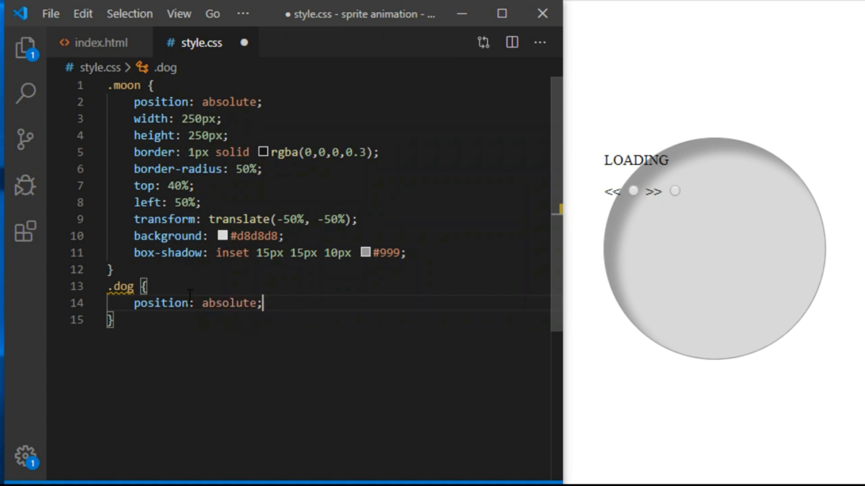
text(top: 40%;)
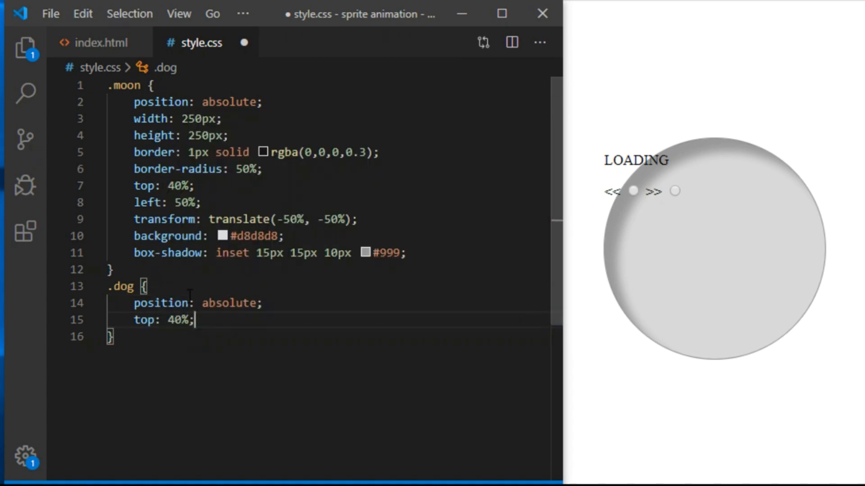
text(left: 50%;)
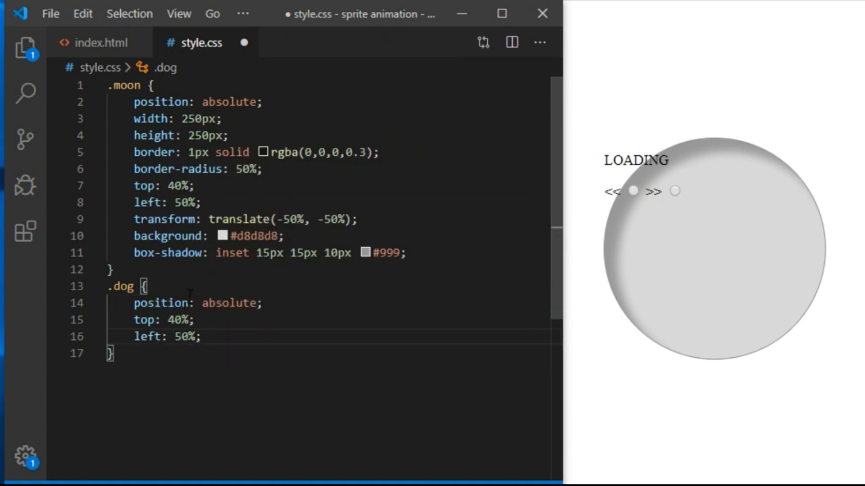
key(Enter)
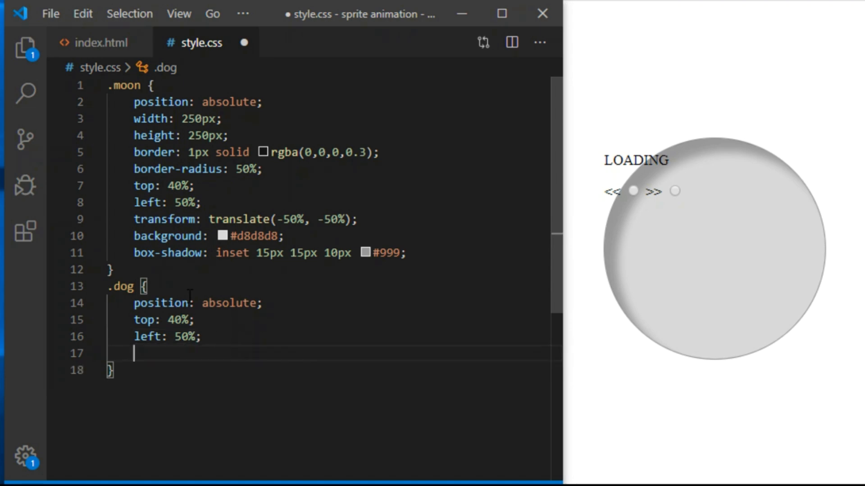
Step: Give .dog a transparent url('dog.png') 0 0 no-repeat background and begin its width
text(background: transparent)
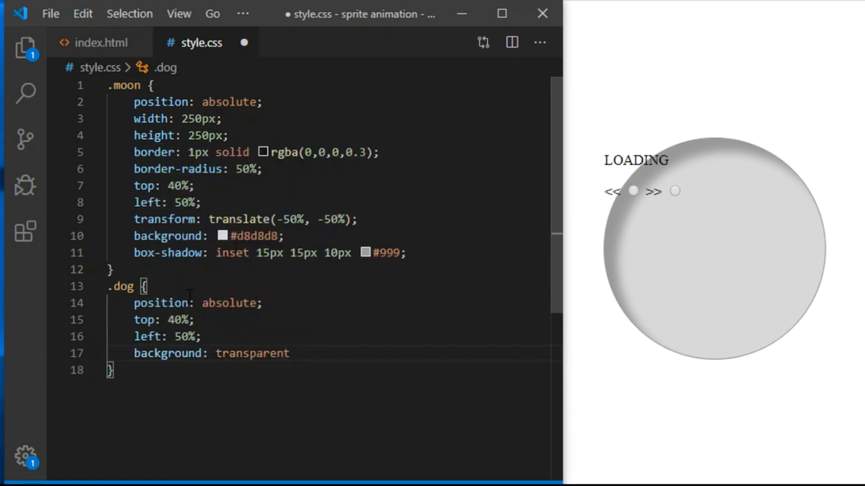
text(url(dog)
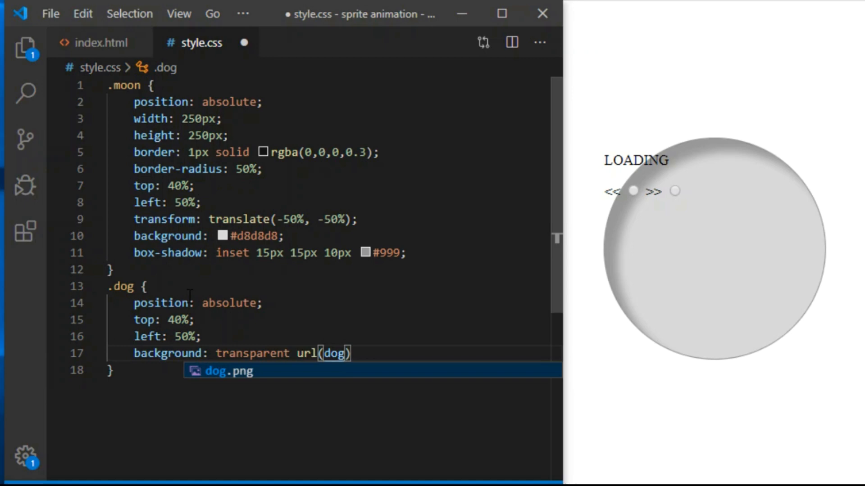
text(.png')
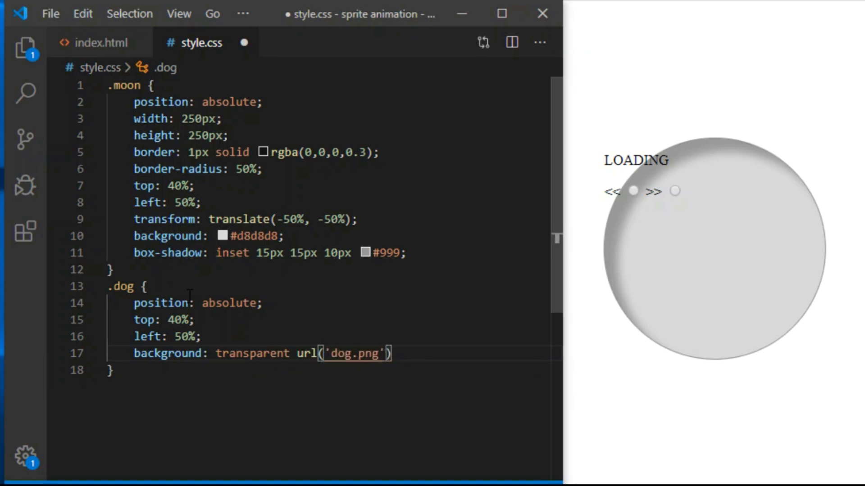
text(0 0 no-repeat;)
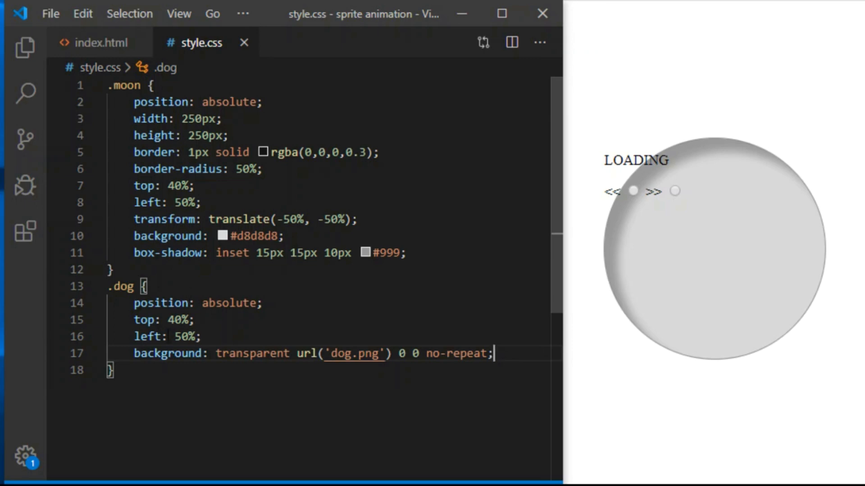
text(width:)
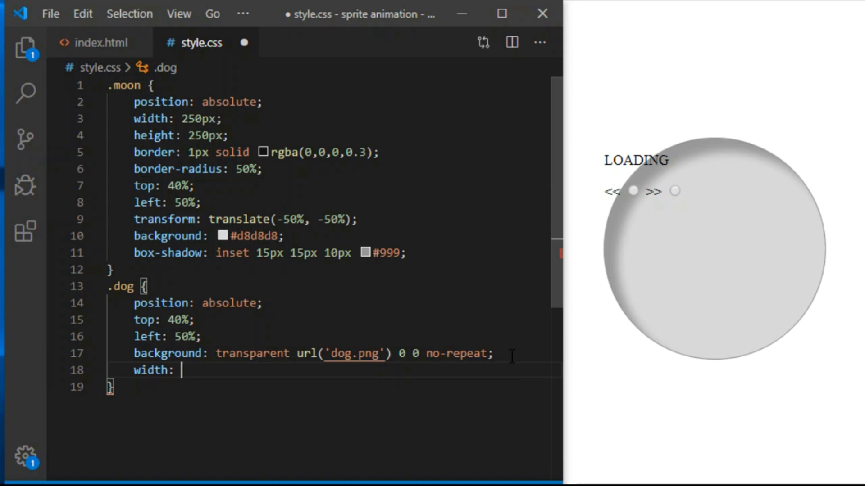
text(20)
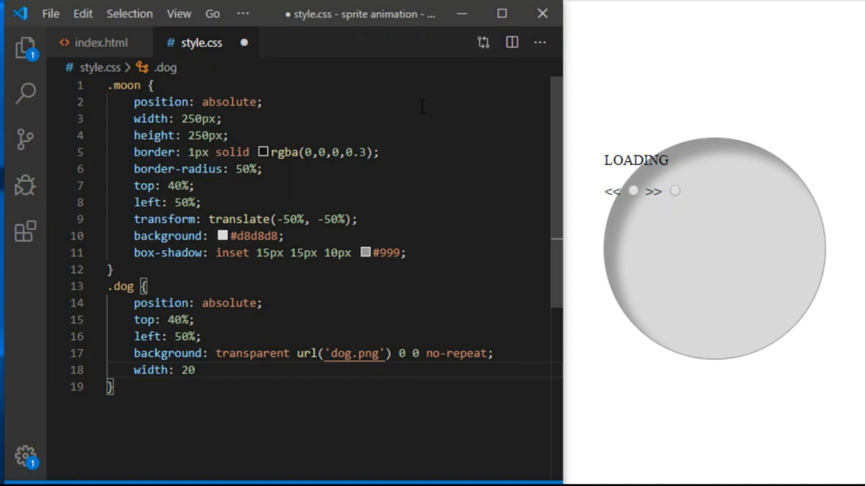
mouse_move(402, 176)
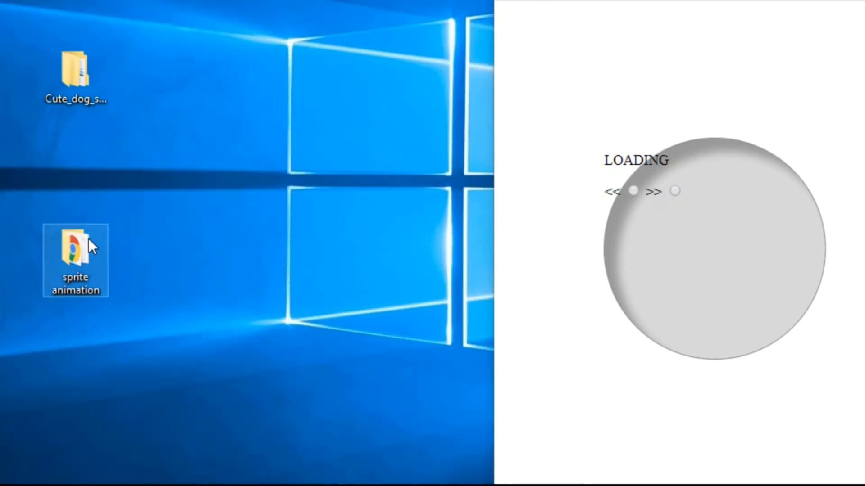
Step: Open the sprite animation project folder to check the dog.png sprite sheet
double_click(74, 245)
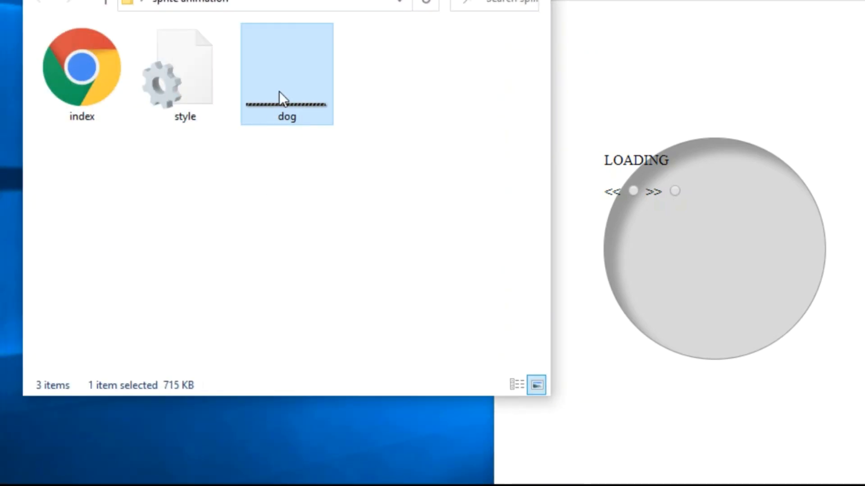
mouse_move(285, 99)
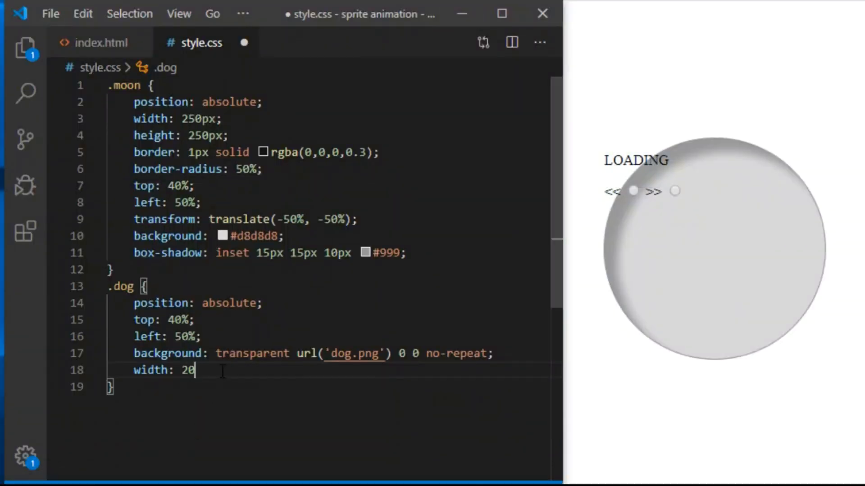
Step: Set .dog to 205px width and height with transform translate(-50%, -50%)
text(5px;)
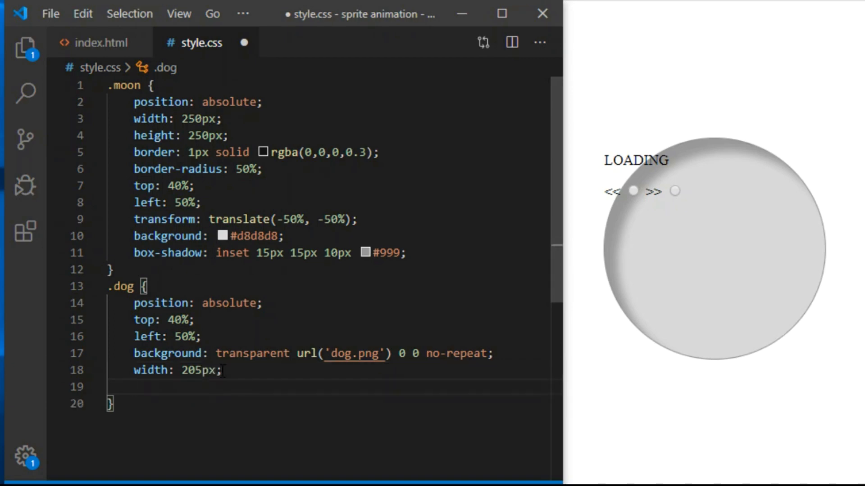
text(height: 20)
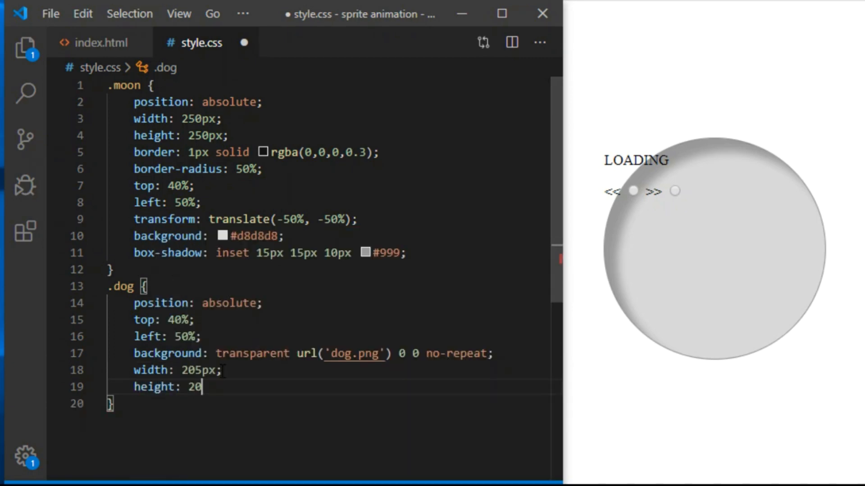
text(5px;)
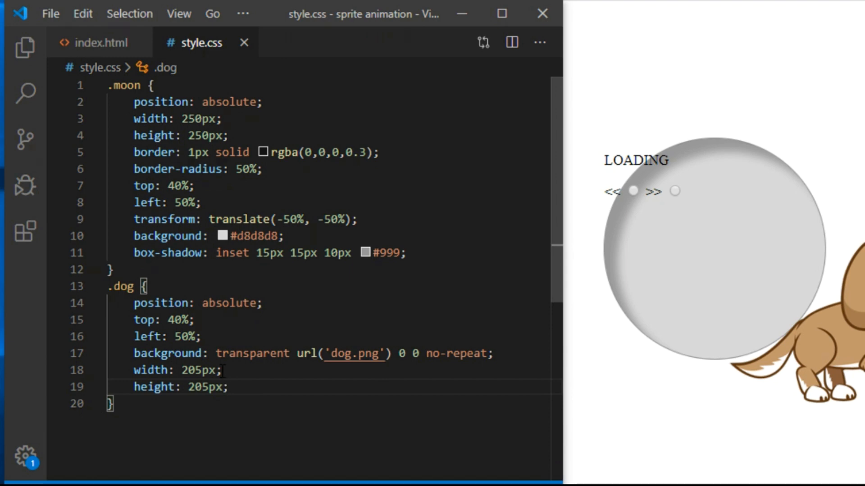
text(t)
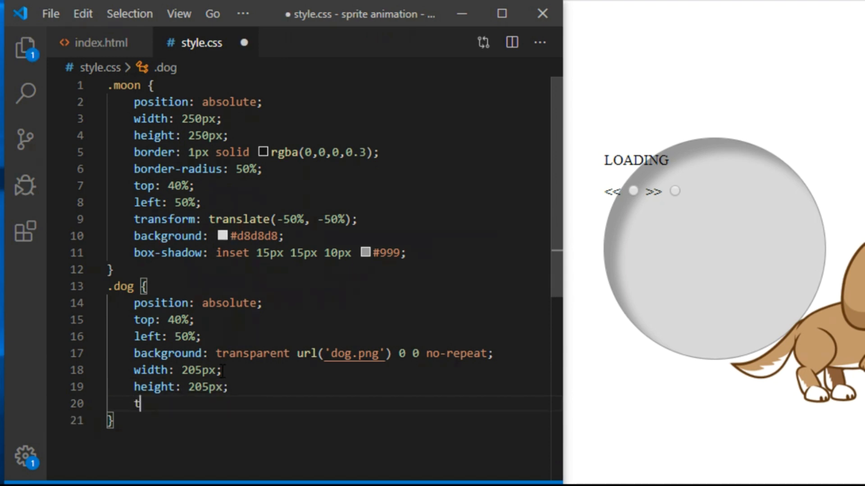
text(ransform: translate(-50);)
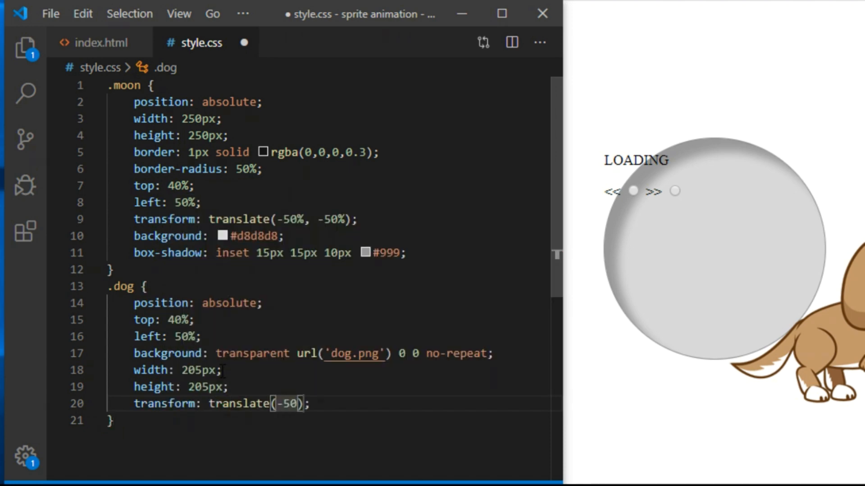
text(, -50%)
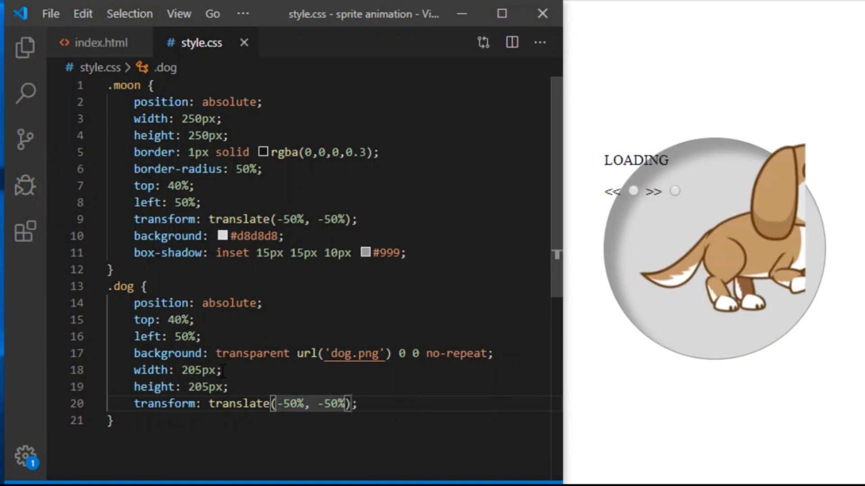
mouse_move(725, 218)
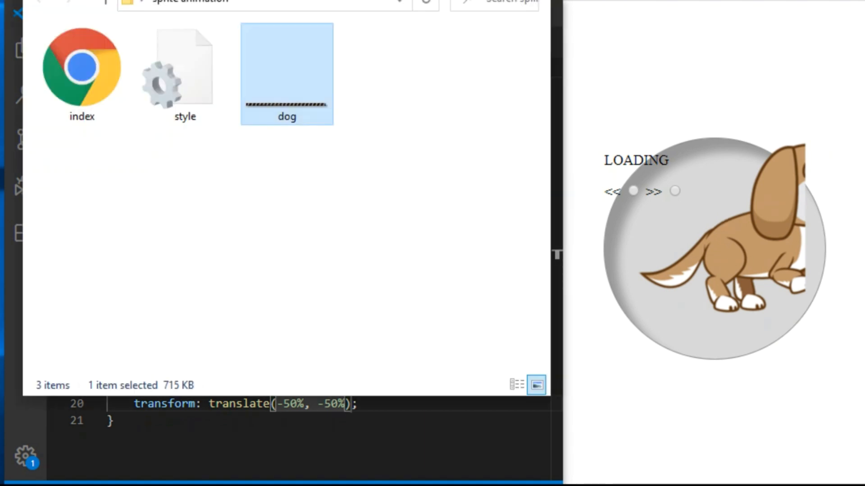
mouse_move(278, 107)
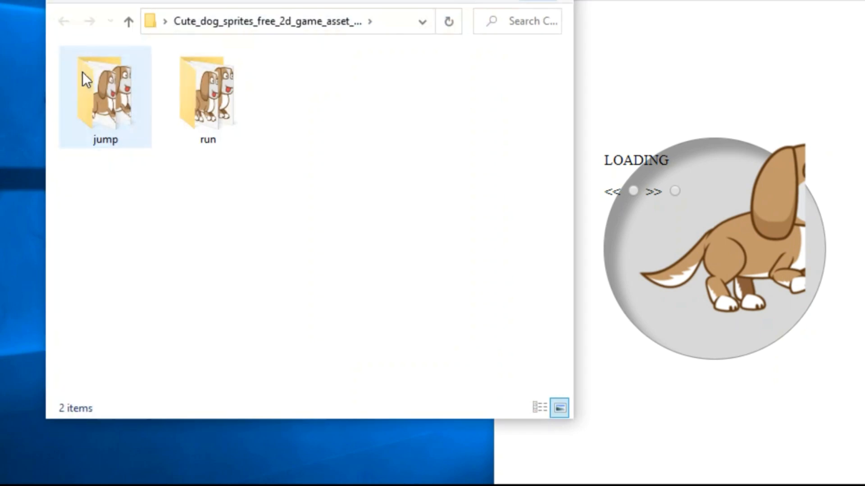
Step: Open the run frames folder and check a frame's 300 x 203 dimensions
double_click(208, 93)
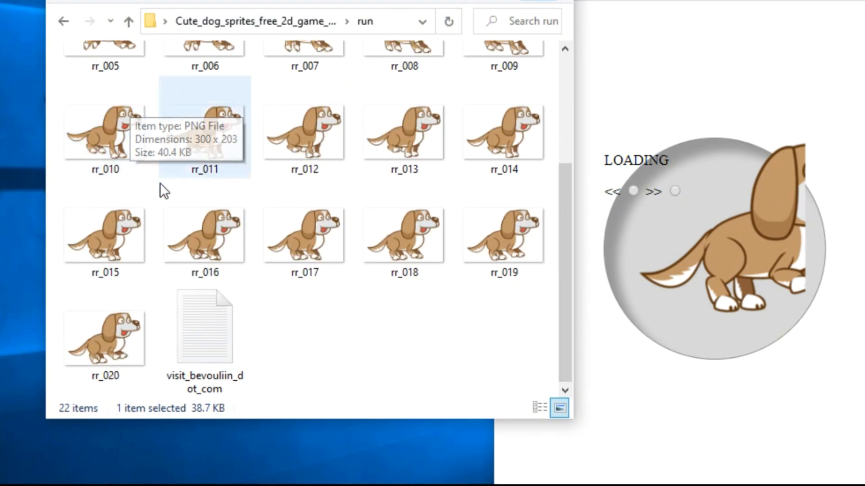
click(204, 326)
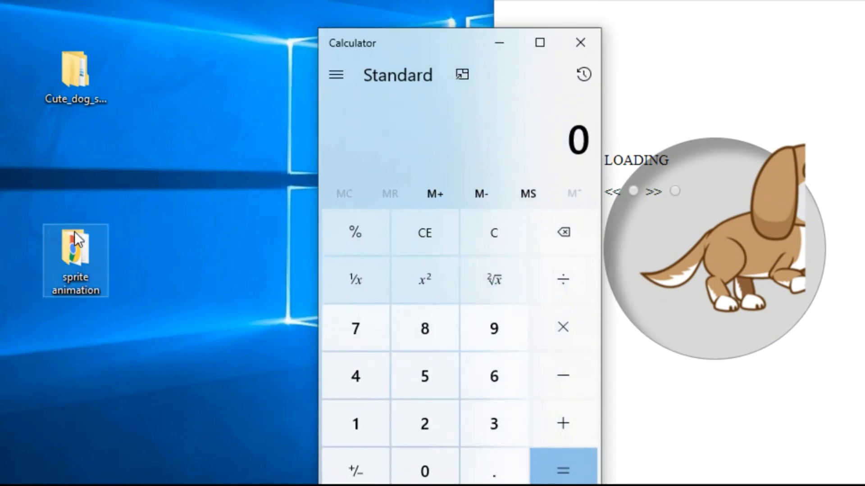
double_click(75, 261)
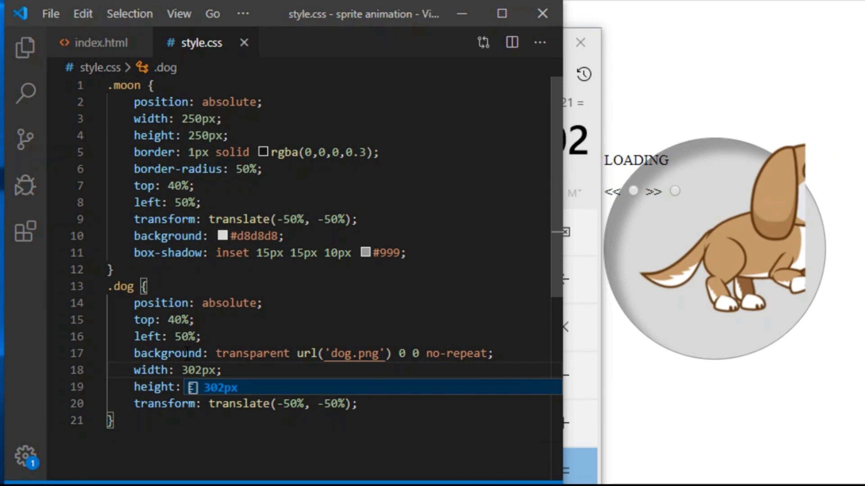
Step: Set .dog height to 205px, add margin 2em auto and save the stylesheet
text(205px;)
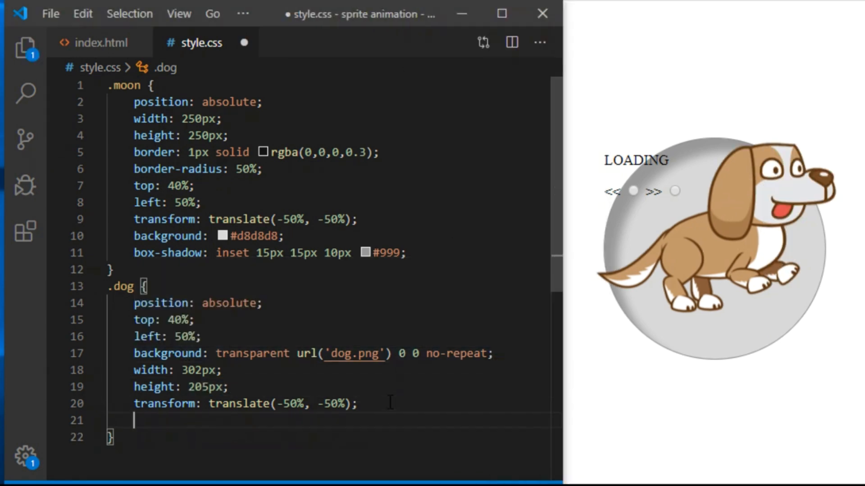
text(margin: 2em auto;)
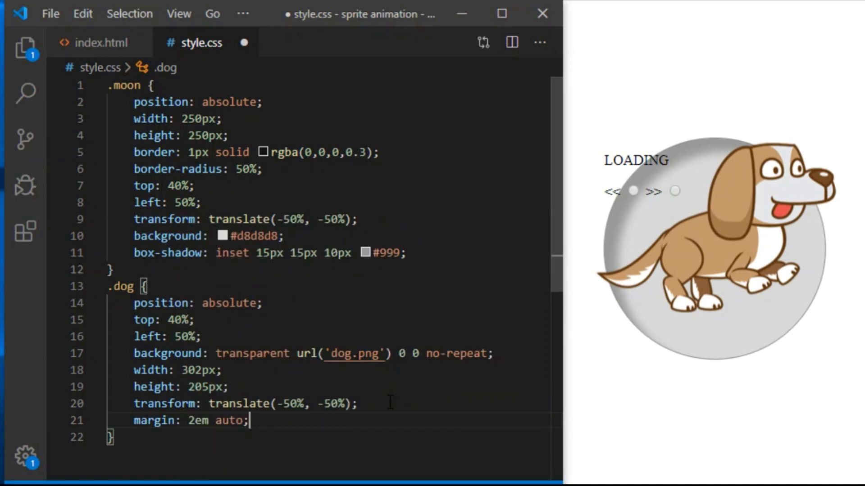
key(ctrl+s)
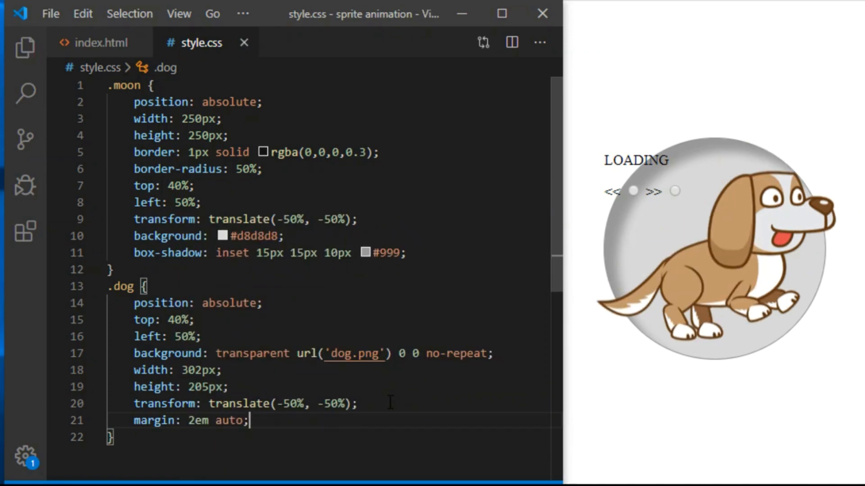
Step: Give .dog animation: run 1s infinite
key(Enter)
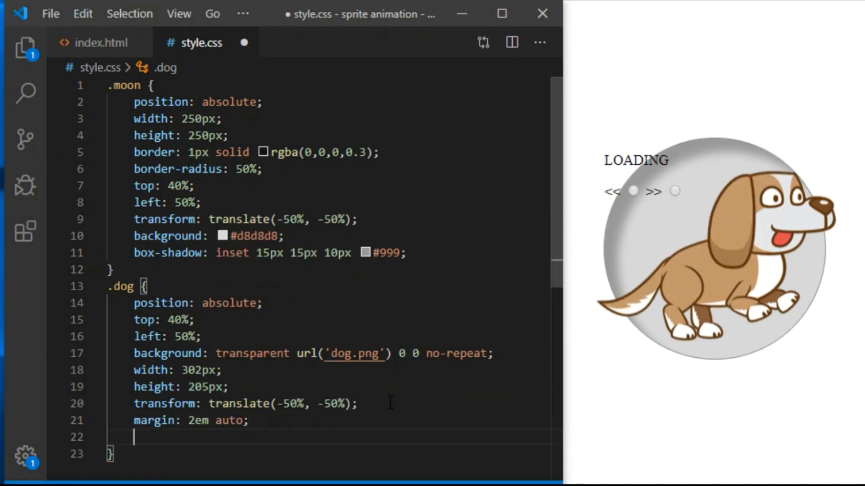
text(animation: run)
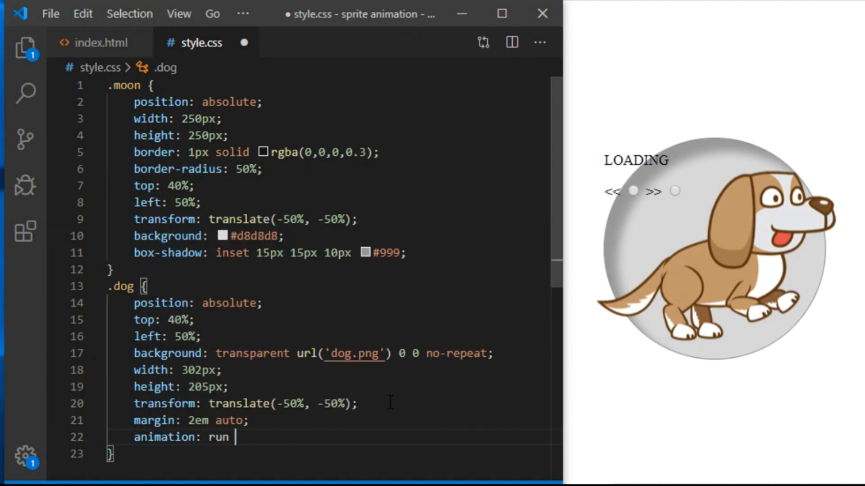
text(1s infinite;)
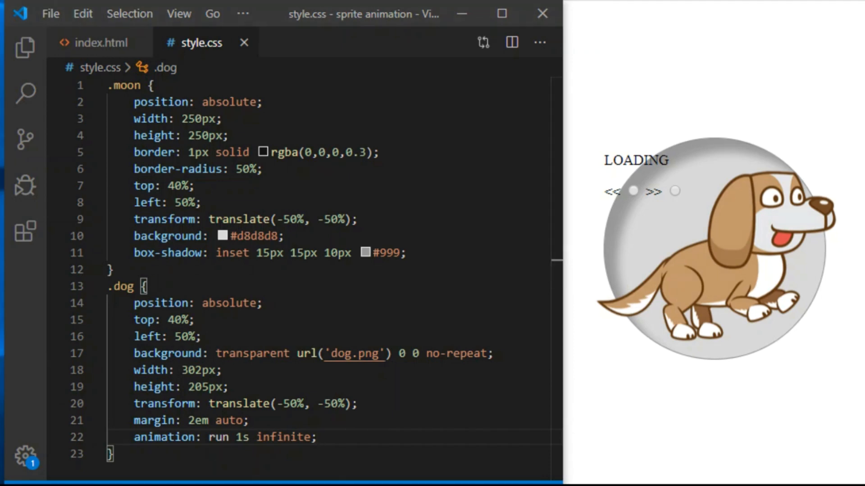
scroll(down, 3)
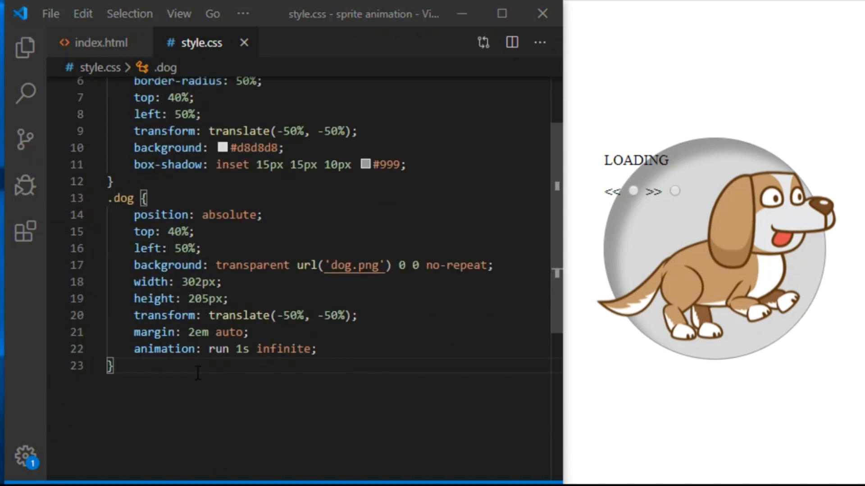
Step: Start a p.loading rule: full width, absolutely positioned at left 0, bottom -50px
text(p.loading)
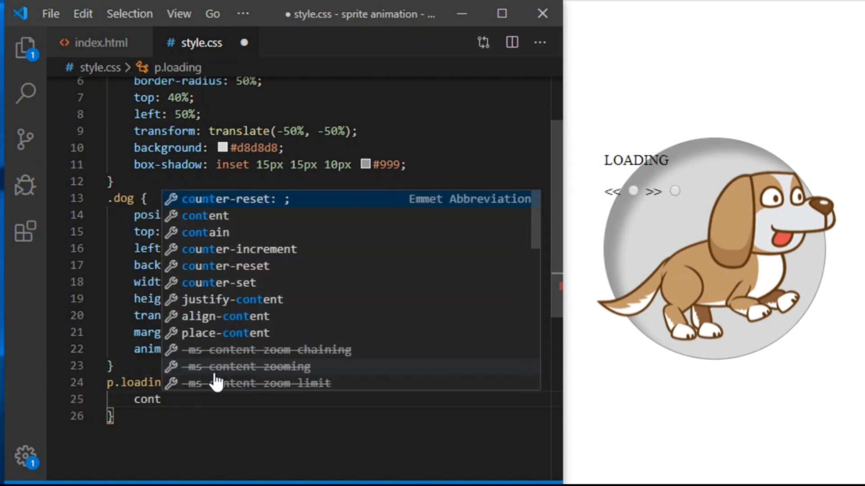
text(width: 100)
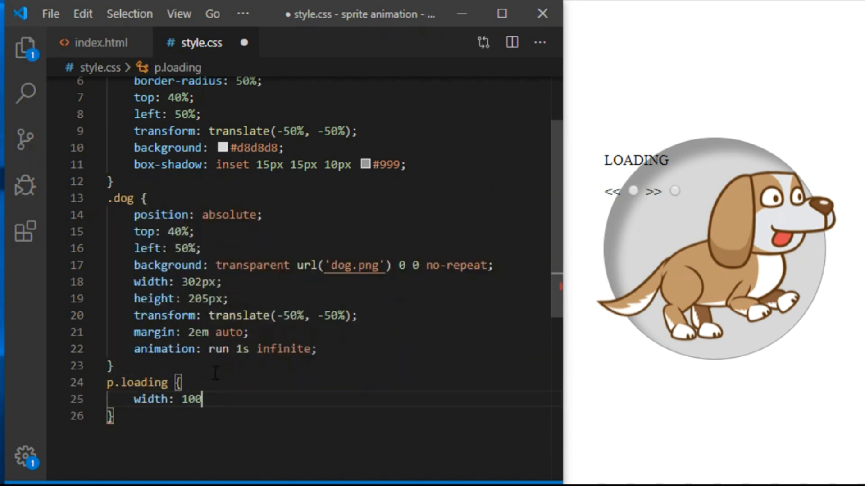
text(%;)
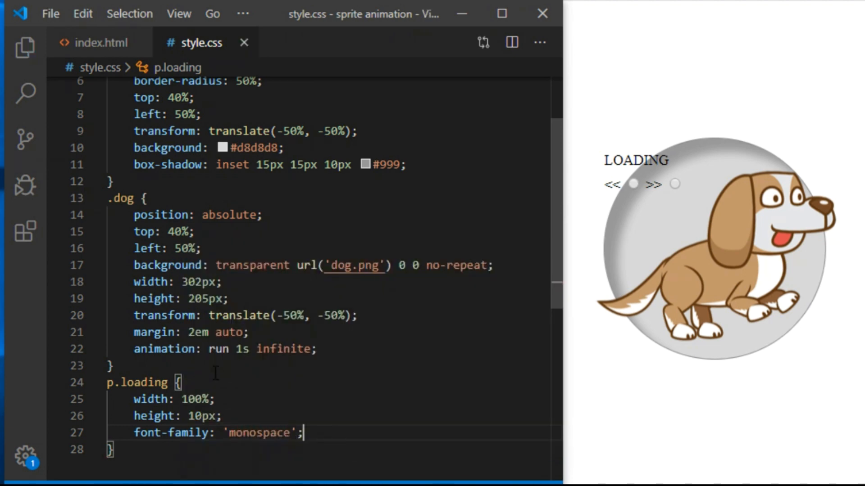
text(position: absolute;)
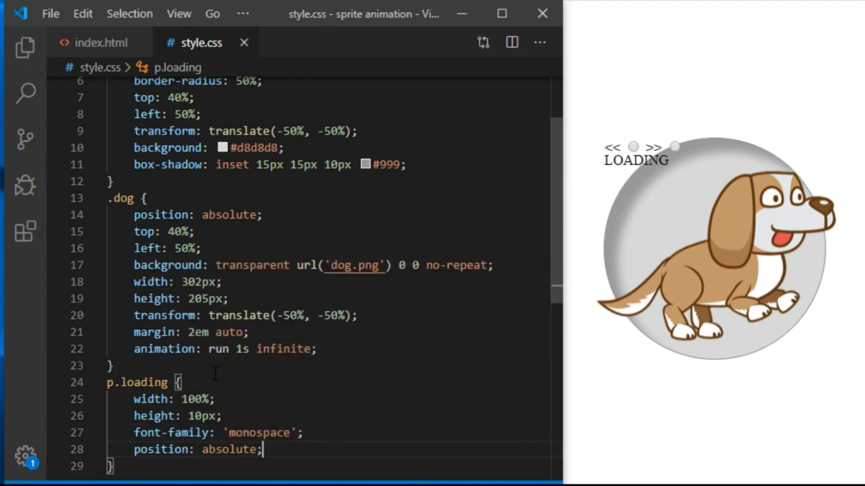
text(left: 0;)
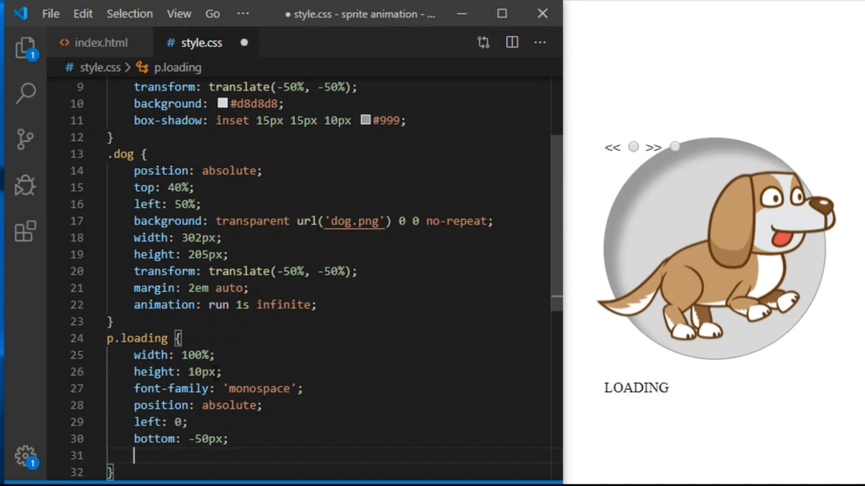
Step: Give p.loading grey #4c4c4c 20px text with a 1px text shadow, centred
text(color)
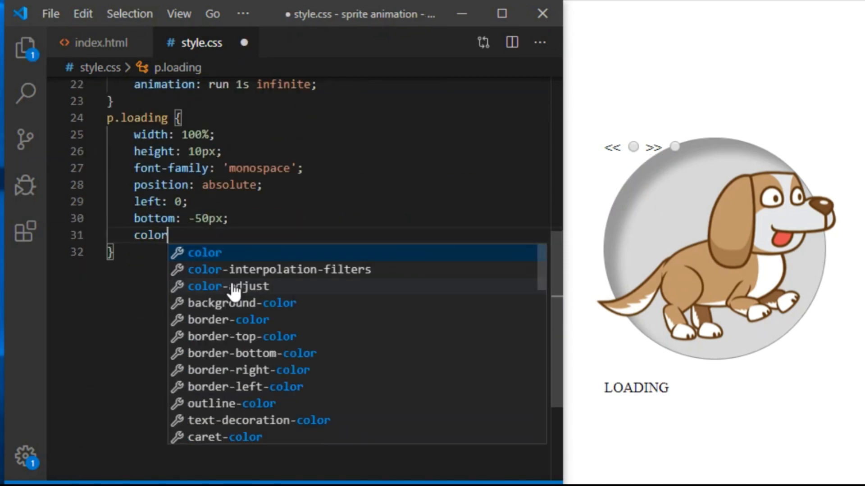
text(: #4c4c4c;)
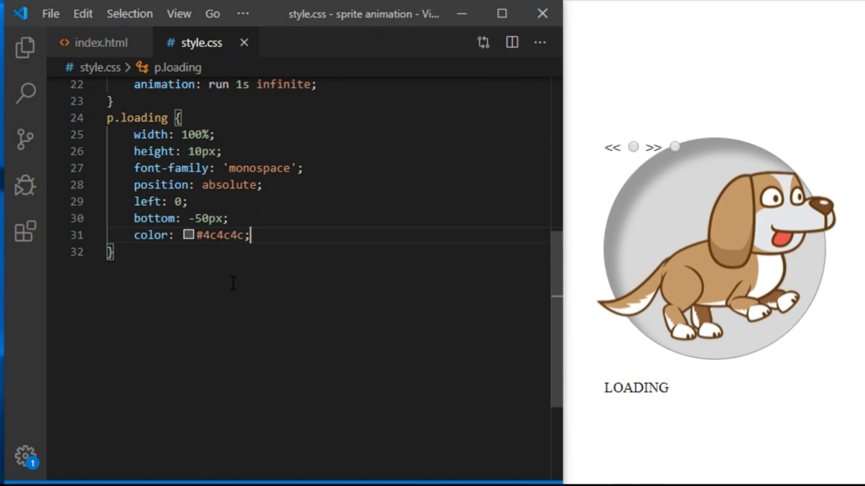
text(font-size: 20px;)
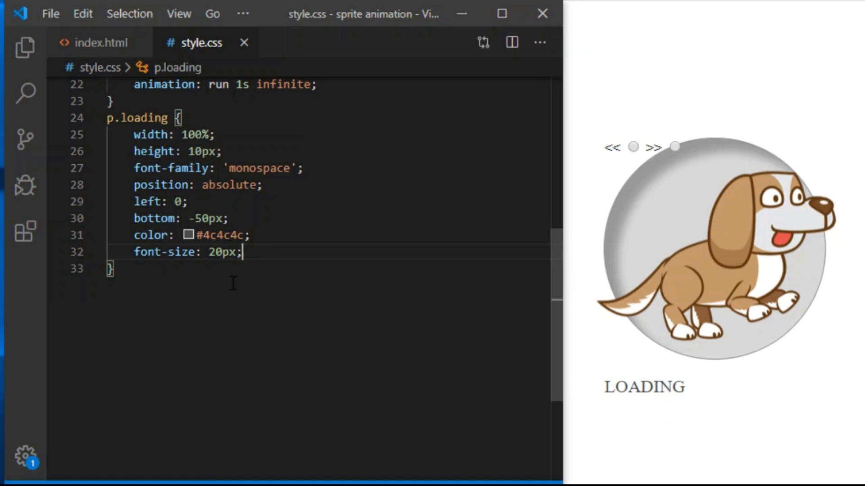
text(text-shadow:)
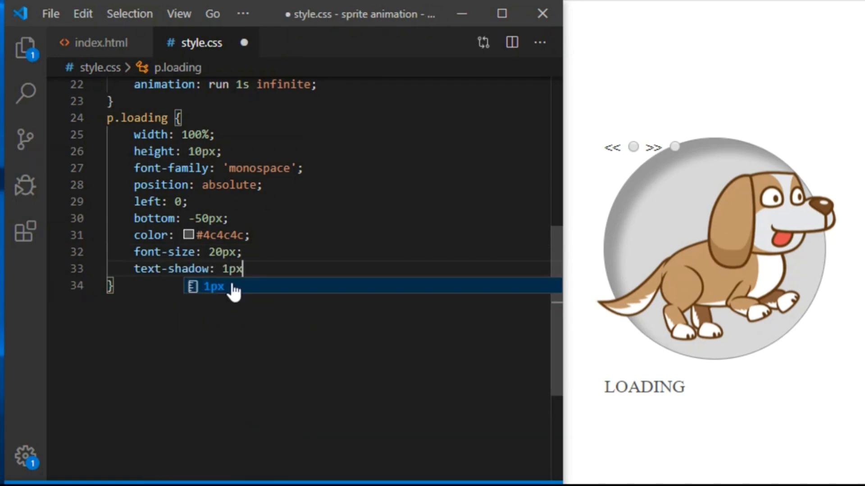
text(1px 1px #737373;)
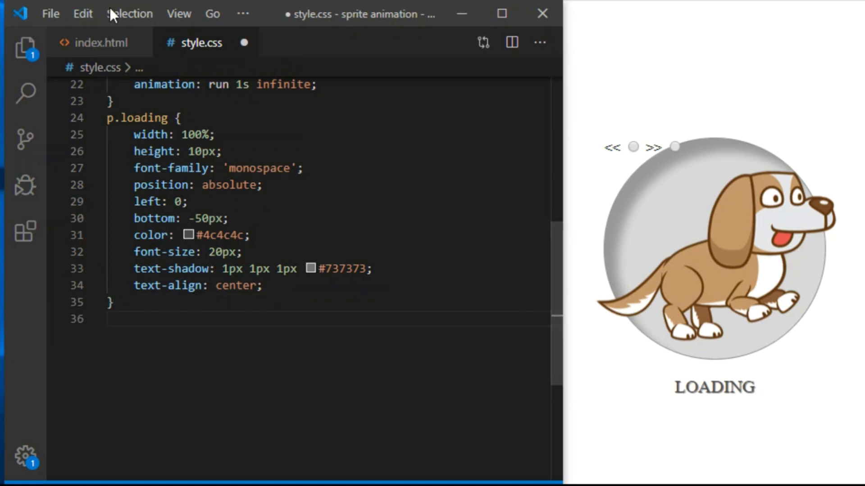
Step: In index.html give both radio inputs name='direction', then return to style.css
click(100, 43)
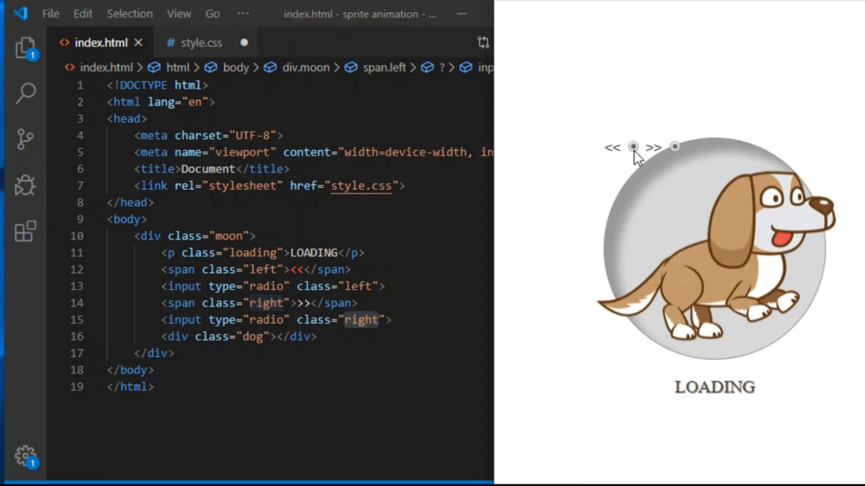
mouse_move(463, 260)
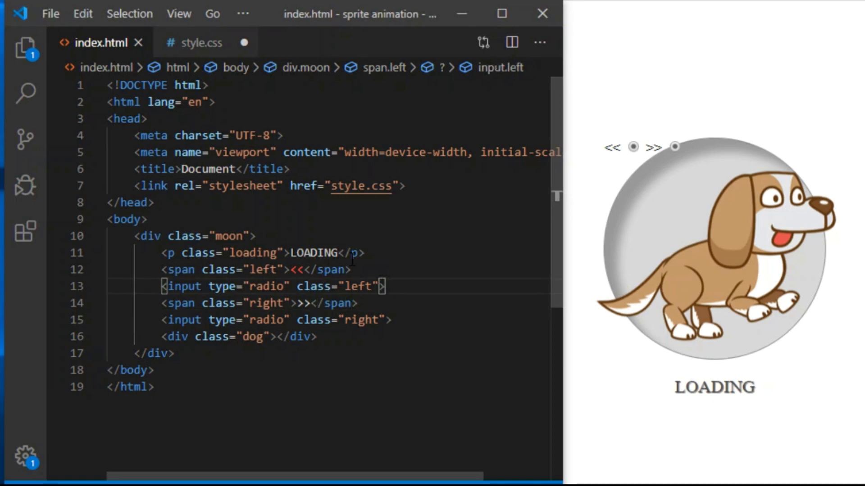
text(name='')
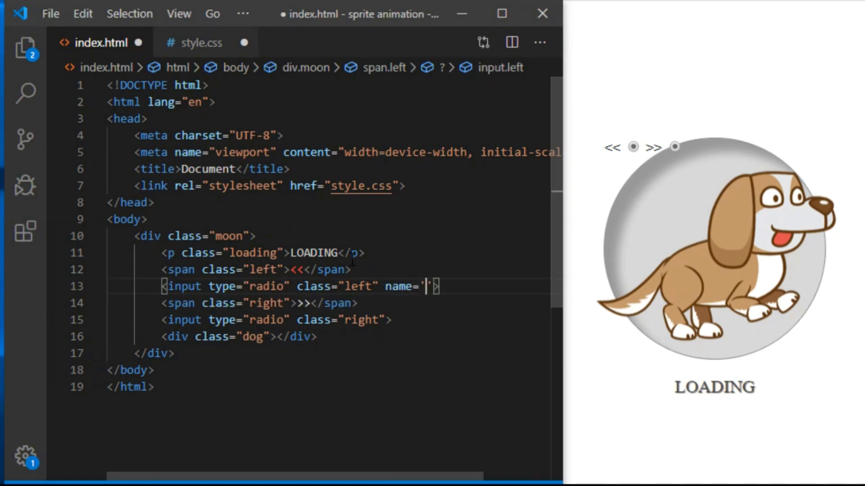
text(direction)
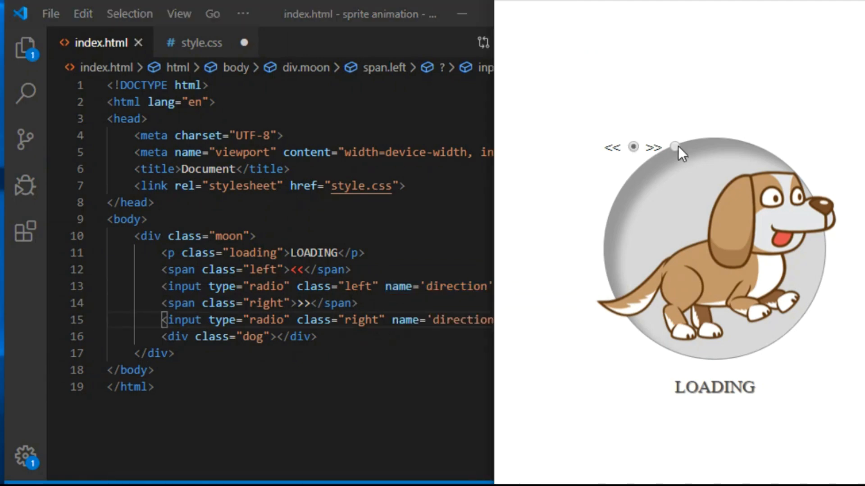
mouse_move(633, 151)
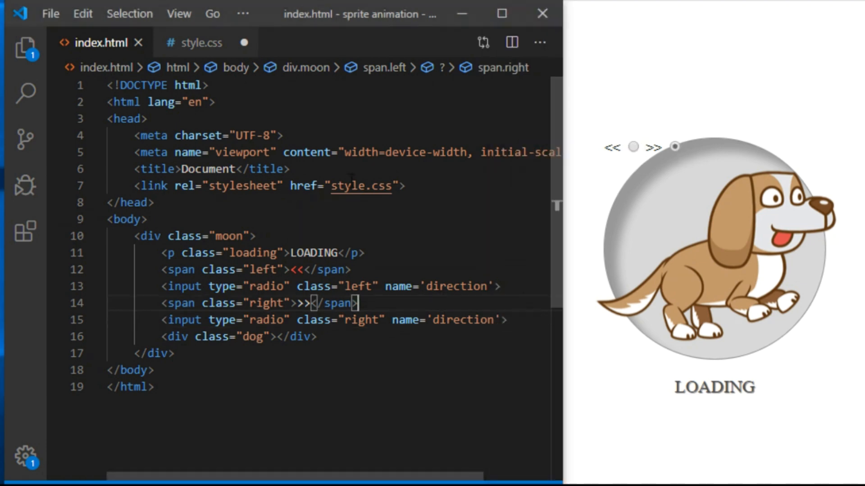
click(201, 43)
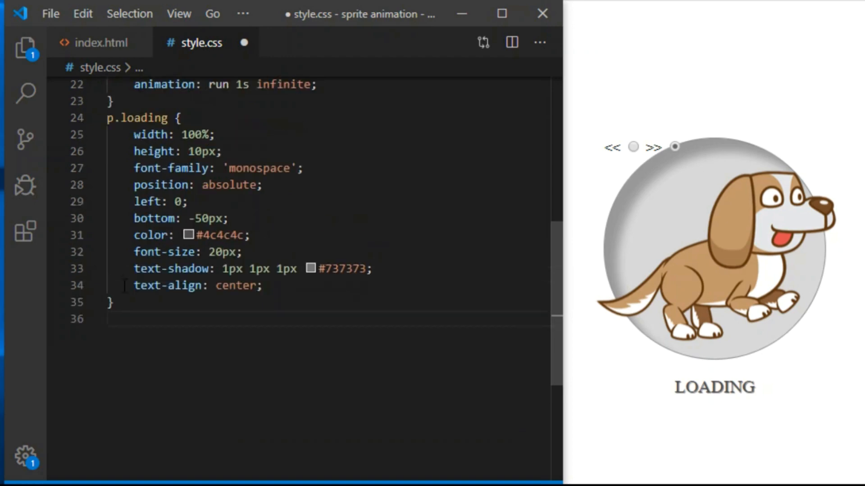
Step: Start an input.left, input.right rule: absolute, top -20px, 20px width and height
text(input.left,)
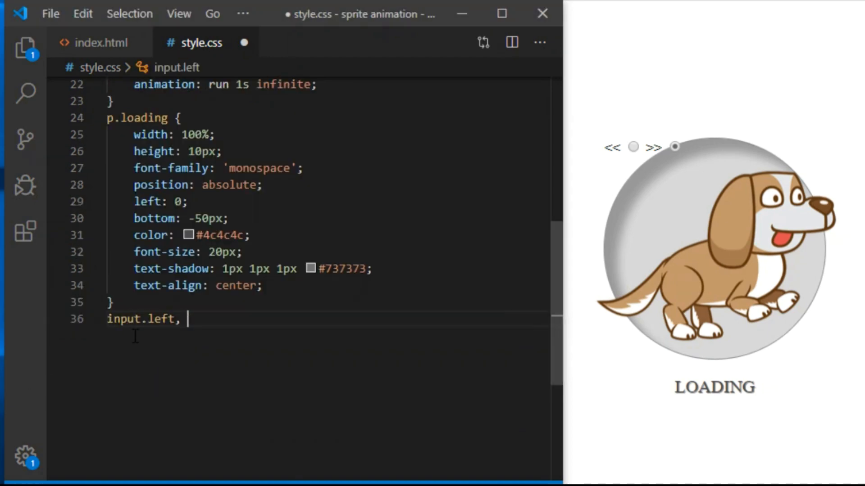
text(input.right,)
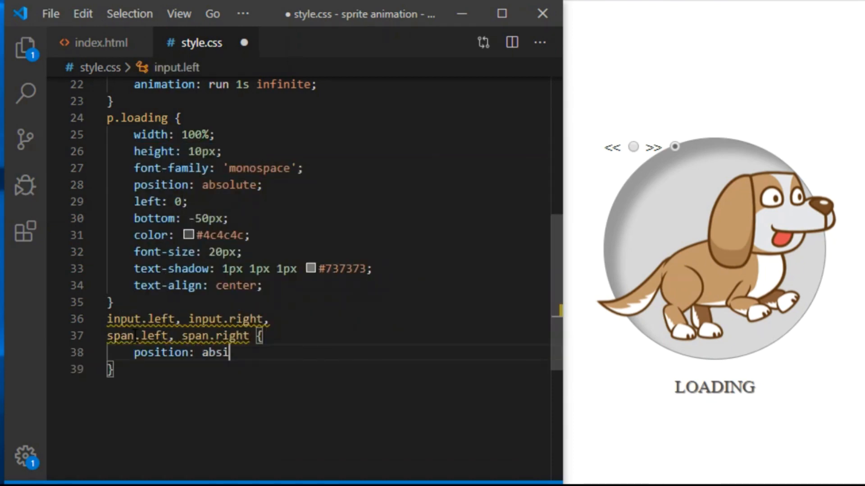
text(olute;)
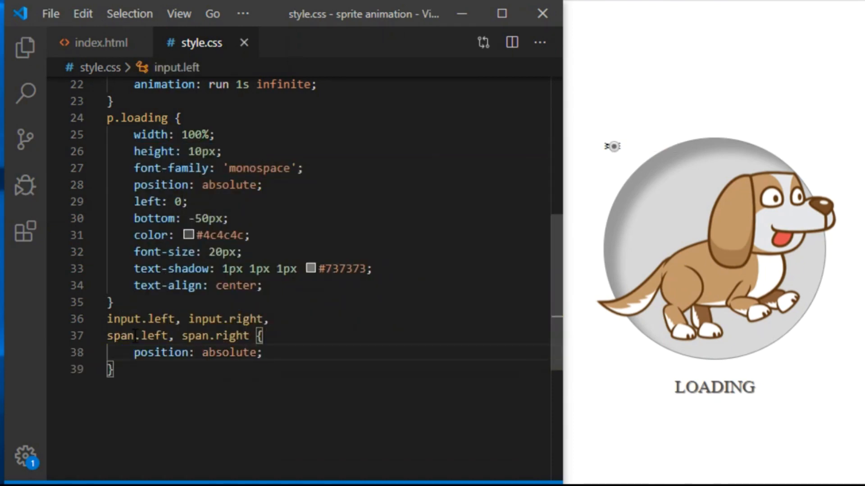
text(top: -20px;)
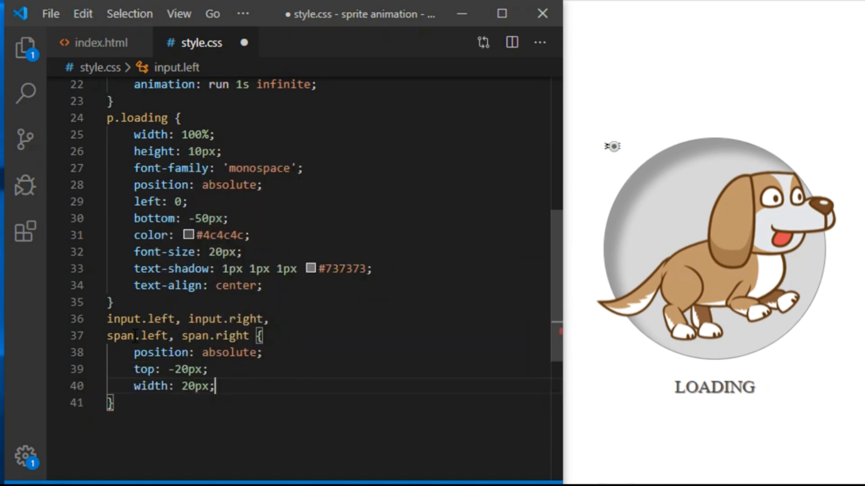
text(height: 20px;)
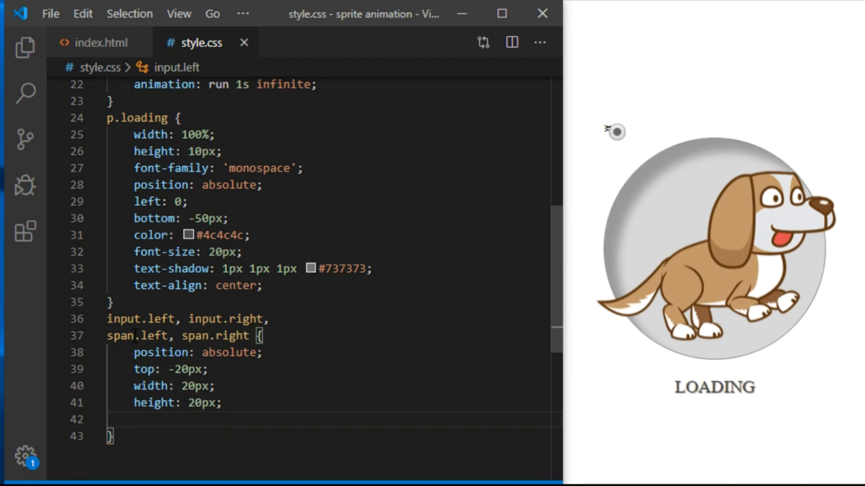
Step: Add cursor pointer and z-index 20 to the arrow controls rule and save
text(cursor: pointer;)
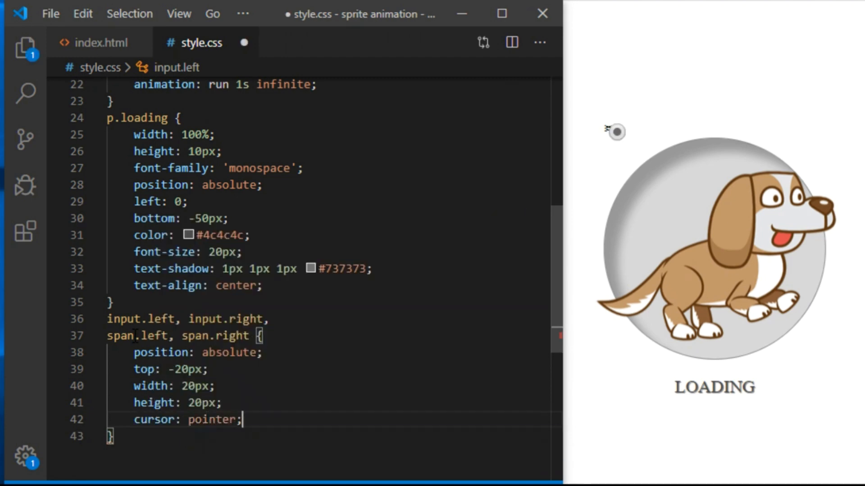
key(ctrl+s)
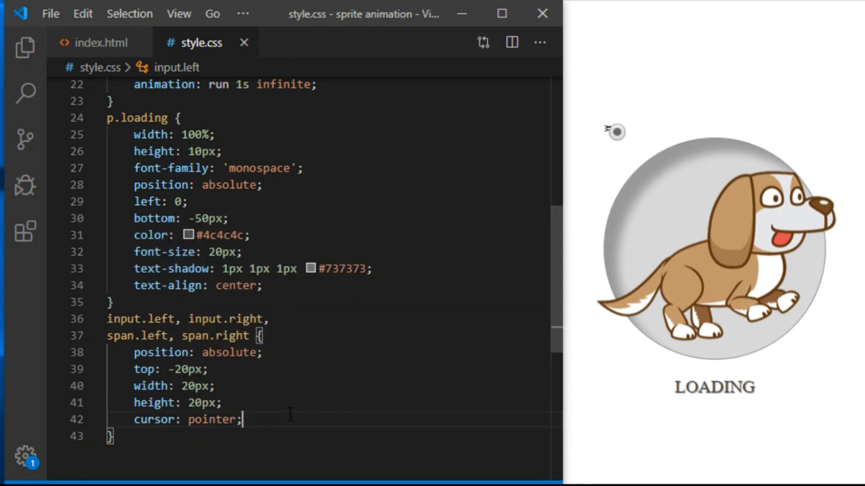
text(z-index: 20;)
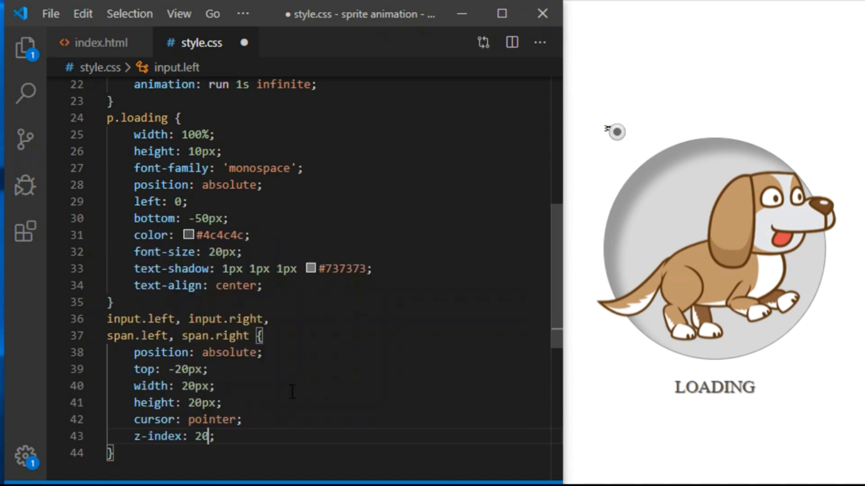
key(ctrl+s)
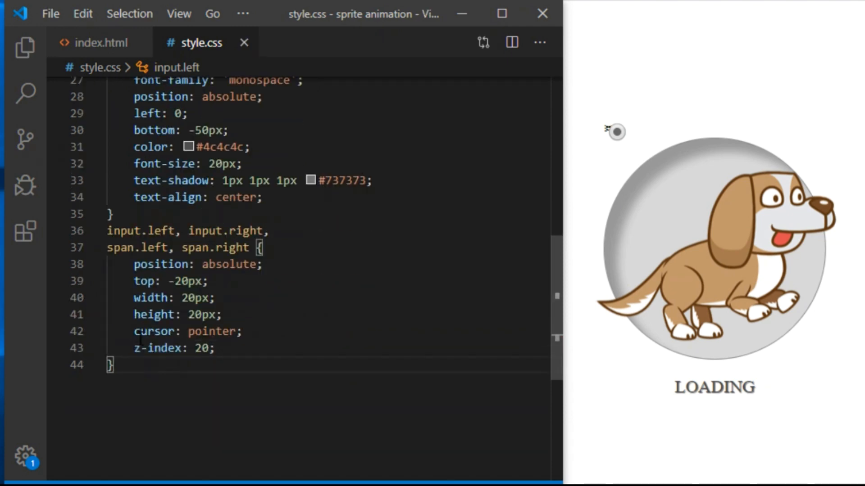
Step: Add a span.left, span.right rule with no pointer events and grey #4c4c4c 20px text, saved
text(span.left, s)
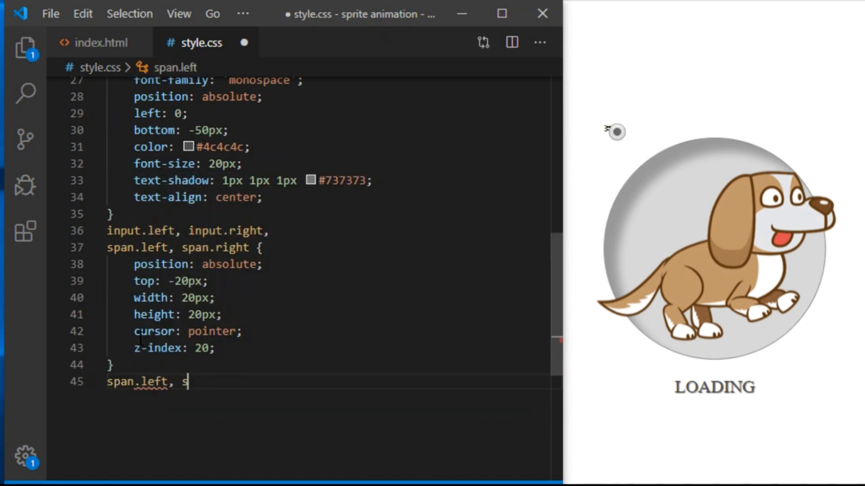
text(pan.right)
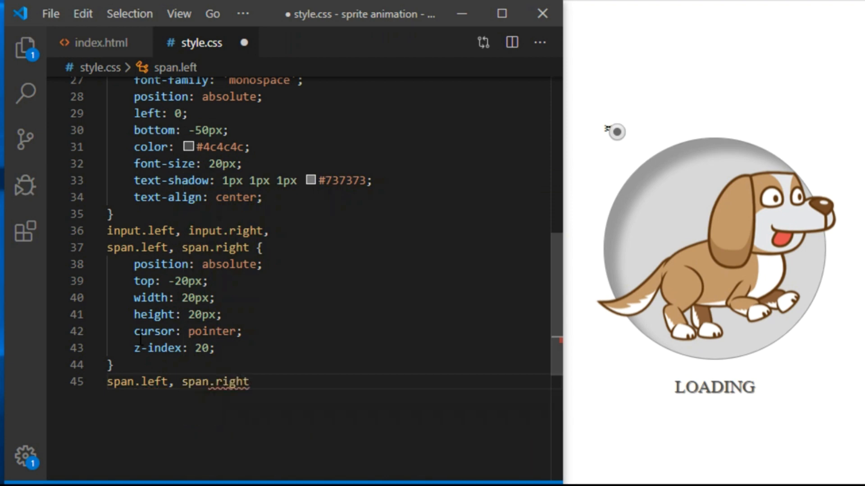
text({)
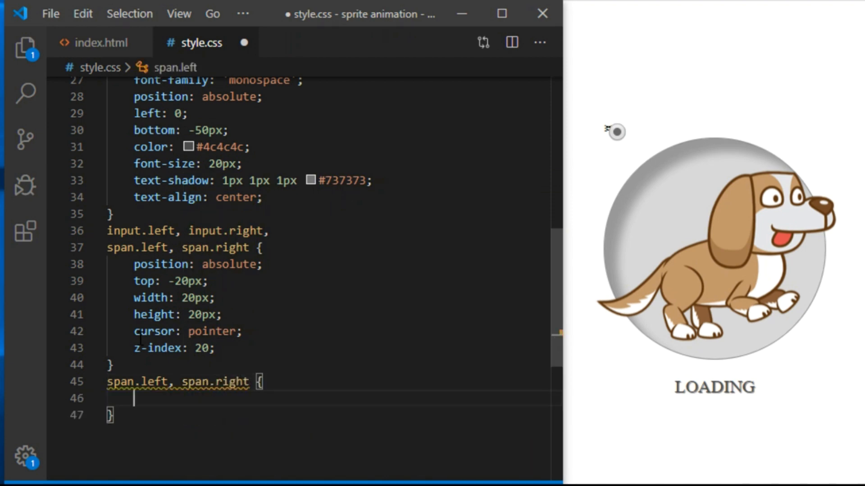
text(pointer-events: none;)
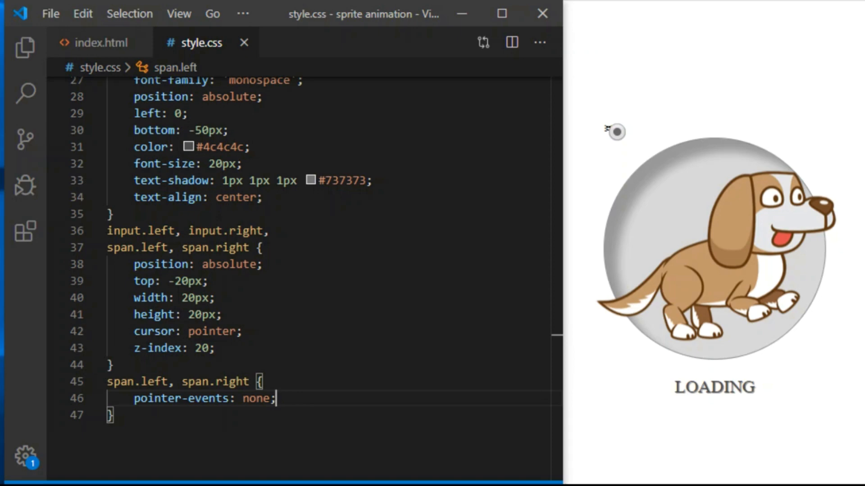
text(color:)
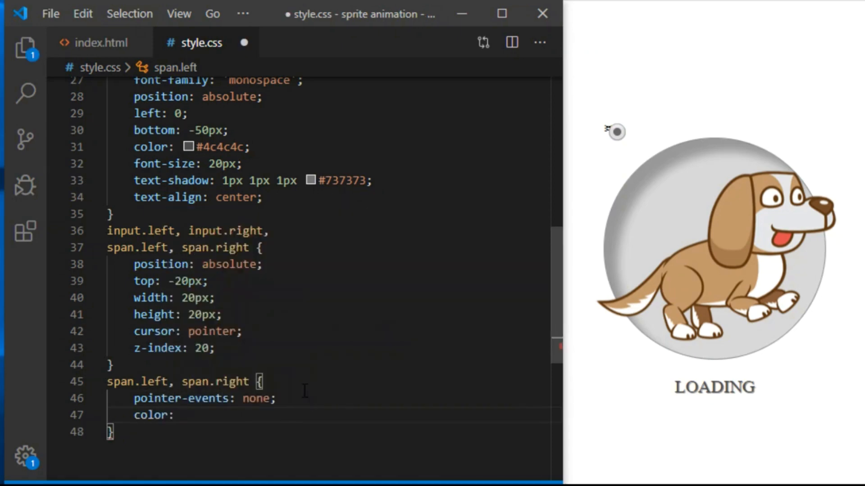
text(#4c4c4c;)
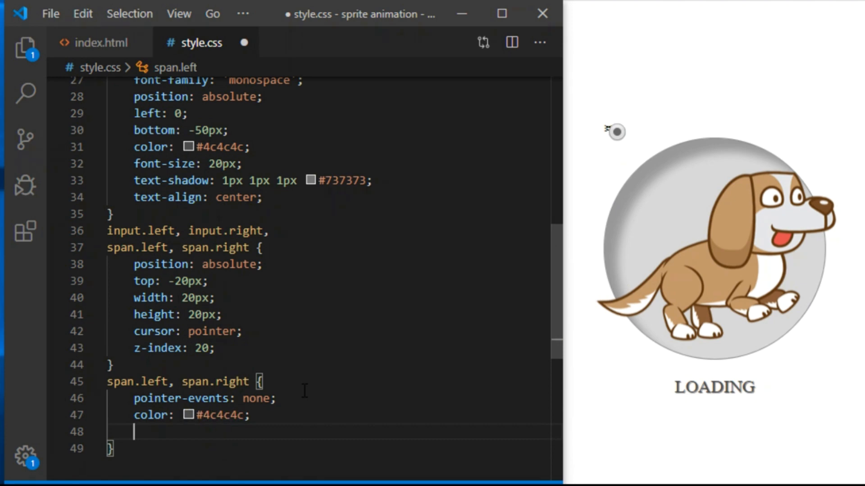
text(font-size: 20px;)
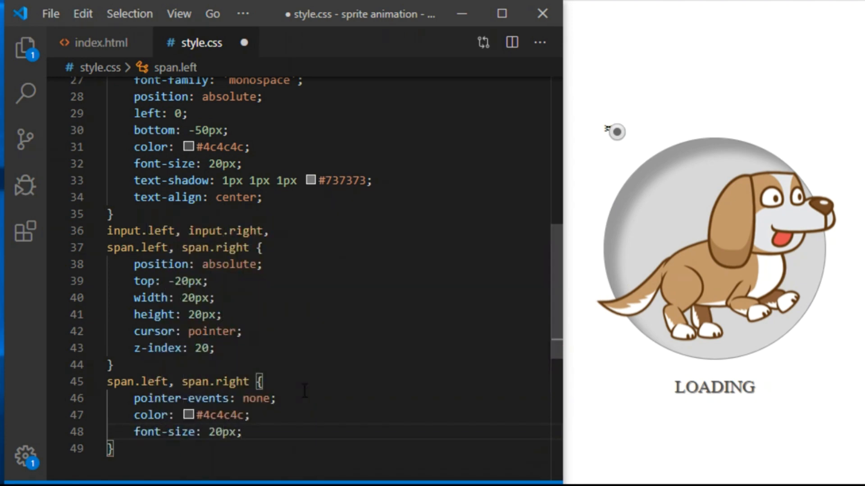
key(ctrl+s)
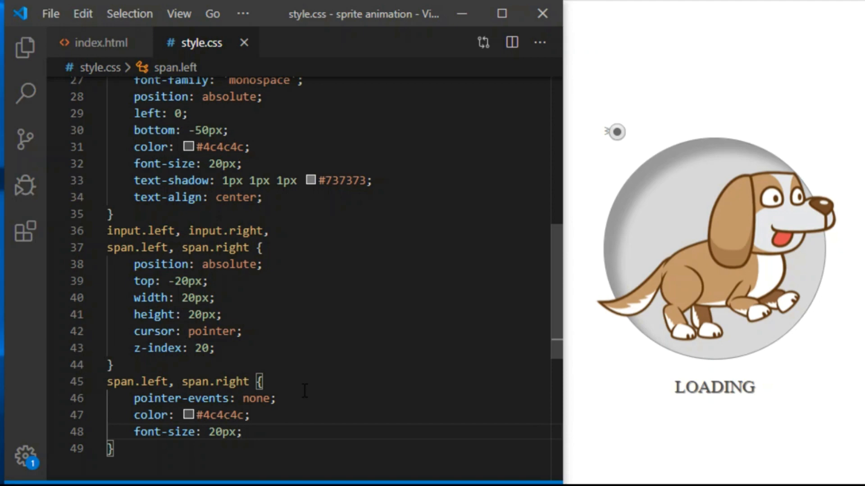
Step: Give the arrow spans a 1px 1px 1px #737373 text shadow and begin an input.left selector
text(text-shad)
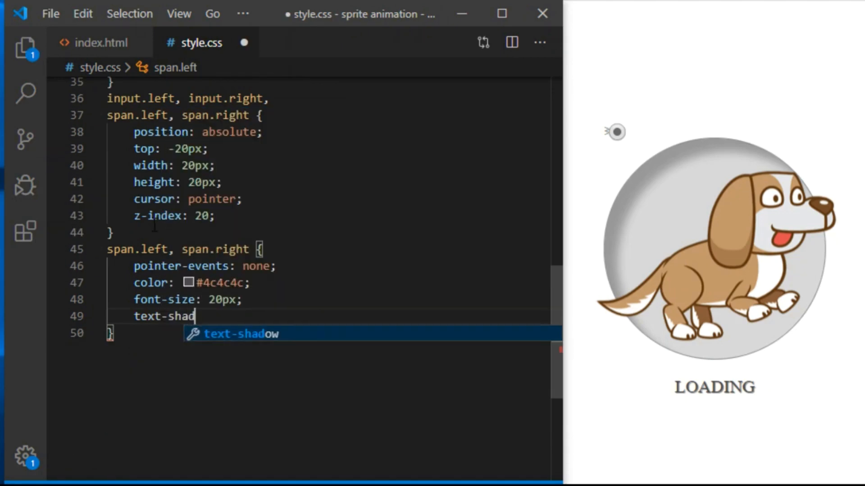
text(ow: 1px 1px 1px)
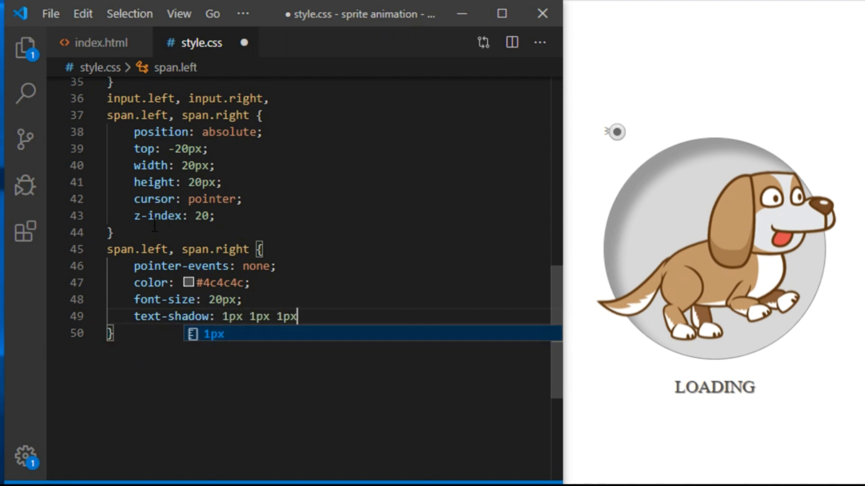
text(#737373#)
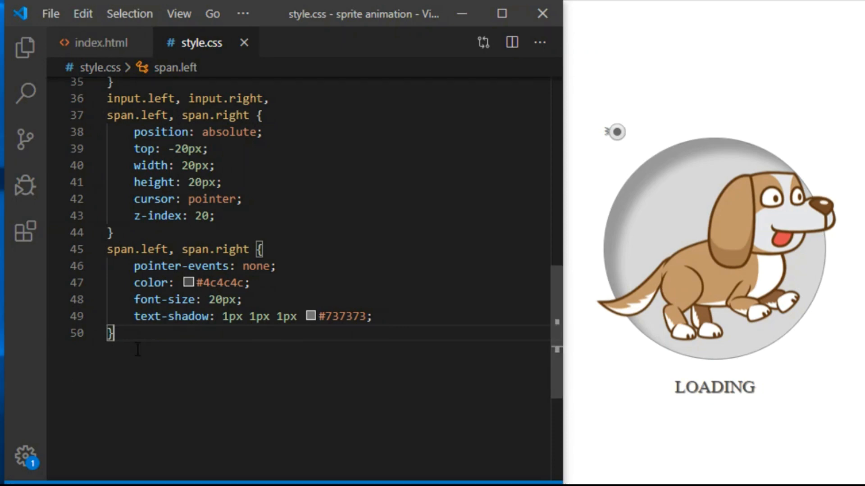
text(input.left)
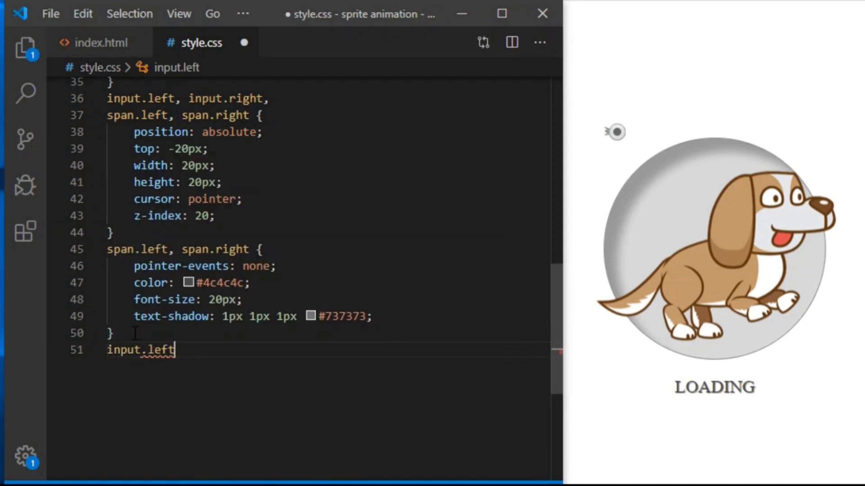
Step: Pin input.left, span.left to left 0 and input.right, span.right to right 0
text(, span.left)
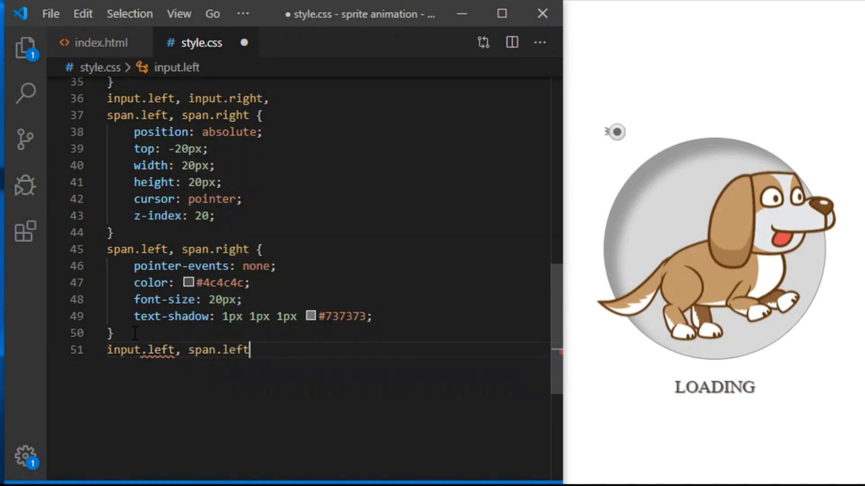
text({ left: 0)
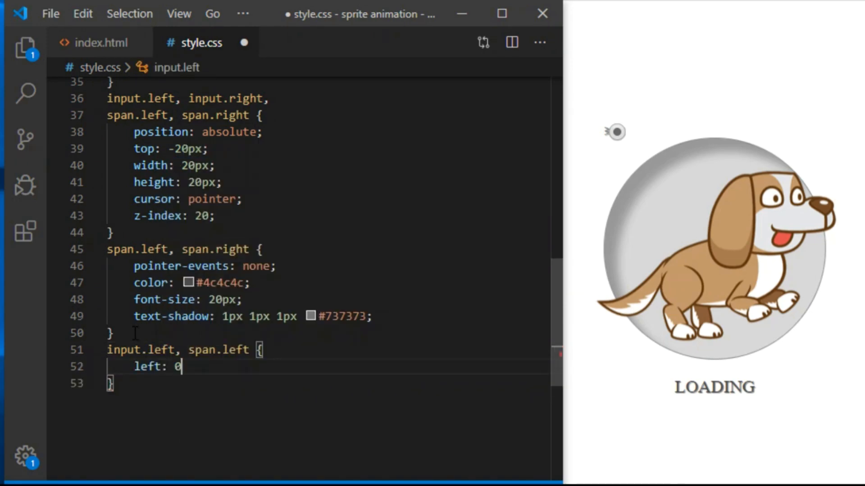
text(;)
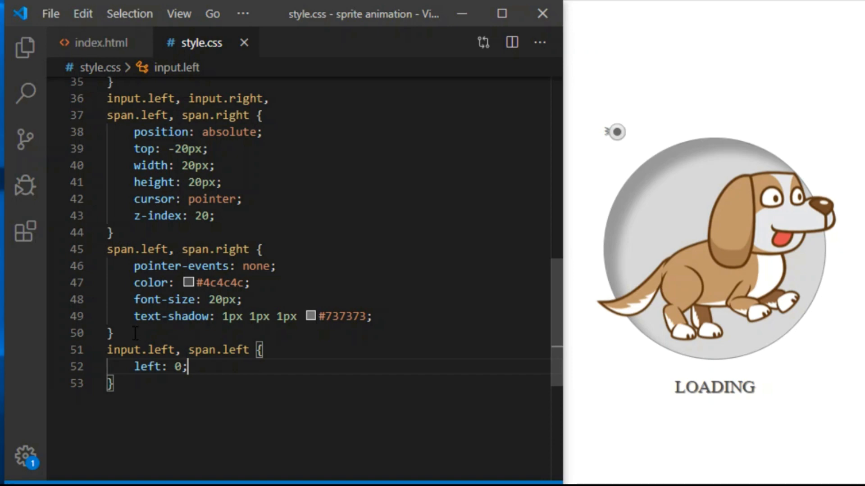
text(input.rig)
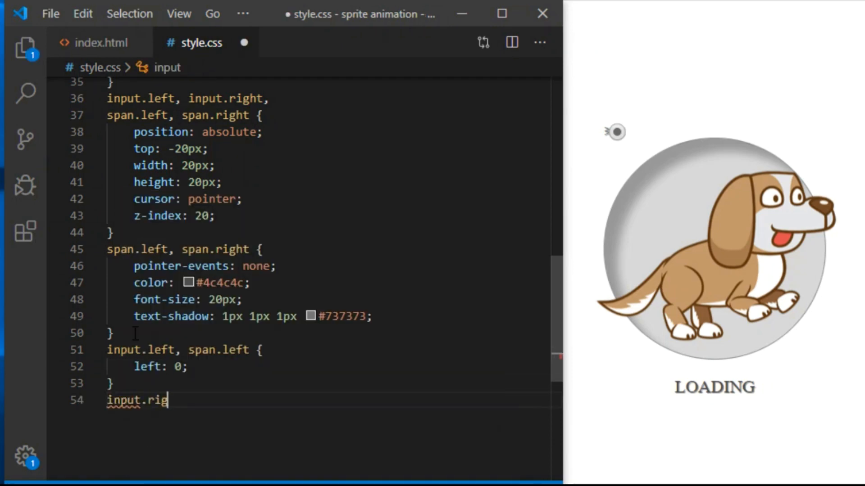
text(ht, span.right {)
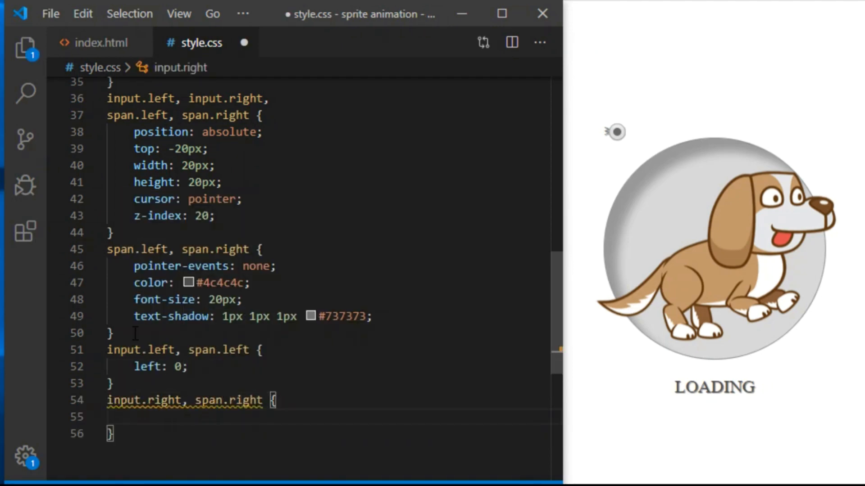
text(right: 0;)
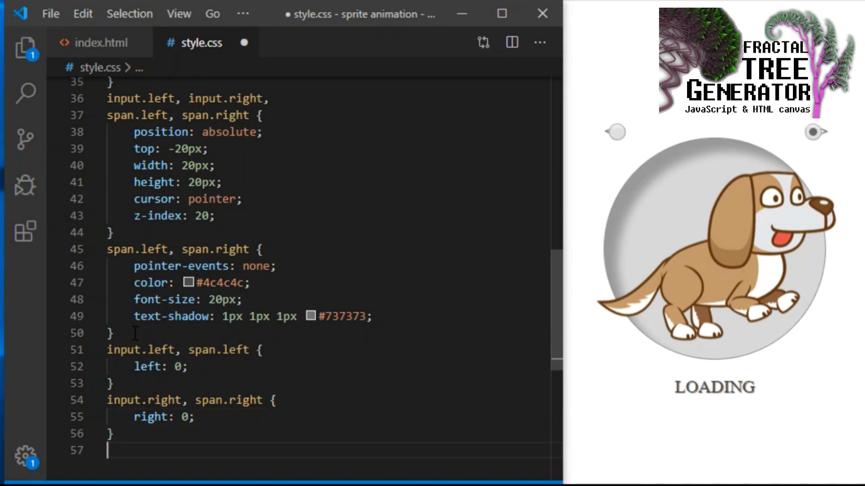
Step: Make input.left, input.right opacity 0, test the left arrow, and start a .left:checked rule
text(input.left, input.right)
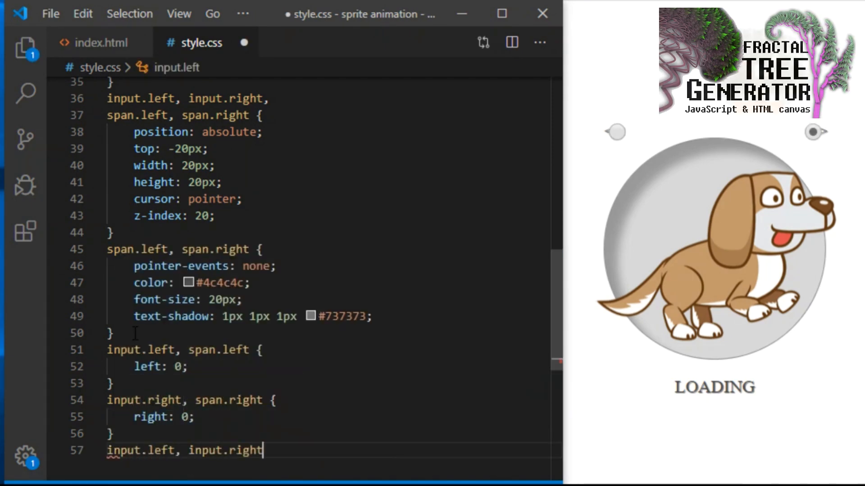
text({)
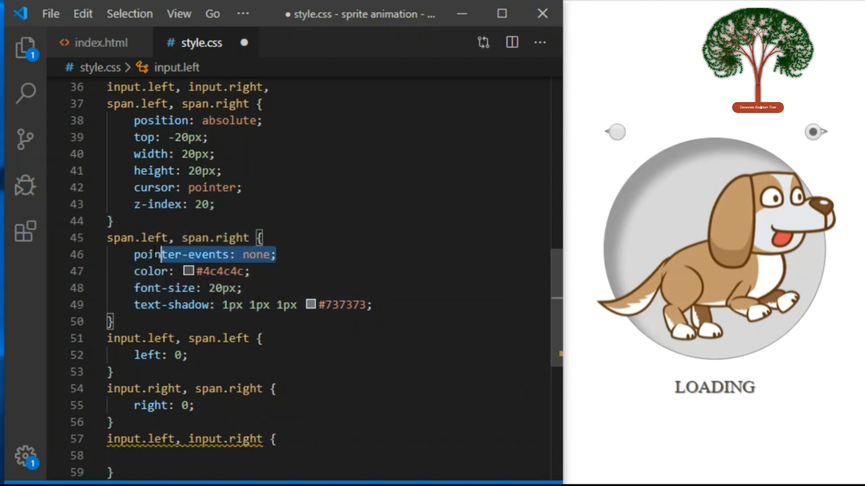
text(opacity: 0;)
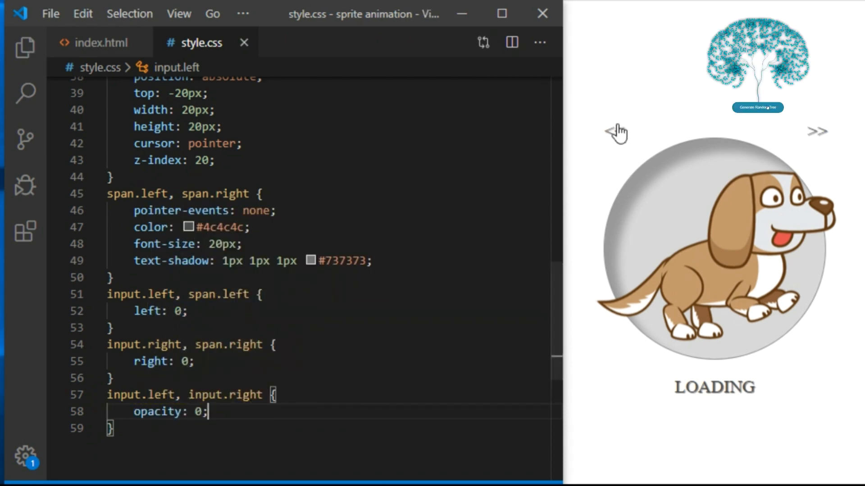
click(757, 107)
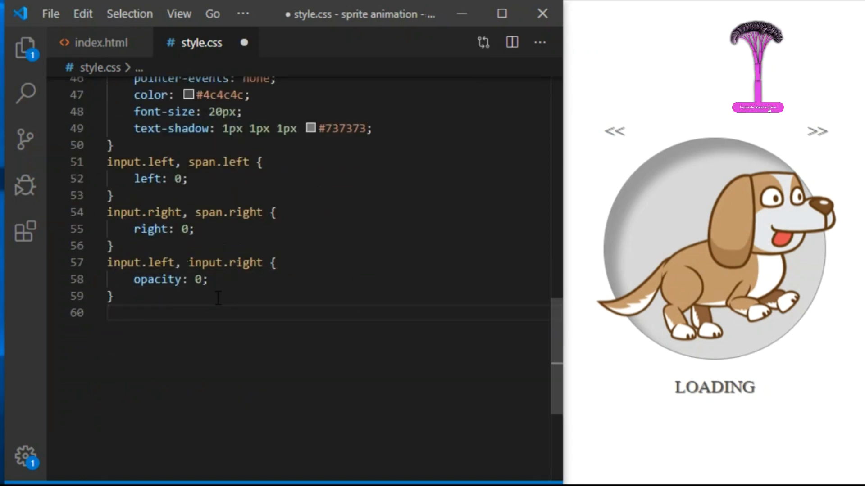
click(758, 107)
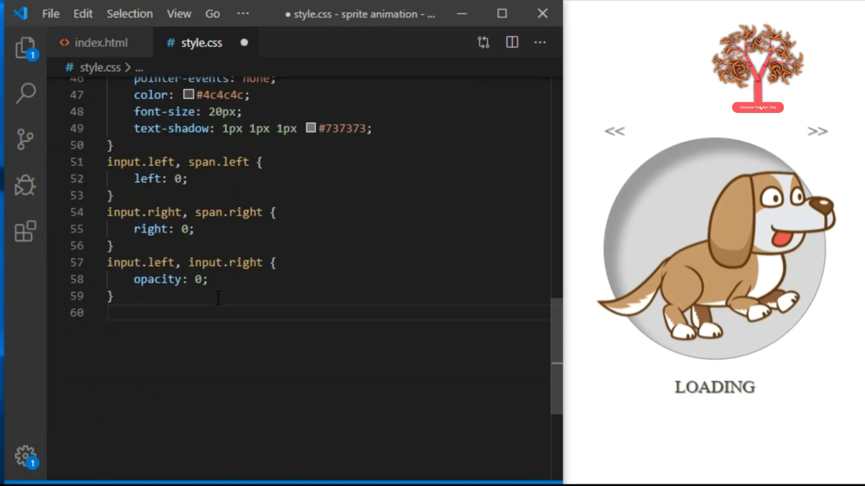
text(.left)
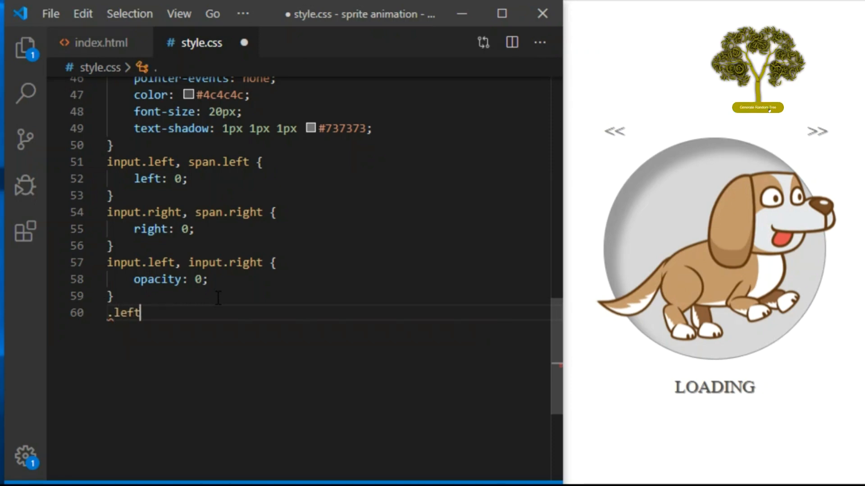
text(:checked #)
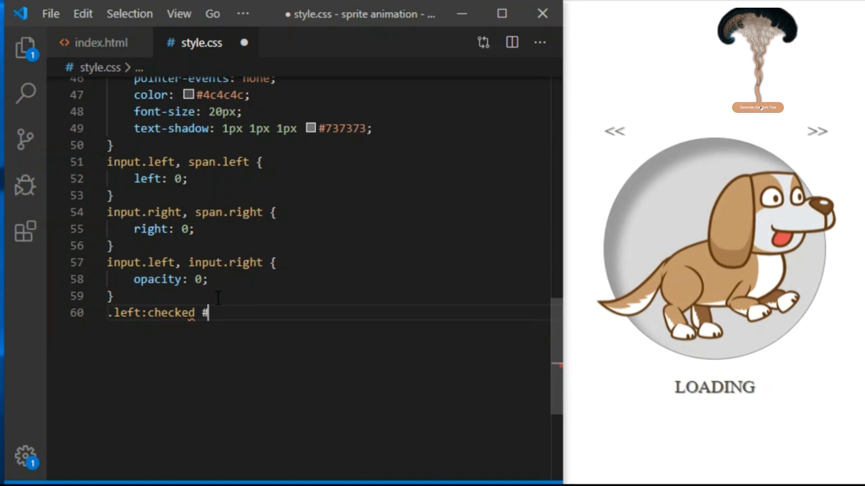
Step: Complete the .left:checked ~ .dog selector and open its rule body
text(~)
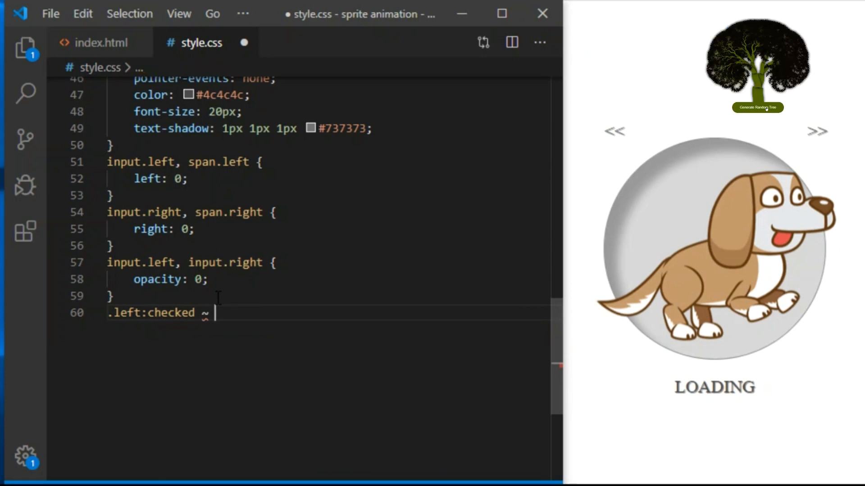
click(757, 108)
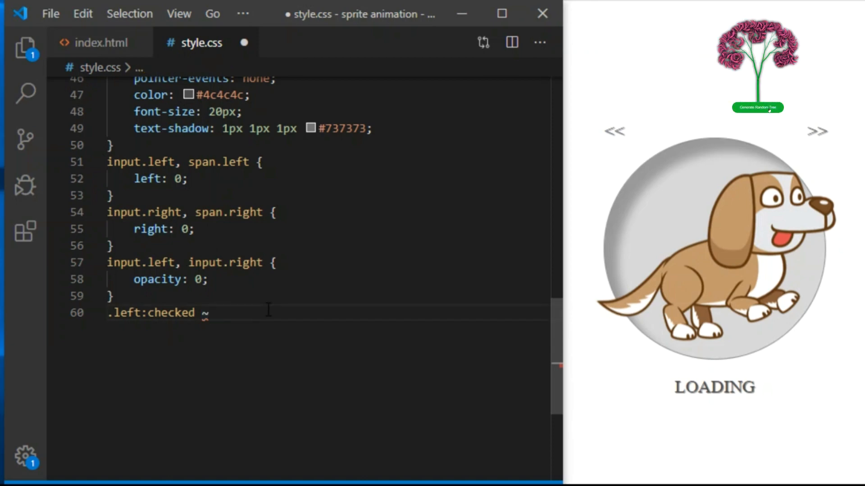
click(757, 107)
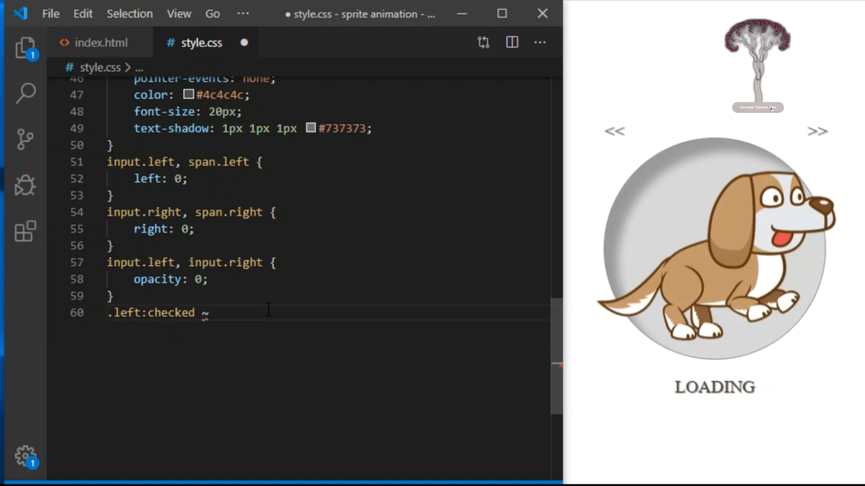
text(.dog {})
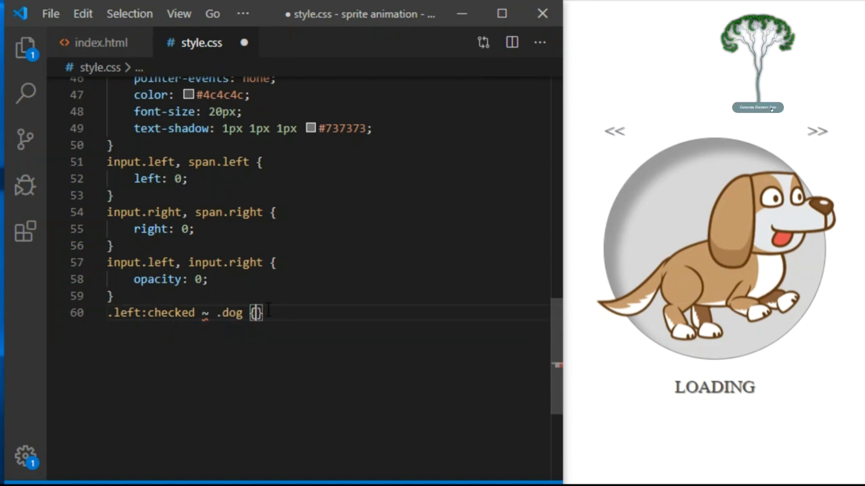
key(enter)
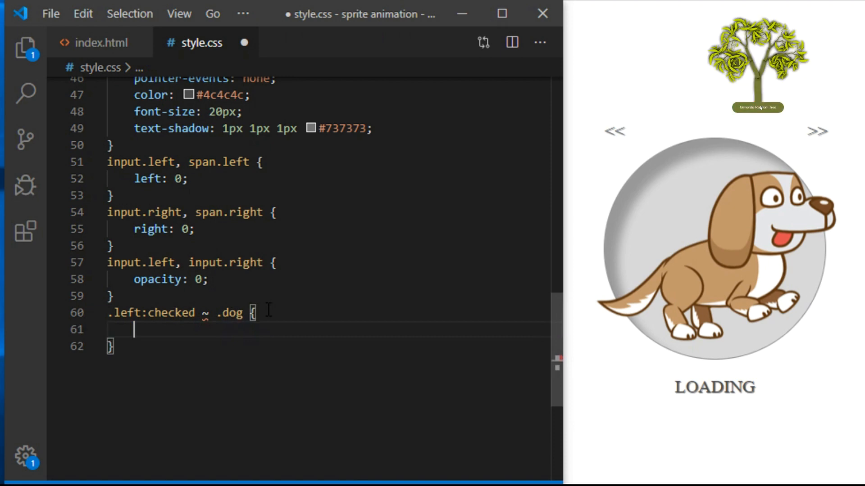
click(758, 107)
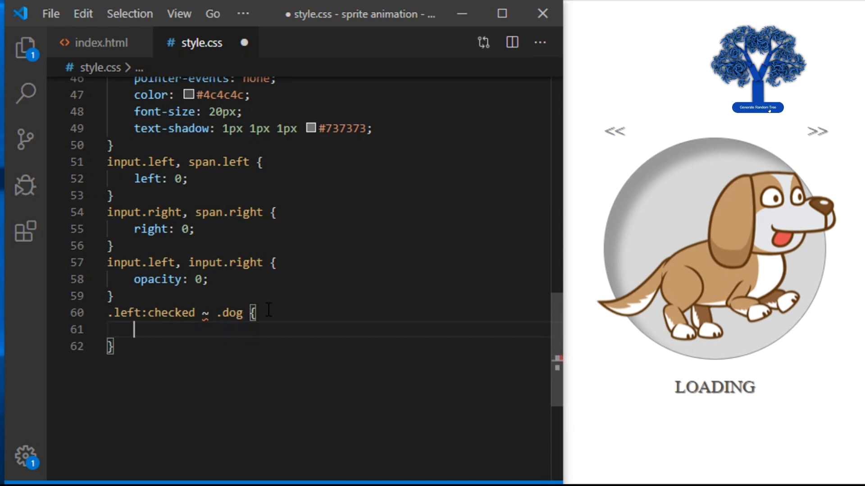
click(757, 107)
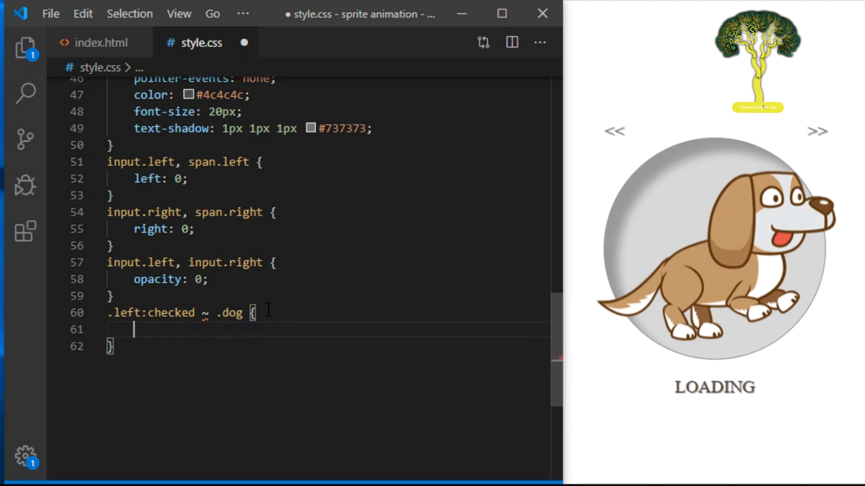
Step: Set its transform to translate(-50%, -50%) rotateY(180deg) and switch to index.html
text(transf)
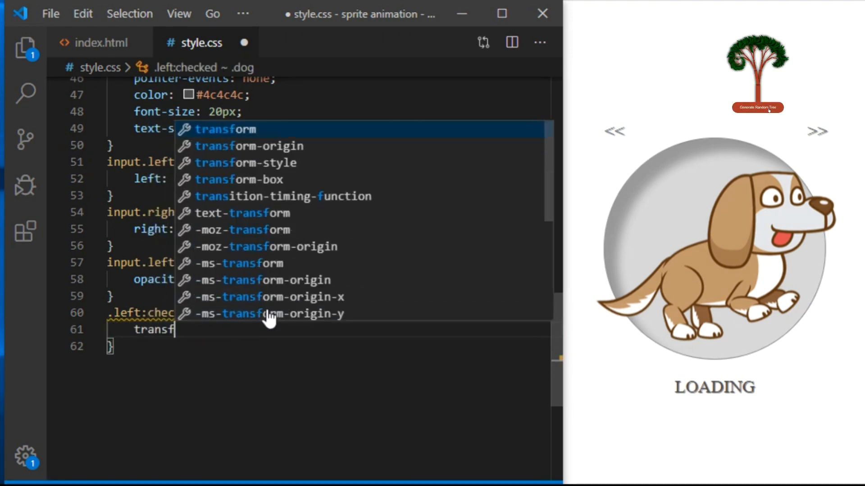
text(transform: translate()
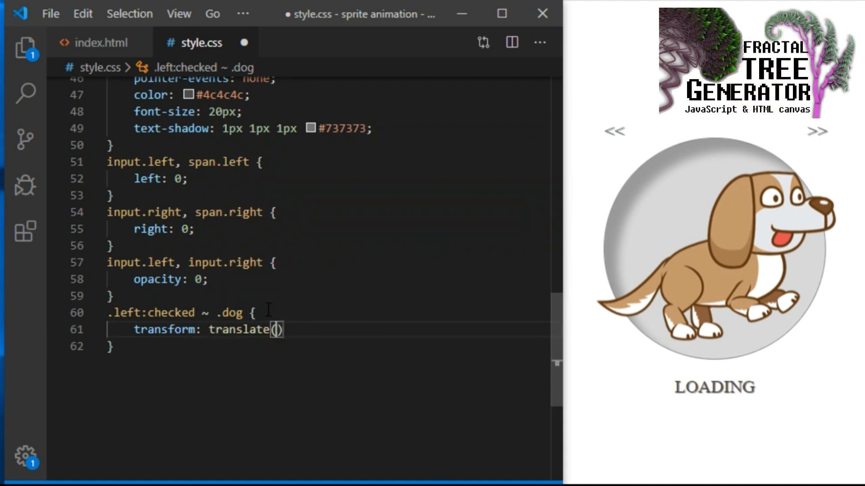
text(-50%)
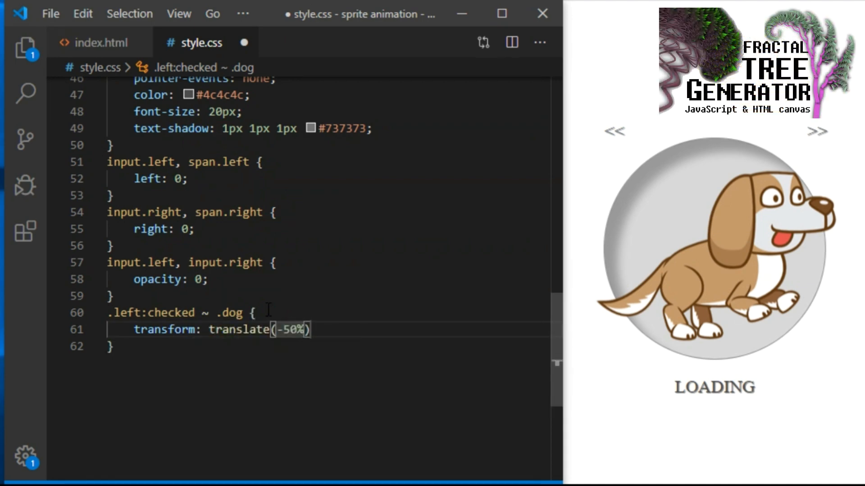
text(, -50)
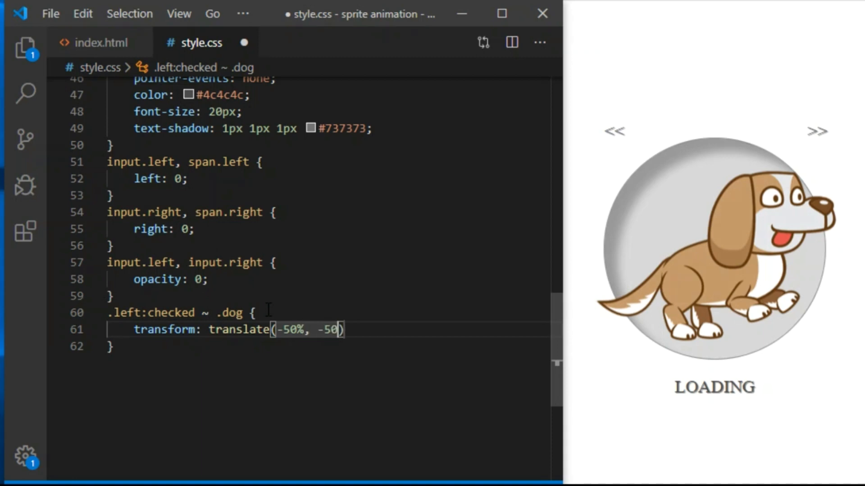
text(%)
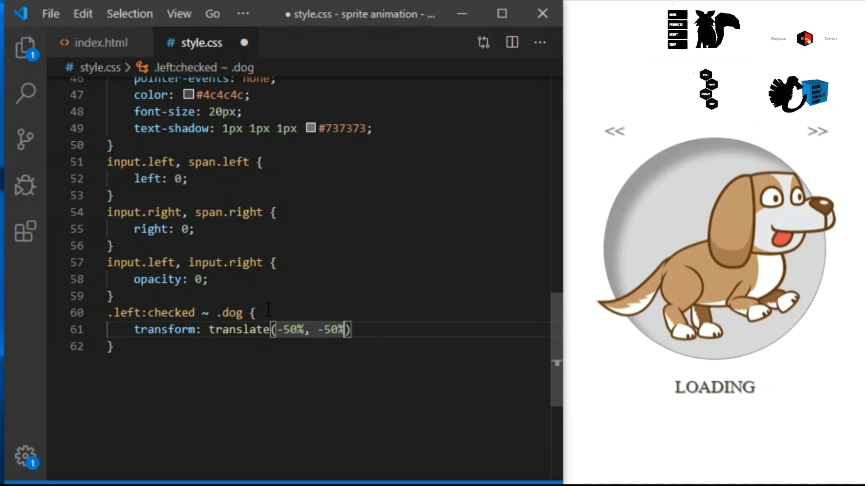
text(rotateY()
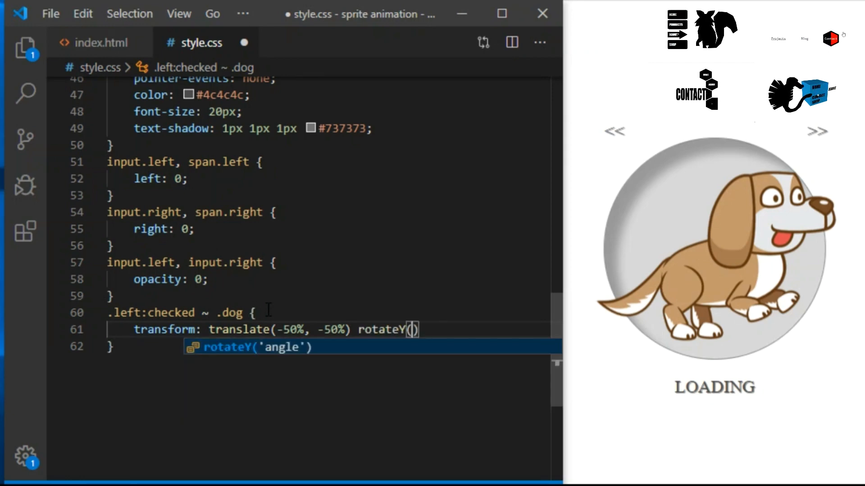
text(180deg)
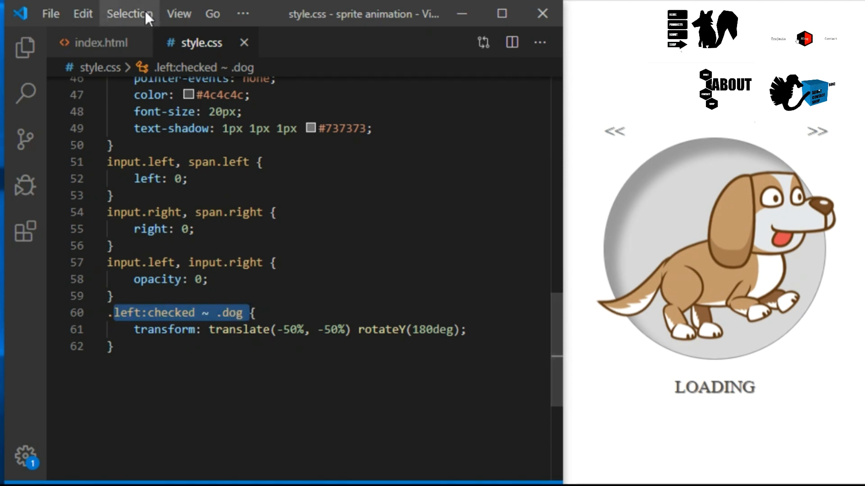
click(101, 43)
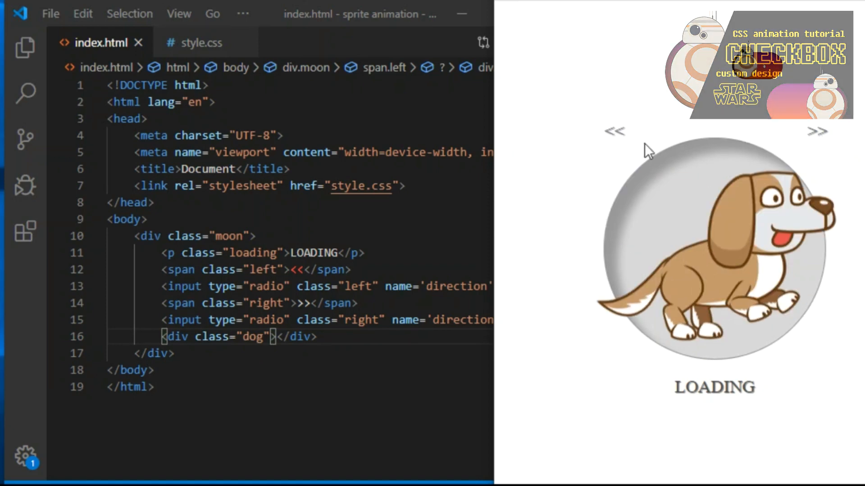
Step: Flip the dog left with the preview arrow, then return to style.css
click(816, 131)
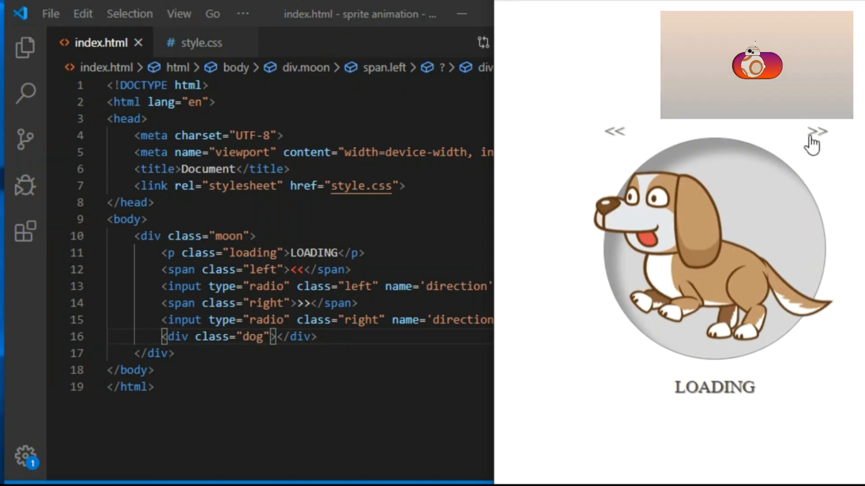
click(201, 43)
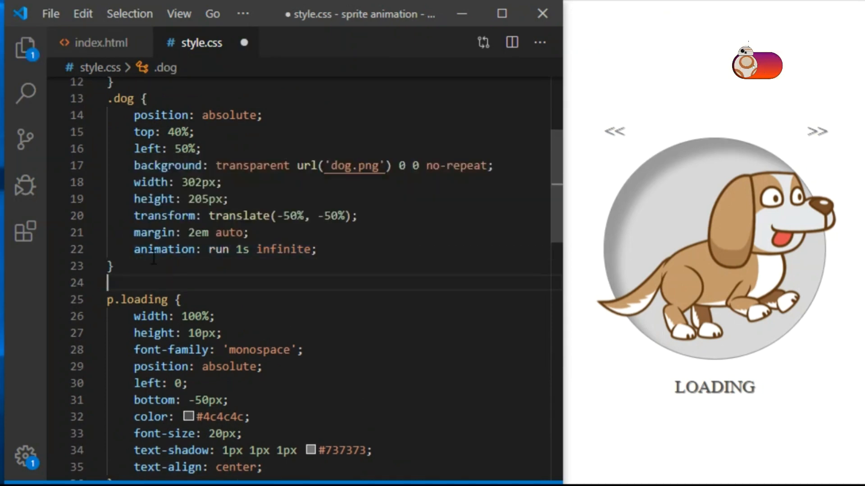
text(@keyframes run {)
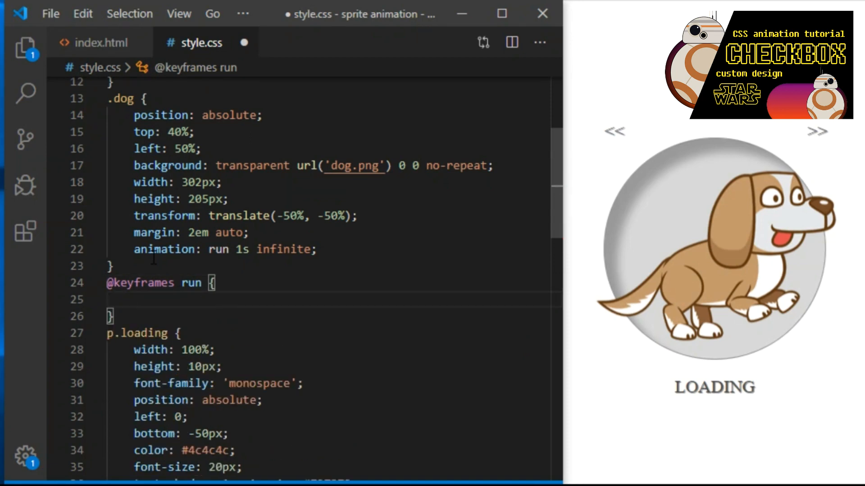
text(100%)
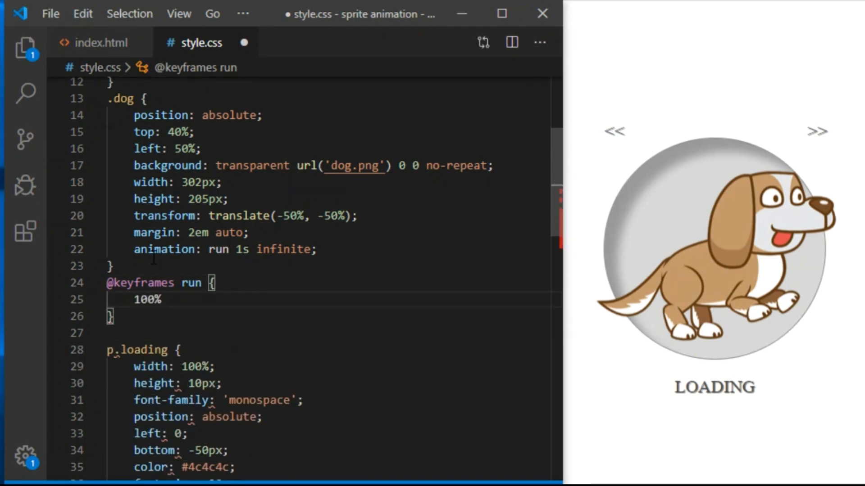
text(background-position:)
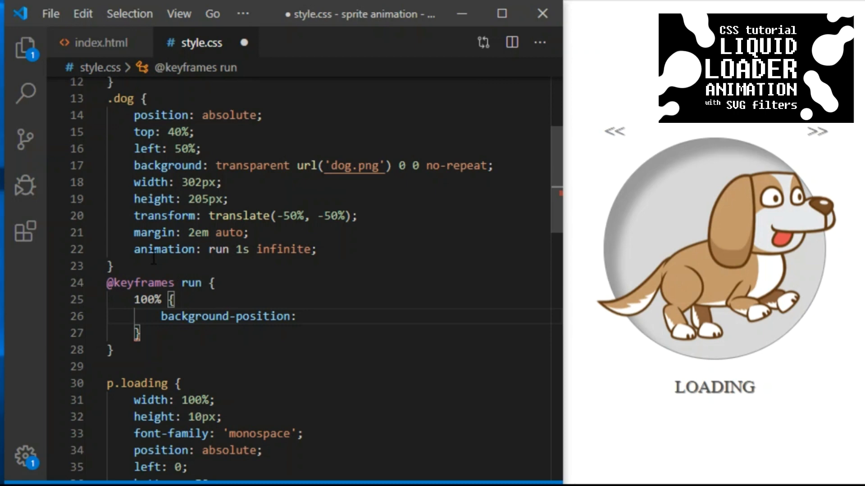
text(xx, xx)
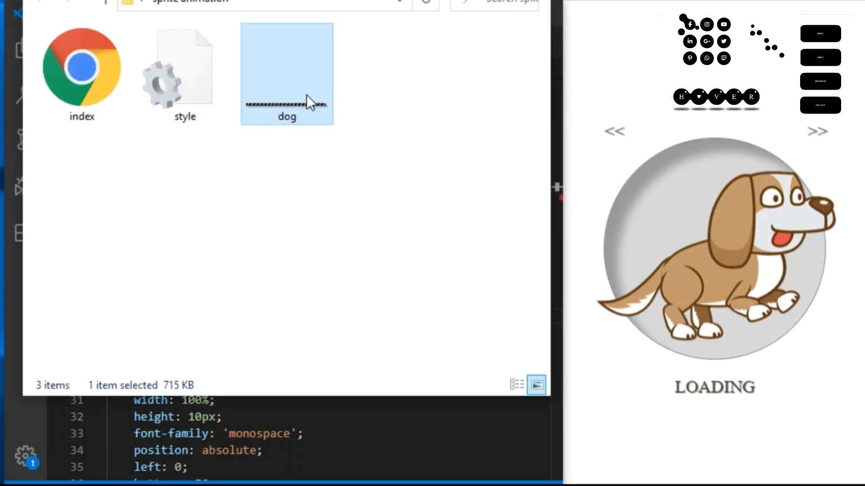
mouse_move(306, 104)
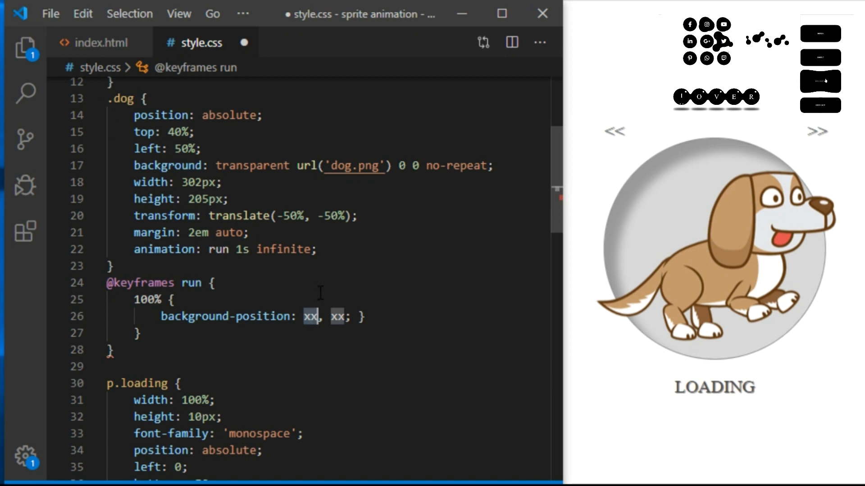
Step: Set the run keyframe's background-position to -6342px, 0
text(-6342)
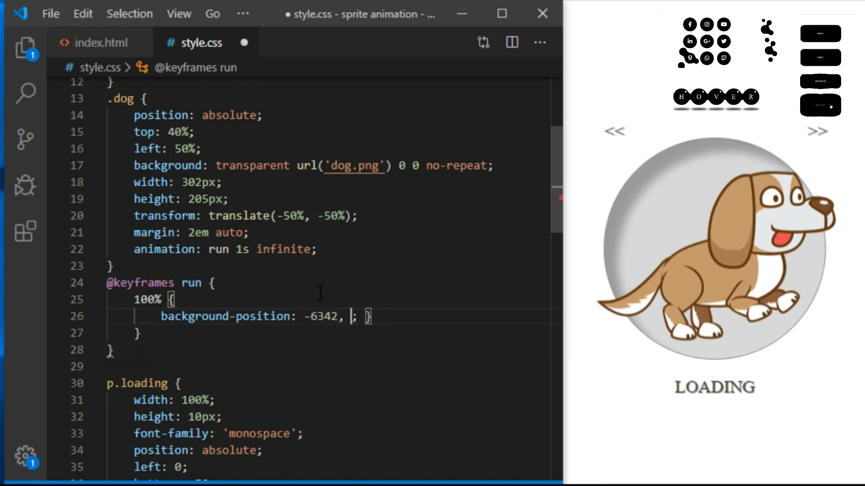
text(0)
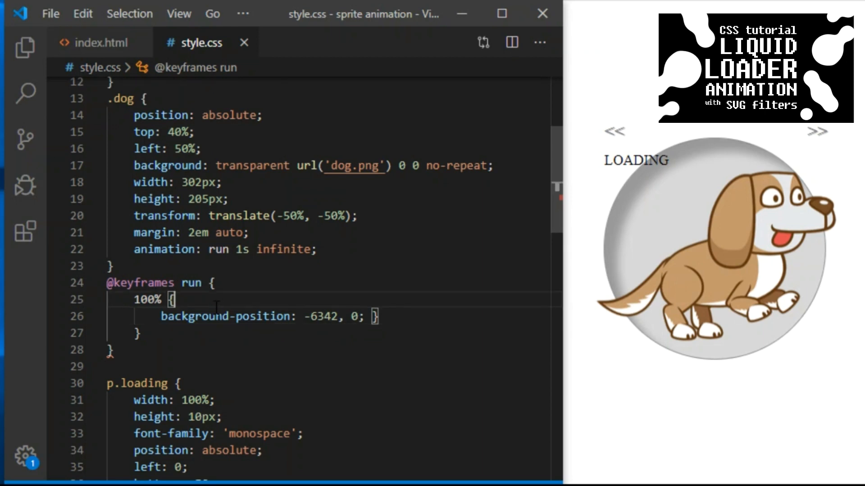
double_click(326, 316)
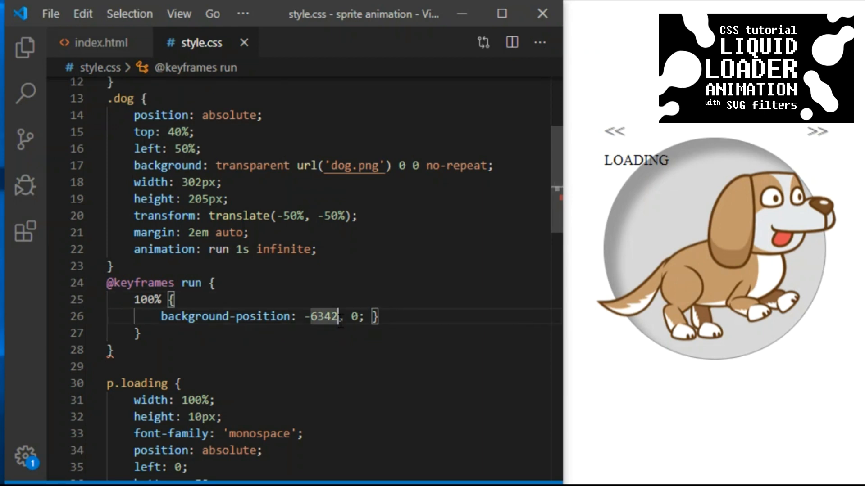
text(px)
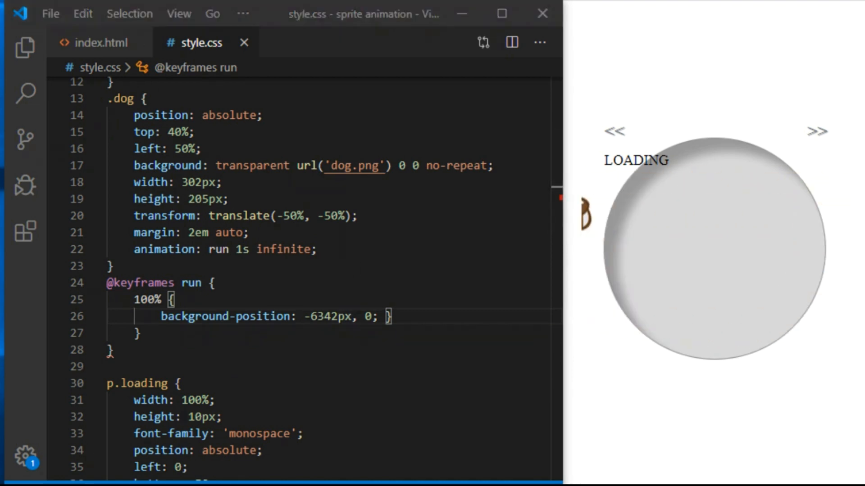
Step: Change the .dog animation timing to steps(), trying 10 then 15
text(s)
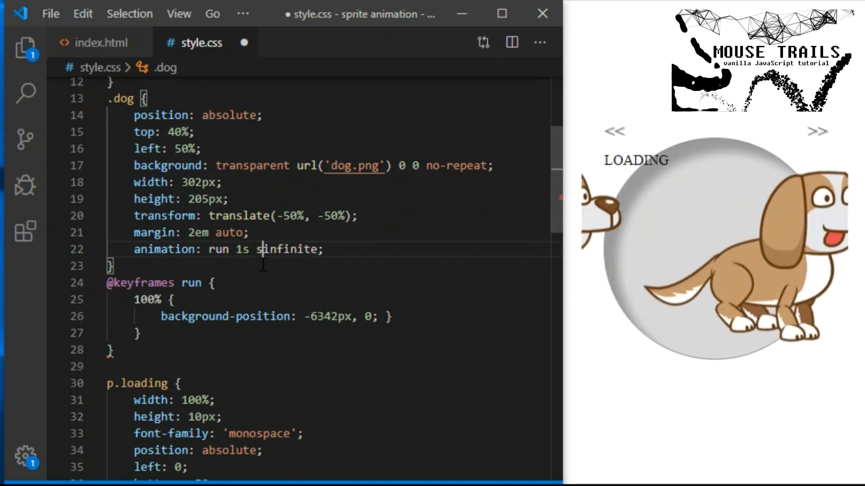
text(steps()
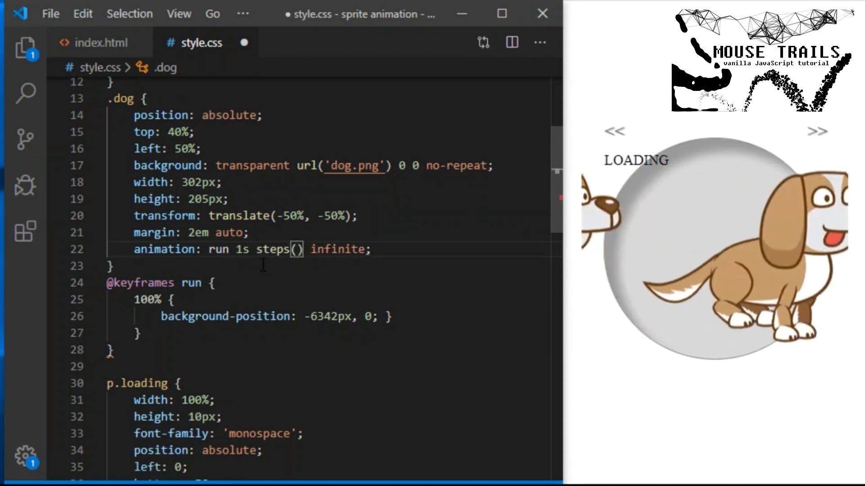
text(10)
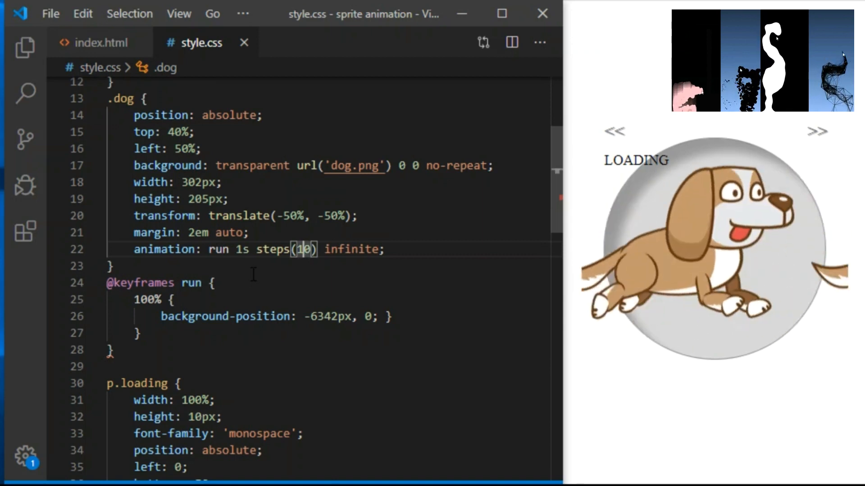
text(5)
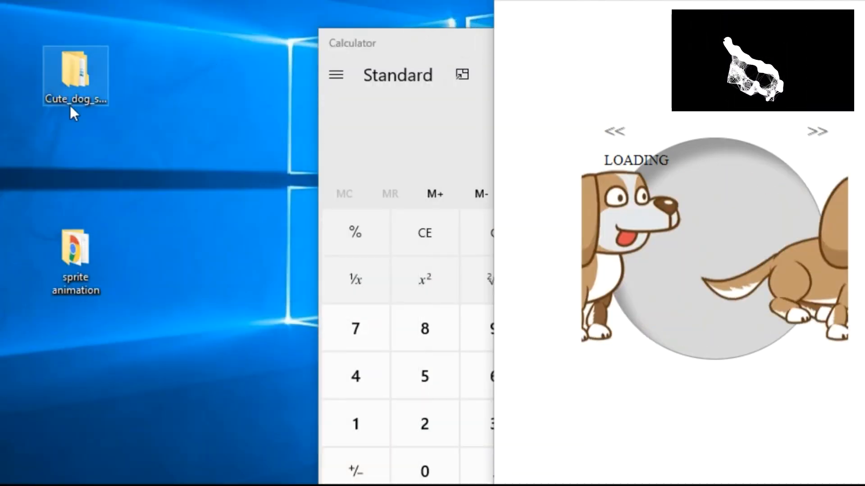
Step: Count rr_000–rr_020 in the run folder and change the animation to steps(21)
double_click(75, 75)
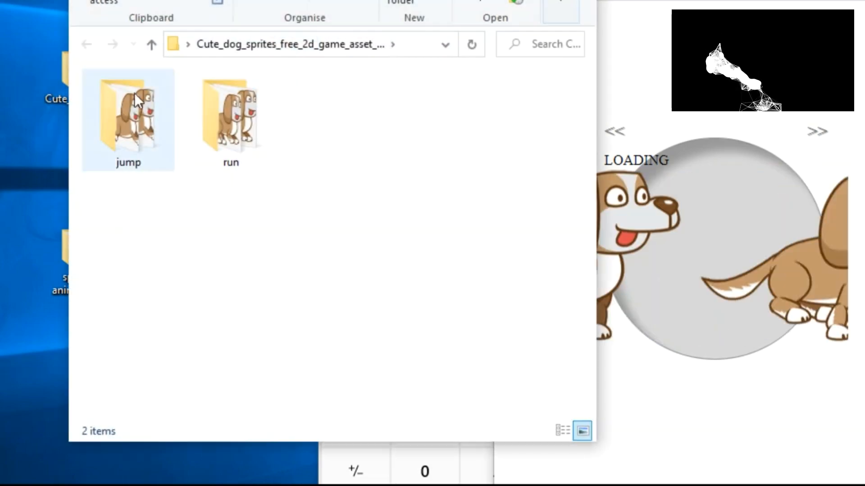
double_click(229, 113)
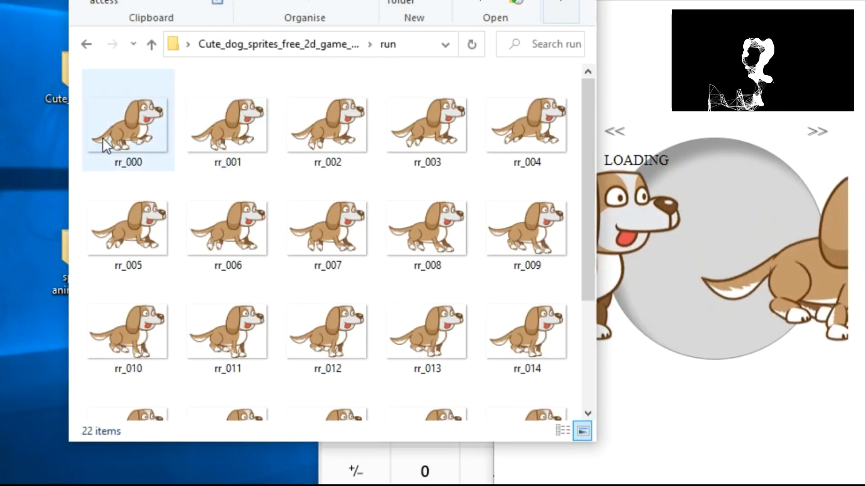
scroll(down, 3)
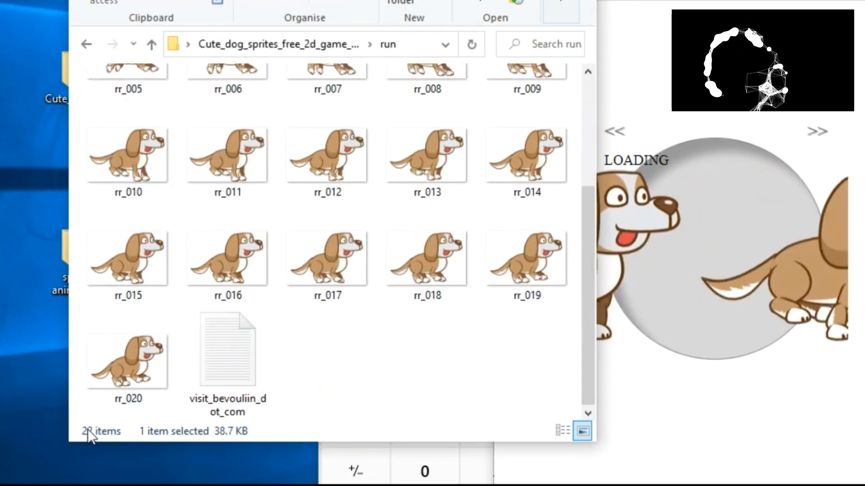
click(127, 358)
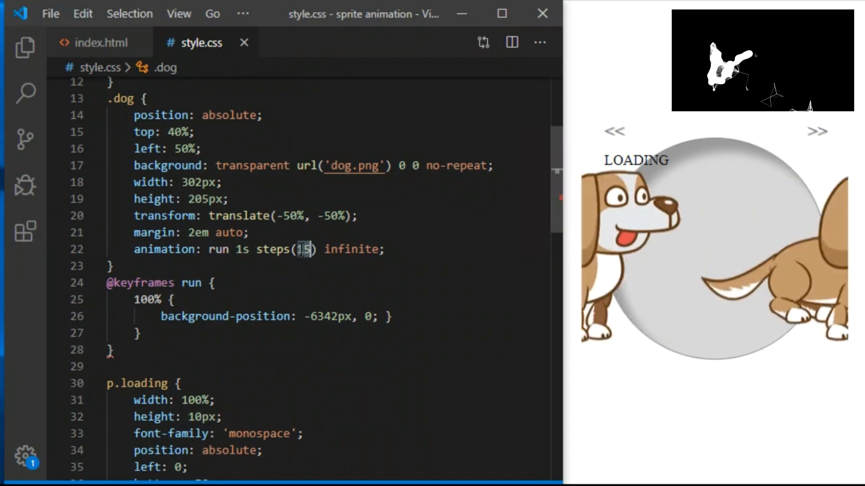
text(21)
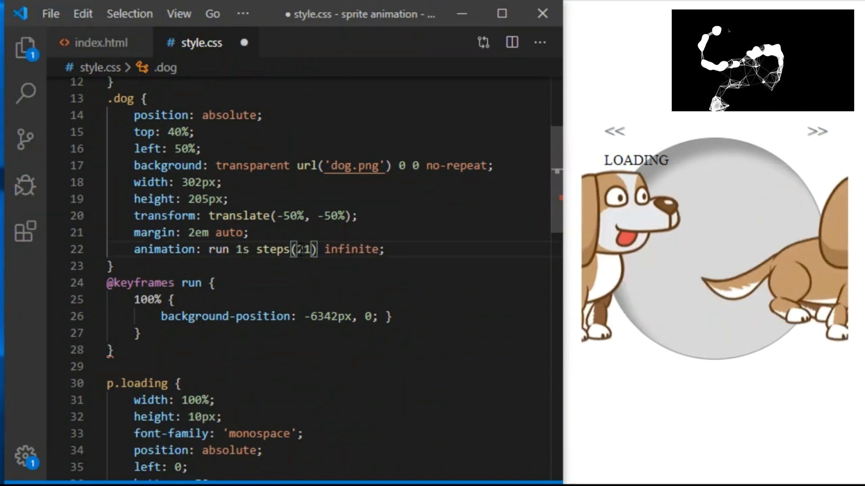